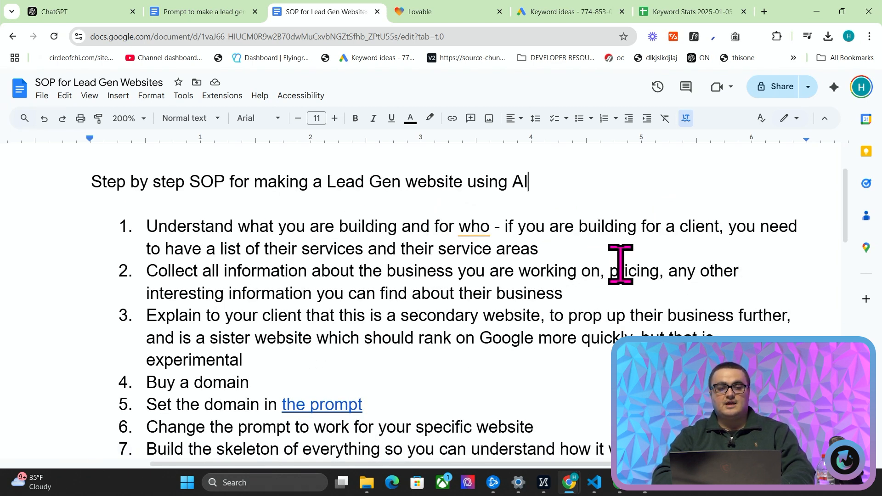
{"action": "mouse_move", "coordinate": [788, 11]}
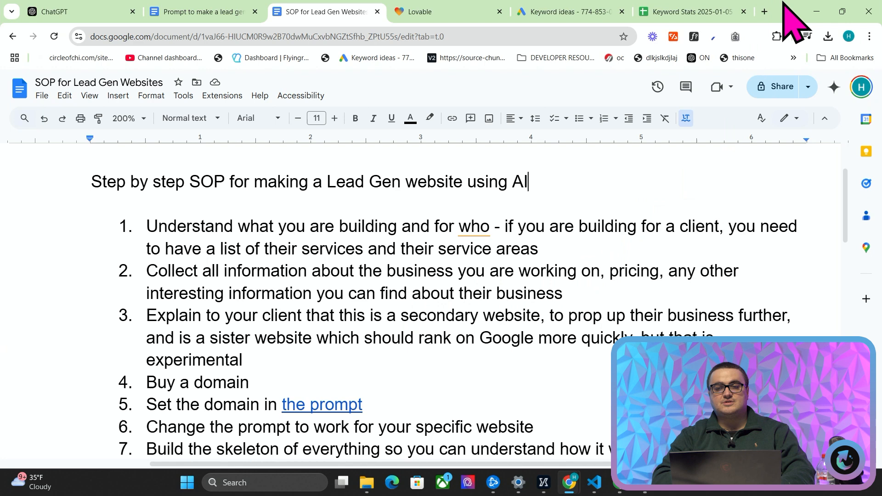
Bring the Kraft agency site's Meet the team section with staff photos into view.
{"action": "left_click", "coordinate": [763, 11]}
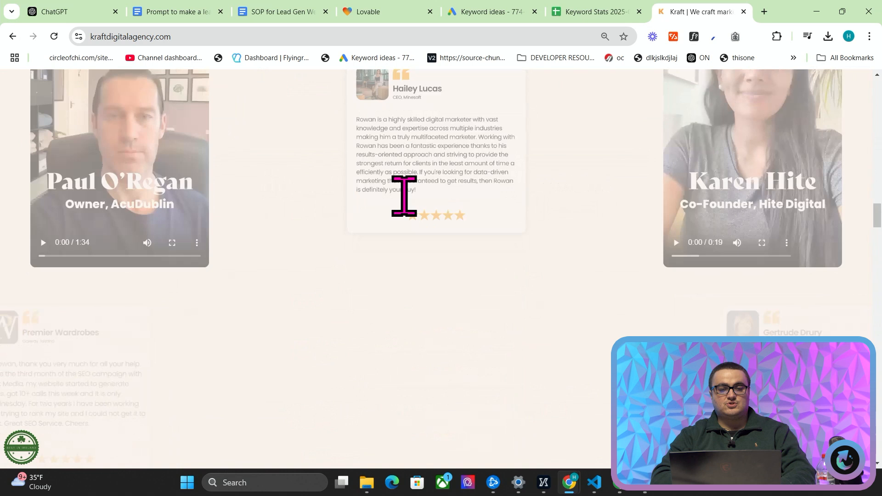
{"action": "scroll", "scroll_direction": "down", "scroll_amount": 3}
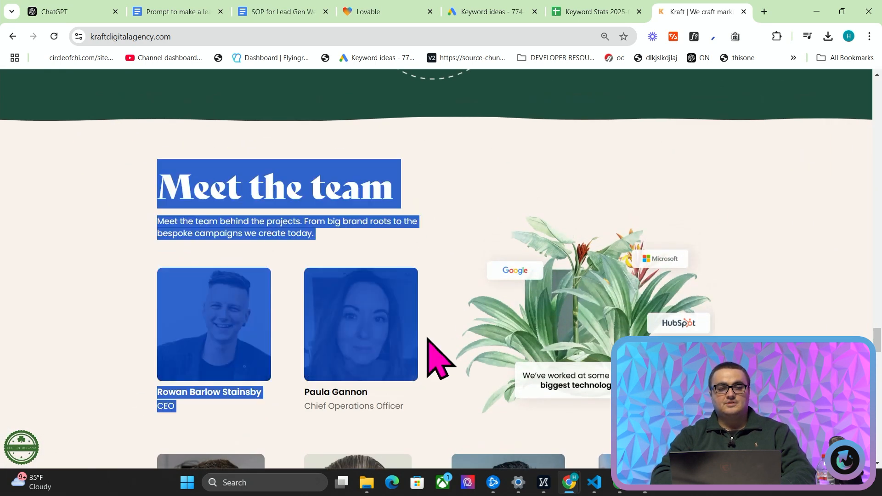
{"action": "scroll", "scroll_direction": "down", "scroll_amount": 3}
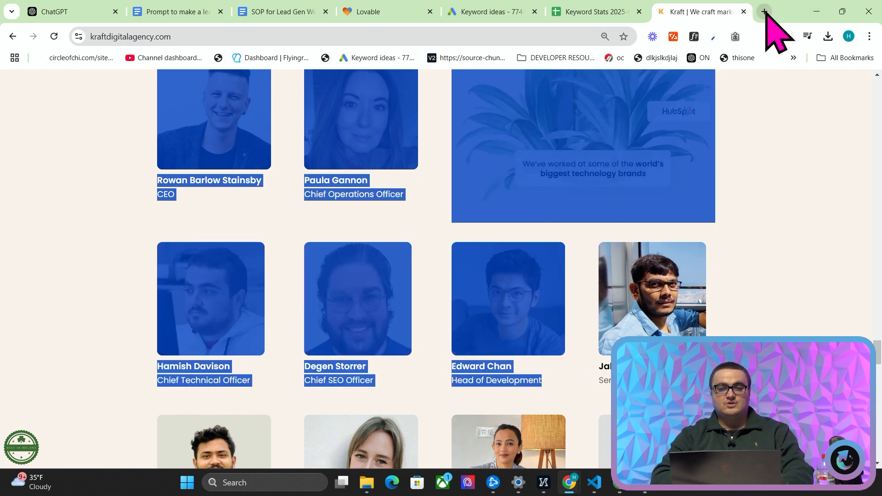
Open the Paste to Markdown converter in a new tab.
{"action": "left_click", "coordinate": [764, 11]}
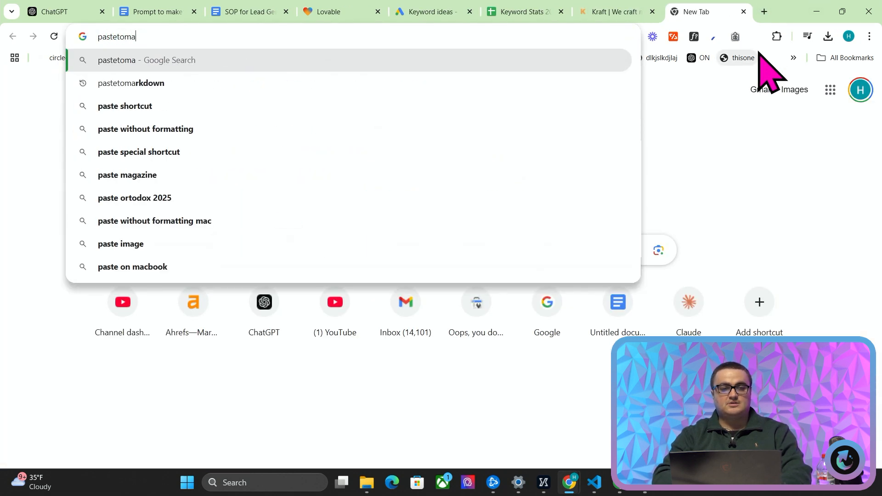
{"action": "left_click", "coordinate": [613, 11]}
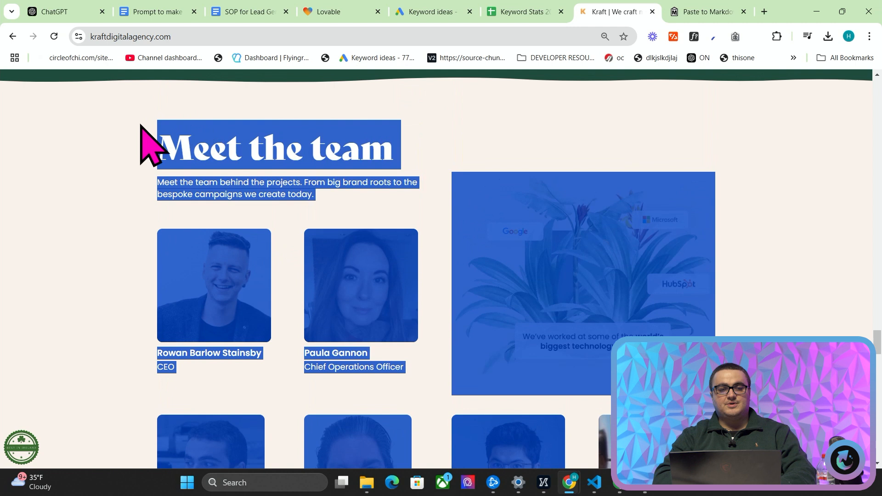
{"action": "scroll", "scroll_direction": "down", "scroll_amount": 3}
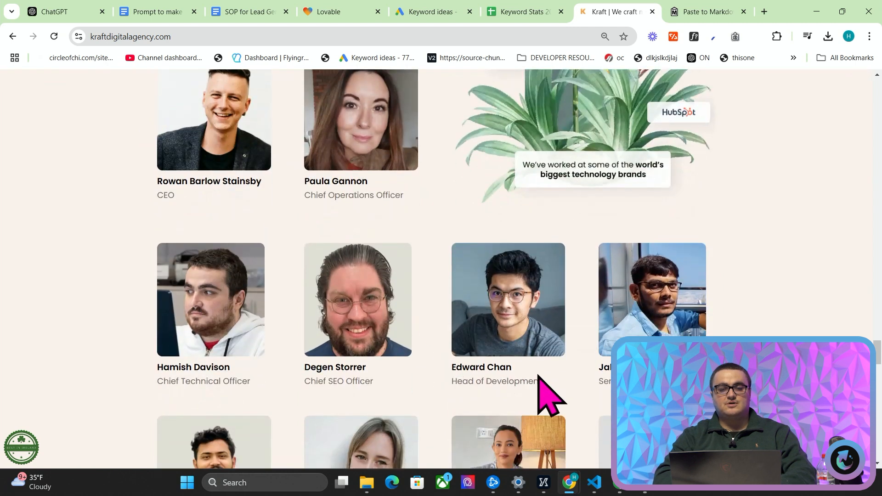
Select the converted team Markdown in Paste to Markdown for copying.
{"action": "left_click", "coordinate": [705, 11]}
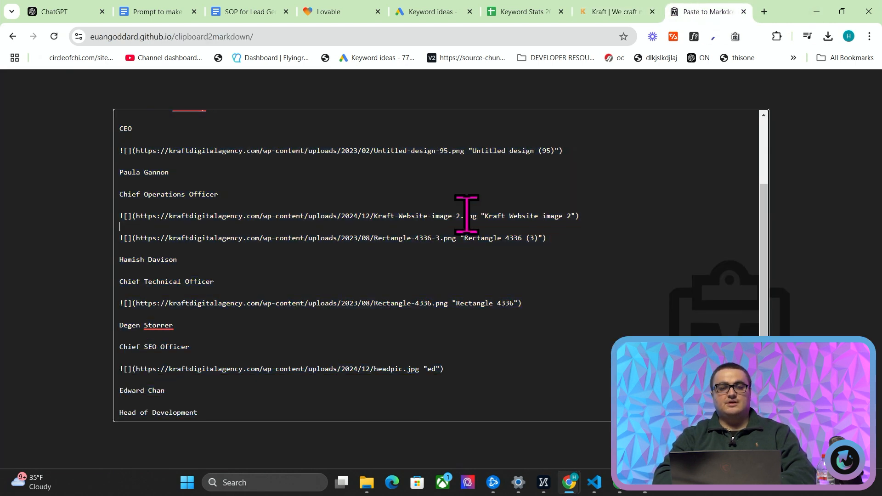
{"action": "key", "text": "ctrl+a"}
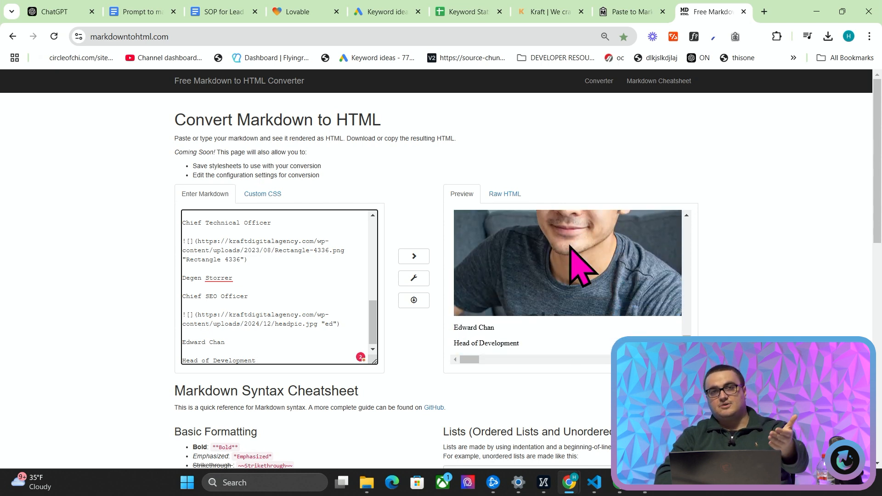
{"action": "mouse_move", "coordinate": [774, 29]}
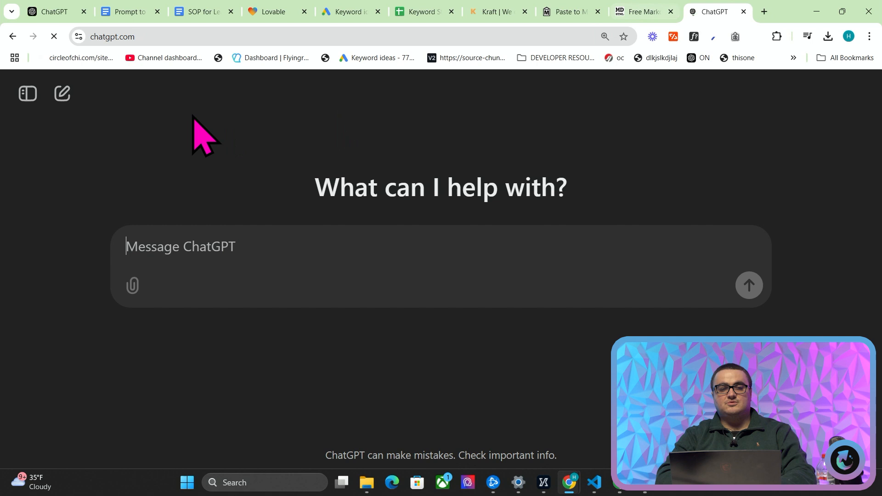
Ask ChatGPT for an animated HTML box of the team images with cool features, then return to Lovable.
{"action": "type", "text": "make me an html"}
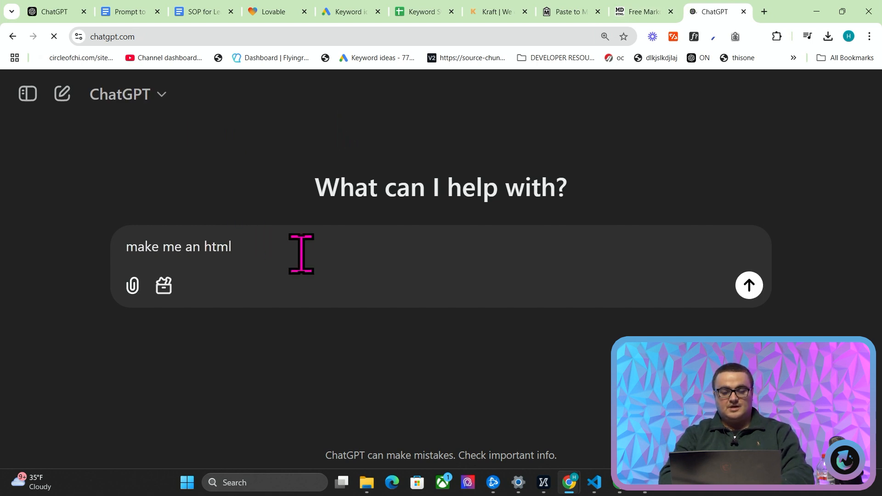
{"action": "type", "text": "box with these"}
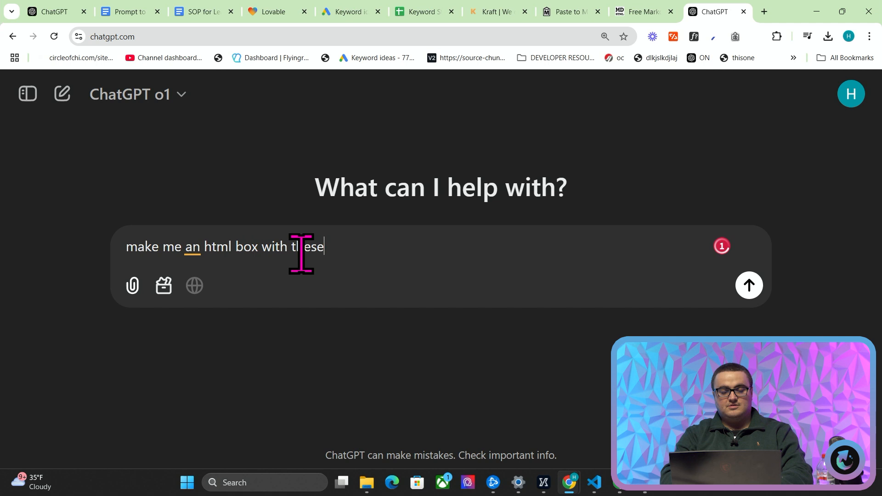
{"action": "type", "text": "images of people inside with modern animations"}
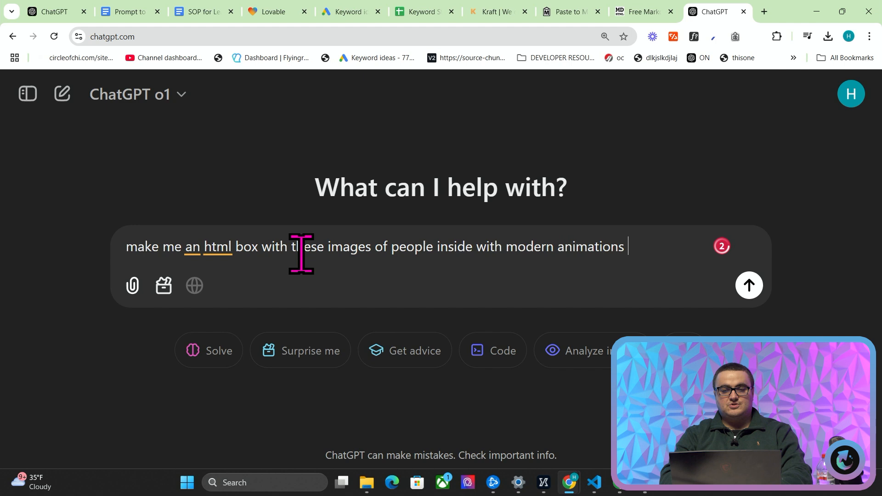
{"action": "type", "text": "and cool featrures etc"}
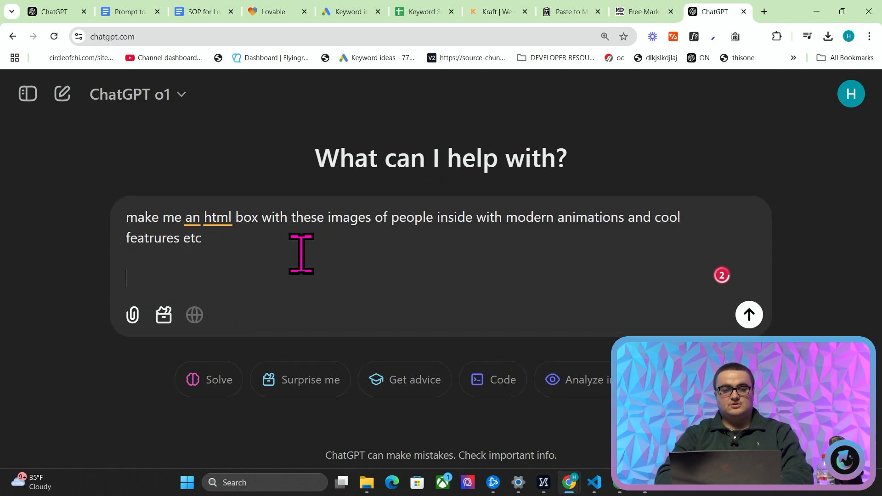
{"action": "left_click", "coordinate": [749, 315]}
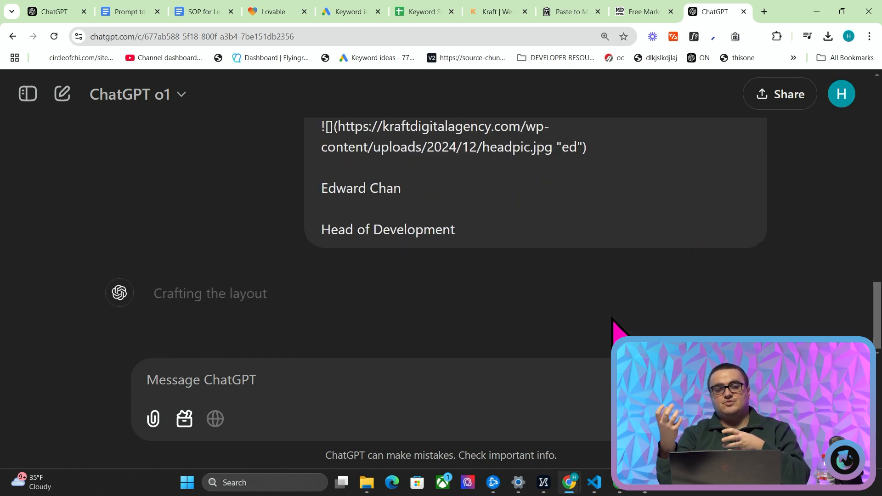
{"action": "left_click", "coordinate": [276, 11]}
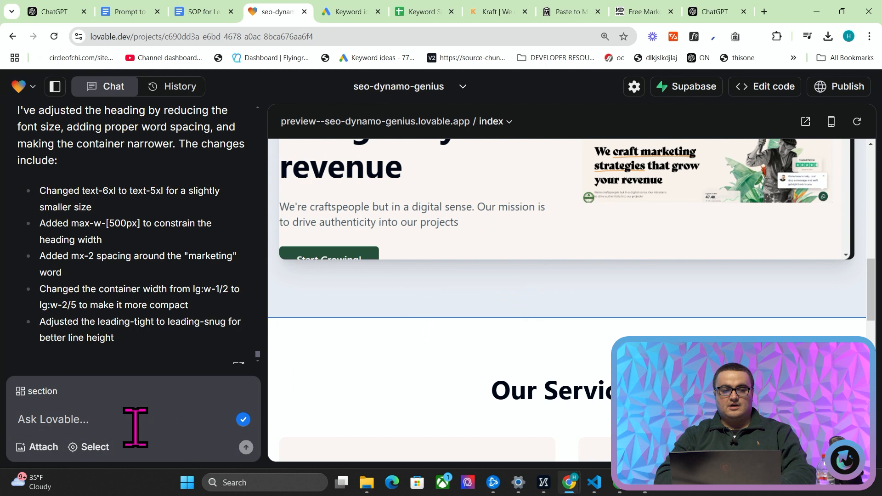
Ask Lovable to add a modern, clean staff section underneath the hero using the team list.
{"action": "type", "text": "u"}
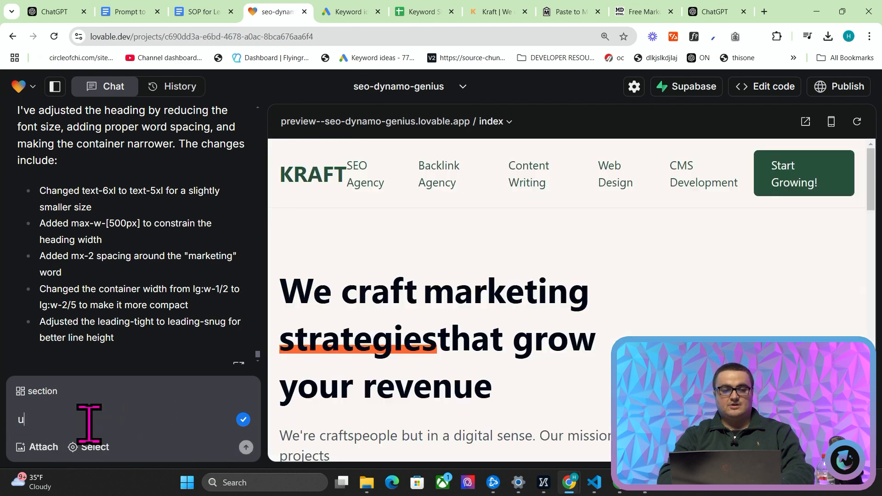
{"action": "type", "text": "nderneath this section add a section for the s"}
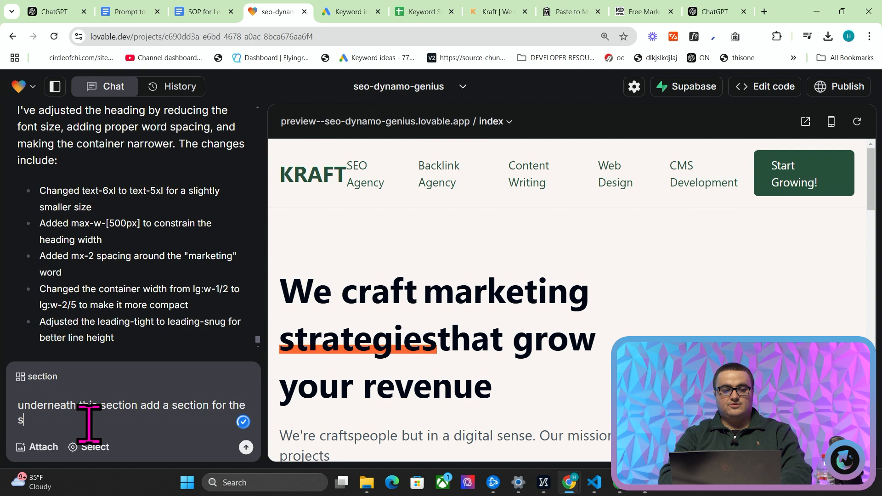
{"action": "type", "text": "taff who work at the company"}
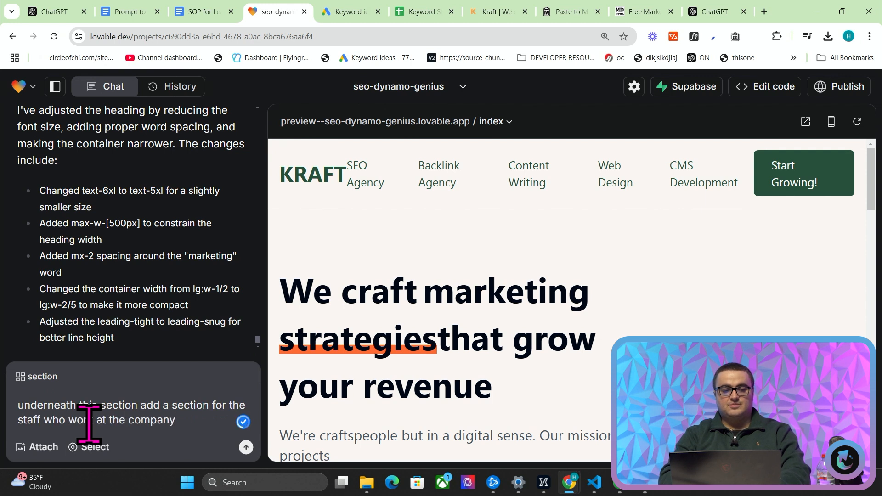
{"action": "type", "text": "in a modern clea"}
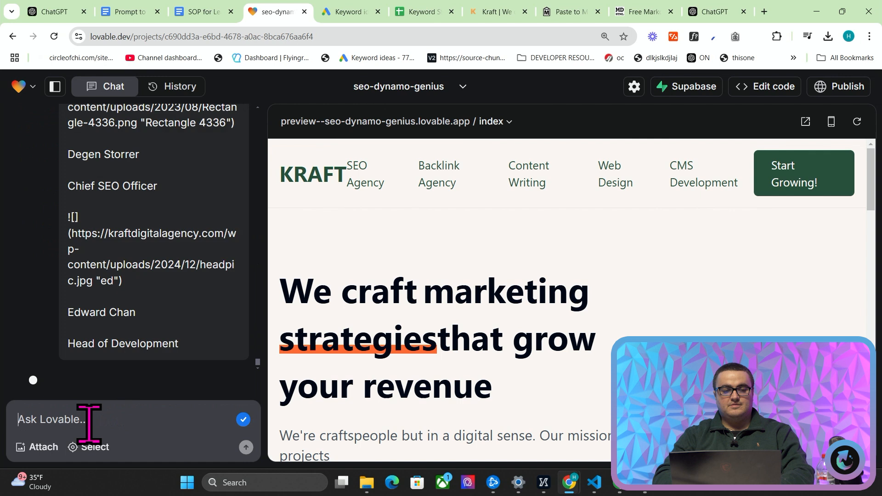
{"action": "mouse_move", "coordinate": [164, 297]}
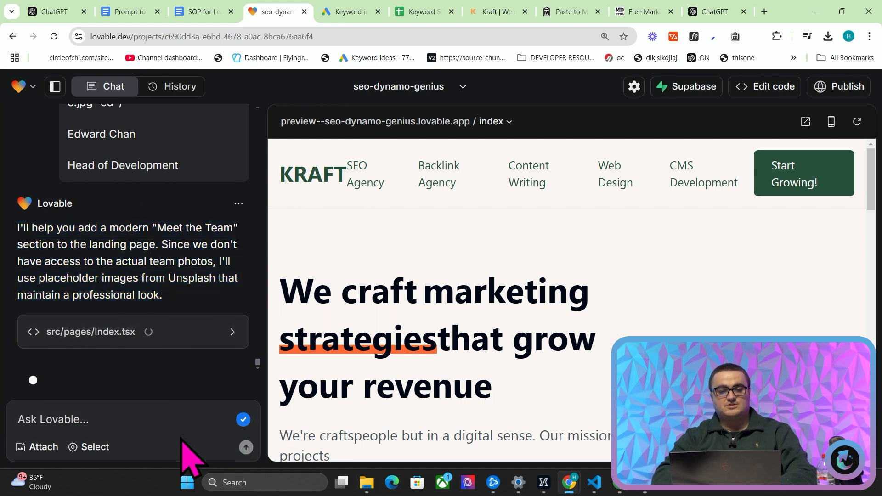
{"action": "type", "text": "you do have"}
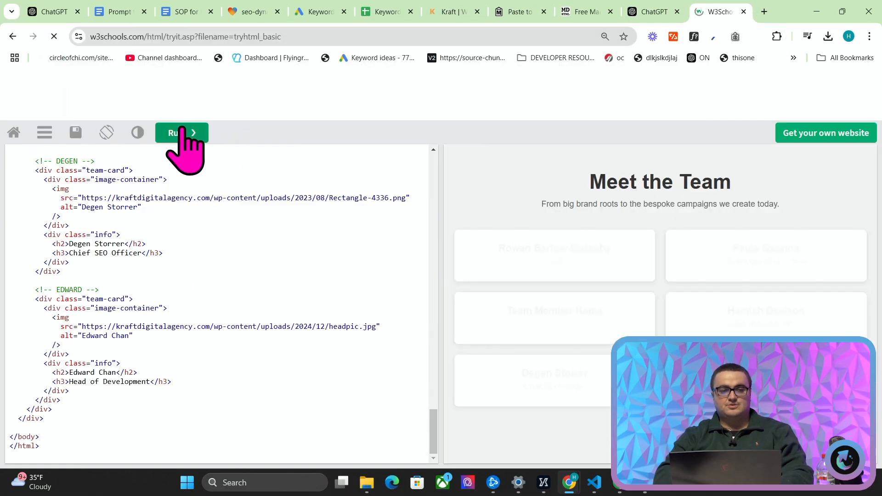
Run the generated team HTML in the Tryit Editor, then return to the Lovable project.
{"action": "left_click", "coordinate": [181, 133]}
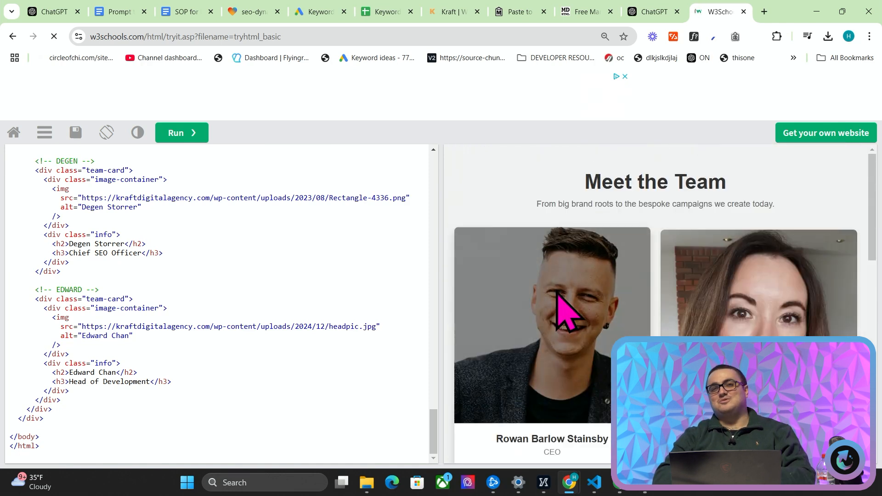
{"action": "left_click", "coordinate": [250, 11]}
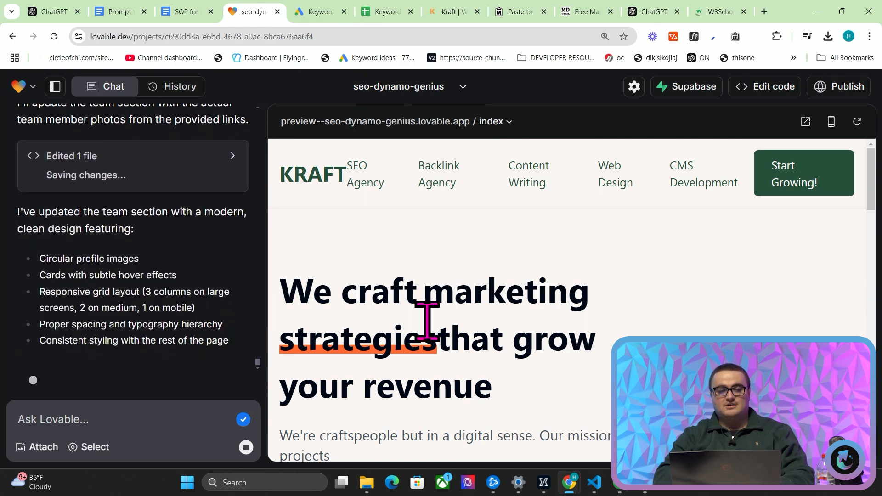
{"action": "scroll", "scroll_direction": "down", "scroll_amount": 3}
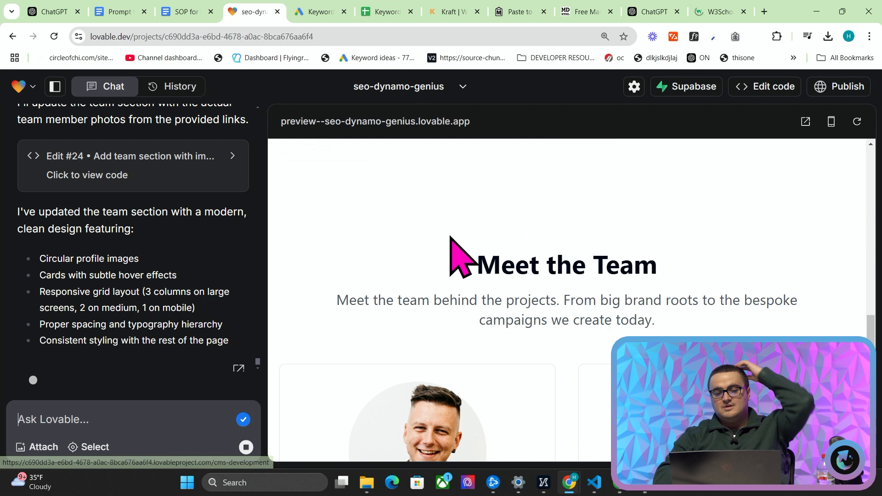
{"action": "scroll", "scroll_direction": "down", "scroll_amount": 3}
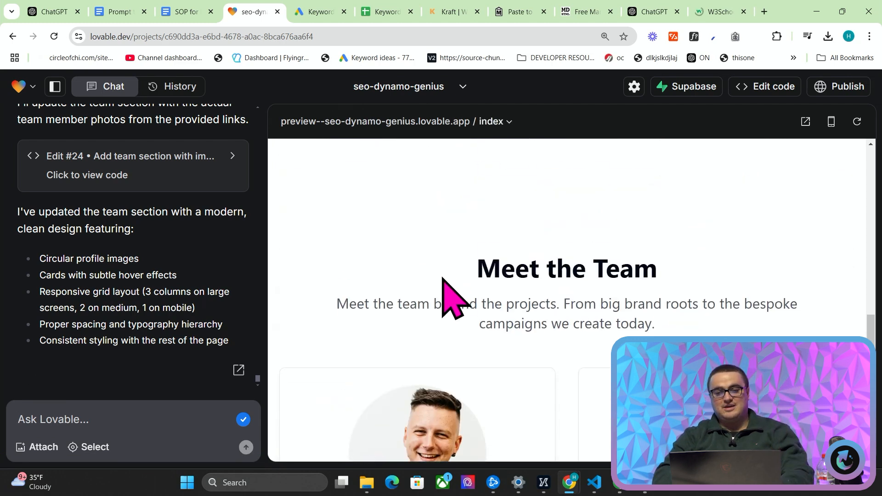
{"action": "scroll", "scroll_direction": "down", "scroll_amount": 3}
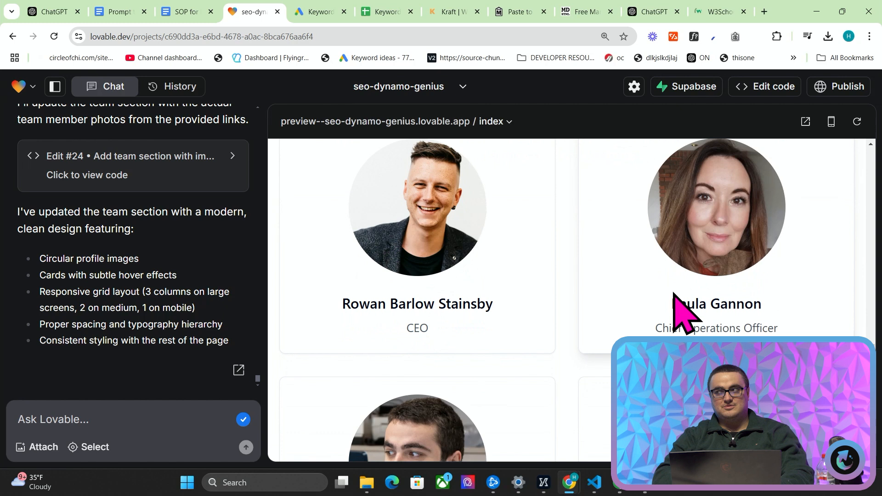
{"action": "scroll", "scroll_direction": "down", "scroll_amount": 3}
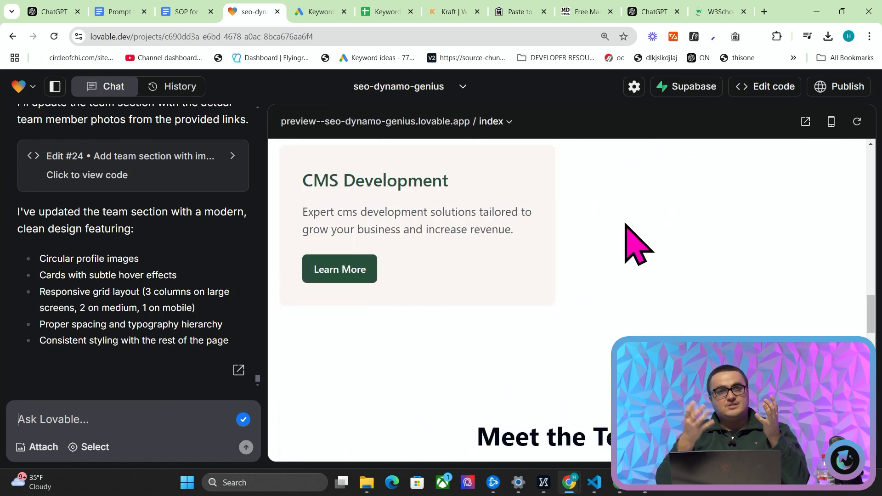
Switch to the SOP for Lead Gen Websites Google Doc.
{"action": "left_click", "coordinate": [181, 11]}
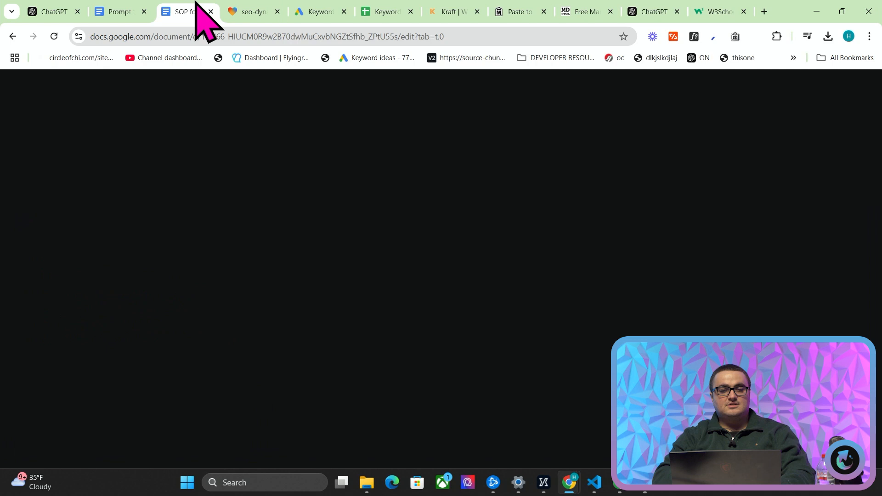
{"action": "left_click", "coordinate": [180, 11]}
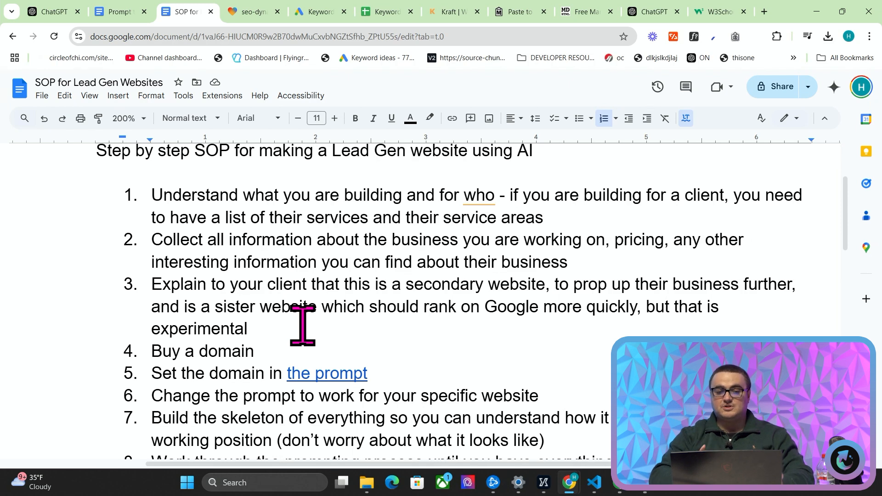
Add '- kraftagencyus.com - kraftagency.co.uk' to the SOP's Buy a domain step.
{"action": "scroll", "scroll_direction": "down", "scroll_amount": 3}
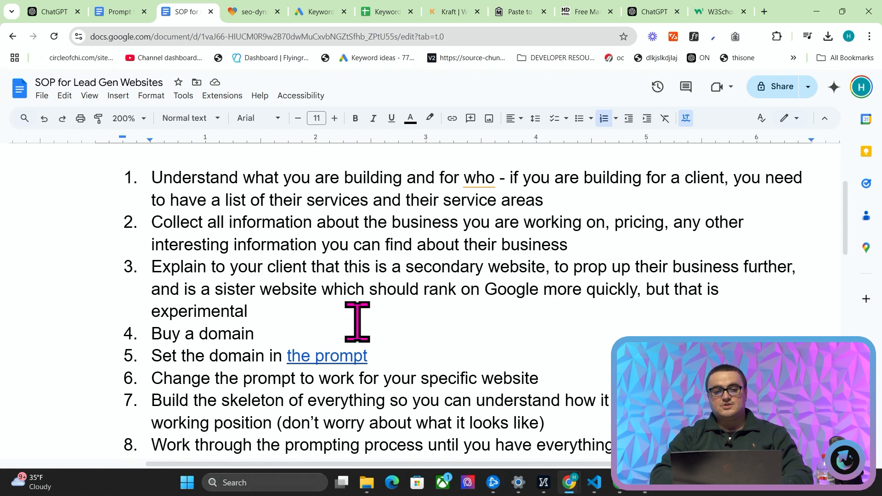
{"action": "type", "text": "- kraftagencyus.com"}
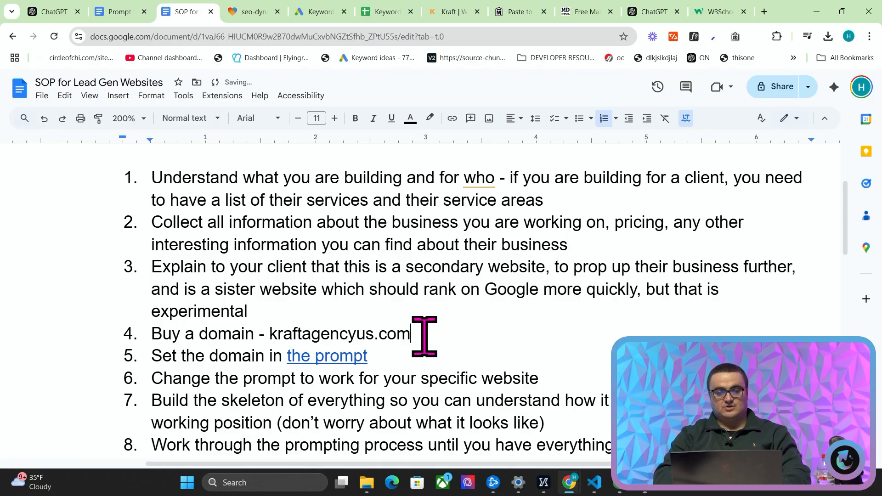
{"action": "type", "text": "- kraftagency."}
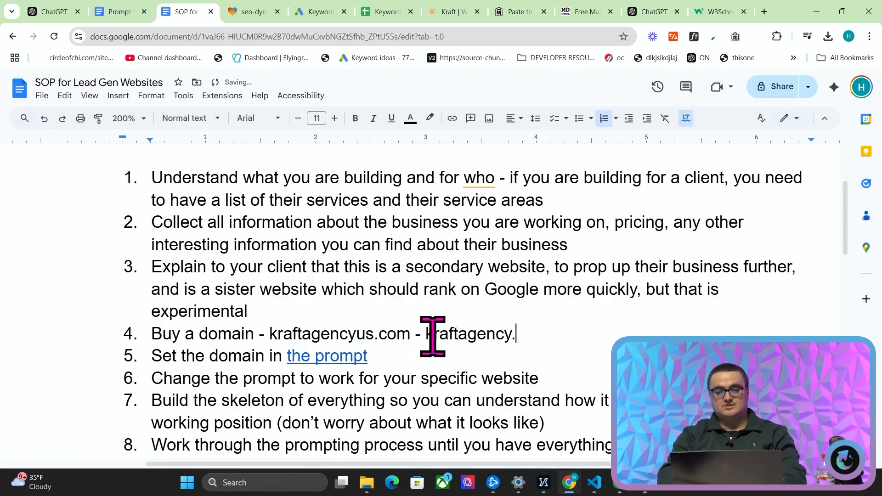
{"action": "type", "text": "co.uk"}
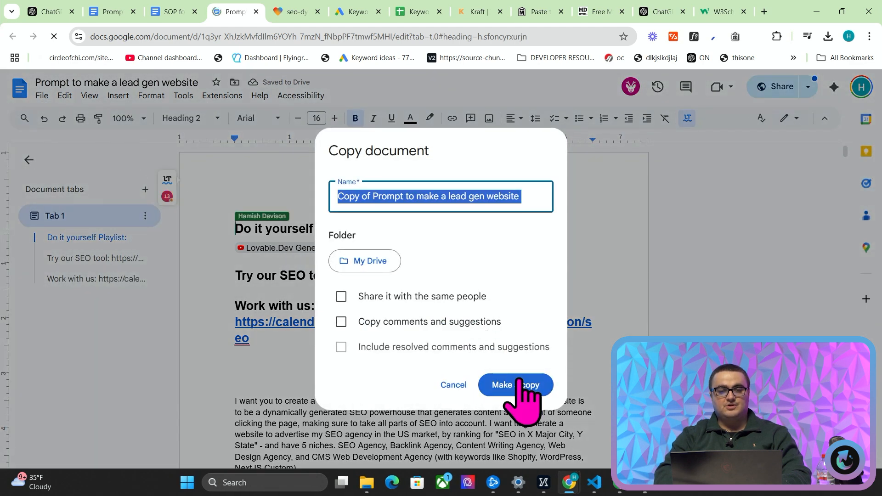
Make a copy of the lead-gen website prompt document and review its Kraft Agency text.
{"action": "left_click", "coordinate": [515, 385]}
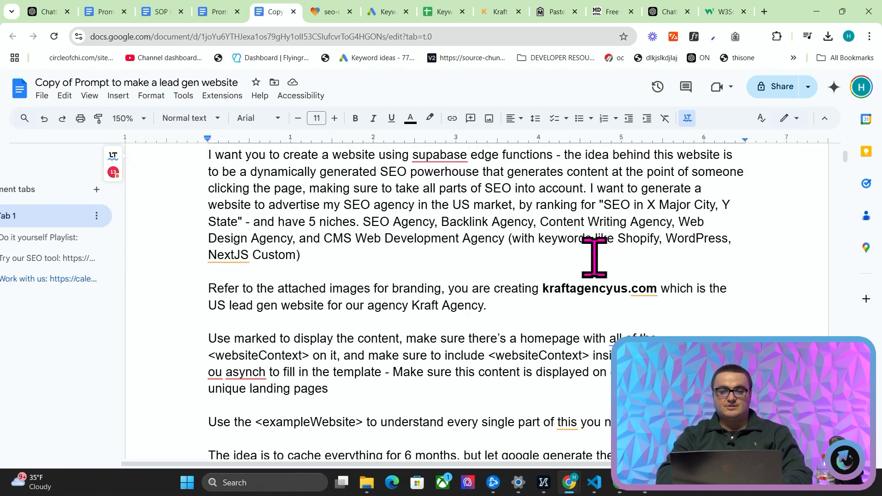
{"action": "scroll", "scroll_direction": "down", "scroll_amount": 3}
{"action": "type", "text": "<websiteContext>"}
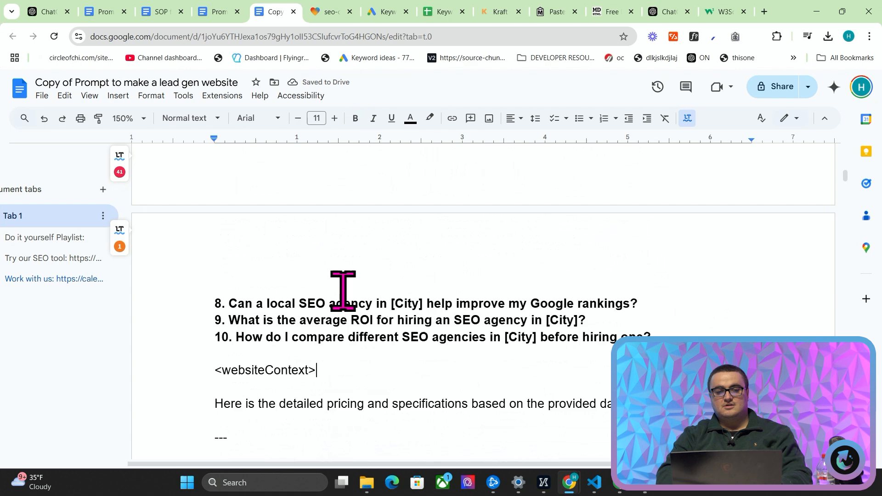
{"action": "left_click", "coordinate": [326, 11]}
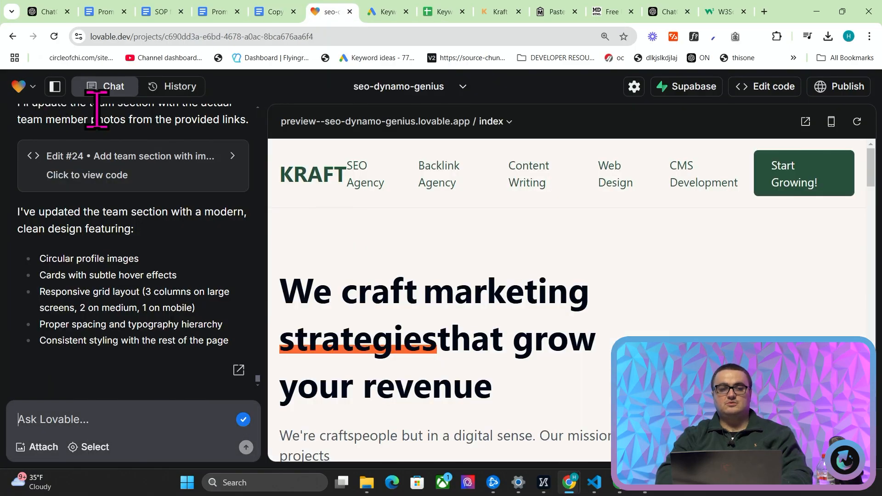
Leave the project for the Lovable dashboard and focus the new-app prompt box.
{"action": "left_click", "coordinate": [19, 86]}
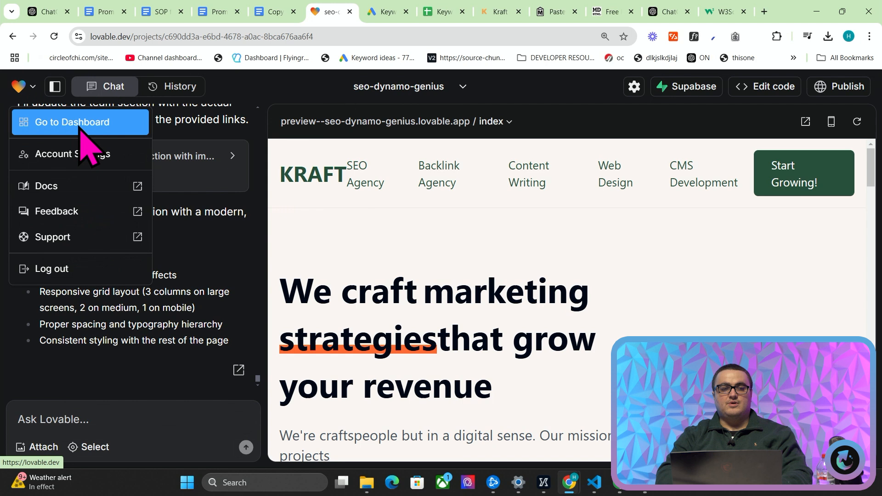
{"action": "left_click", "coordinate": [71, 122]}
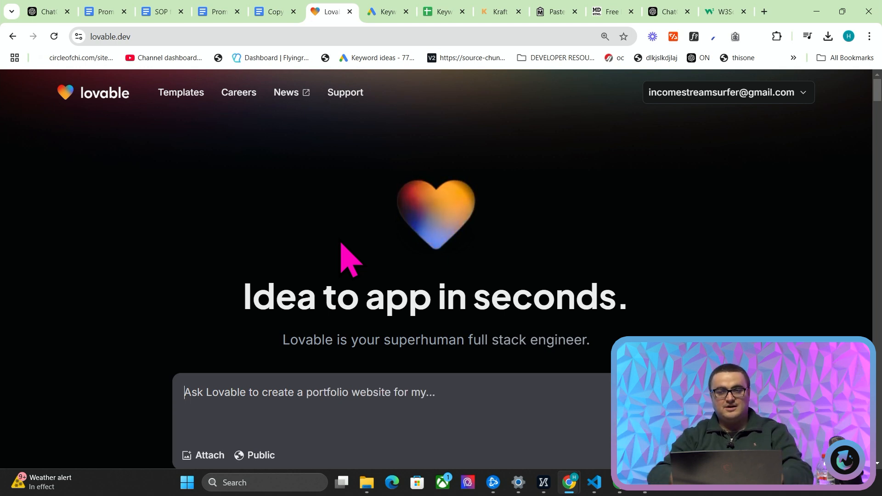
{"action": "left_click", "coordinate": [156, 12]}
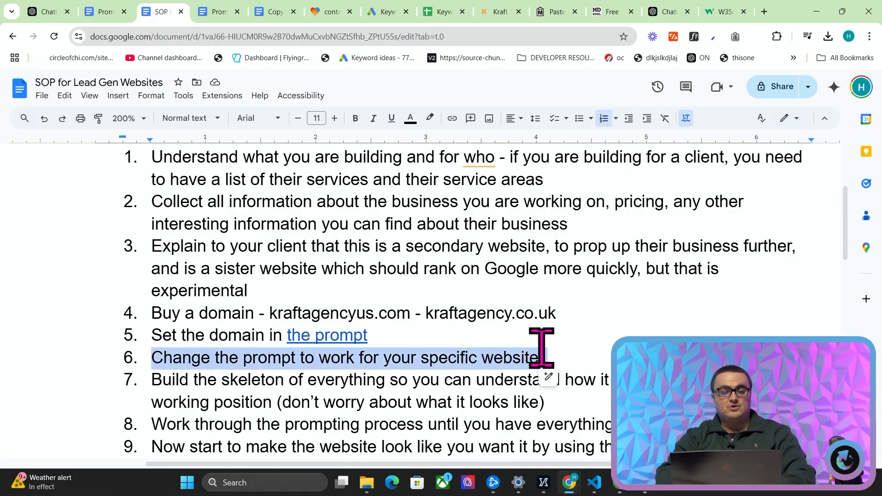
Review the SOP list, then switch to the new Lovable project tab.
{"action": "scroll", "scroll_direction": "down", "scroll_amount": 3}
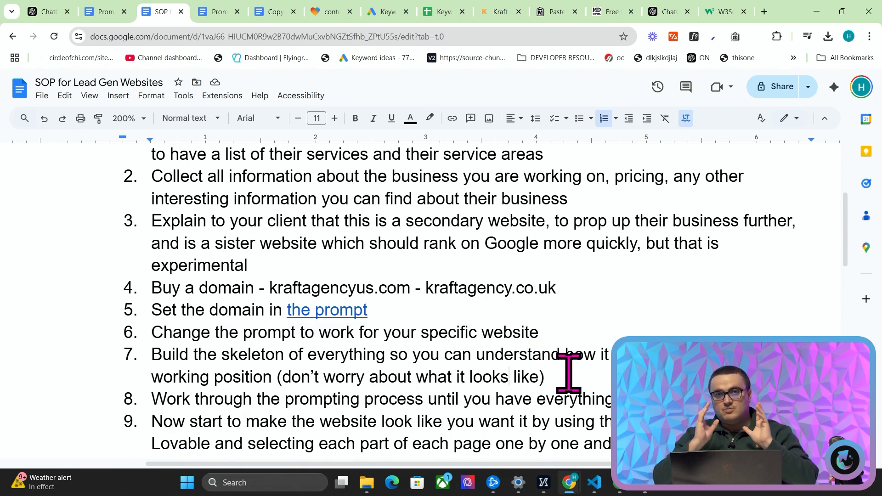
{"action": "mouse_move", "coordinate": [325, 11]}
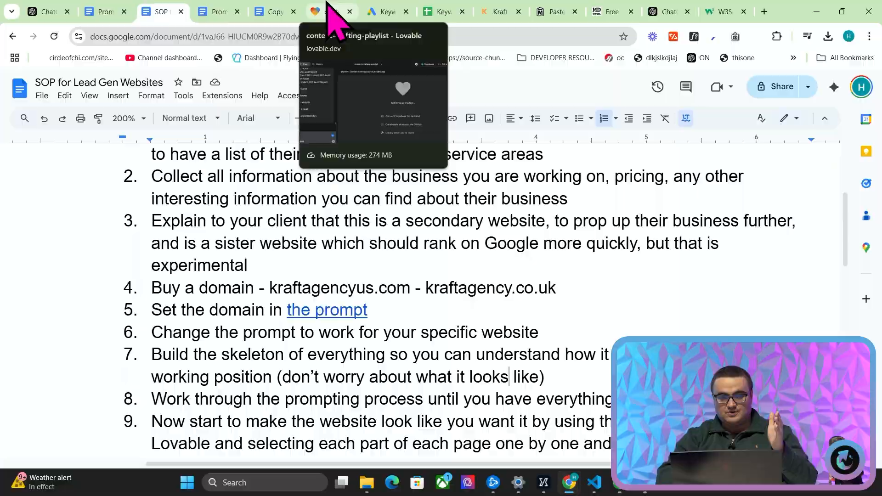
{"action": "left_click", "coordinate": [323, 11]}
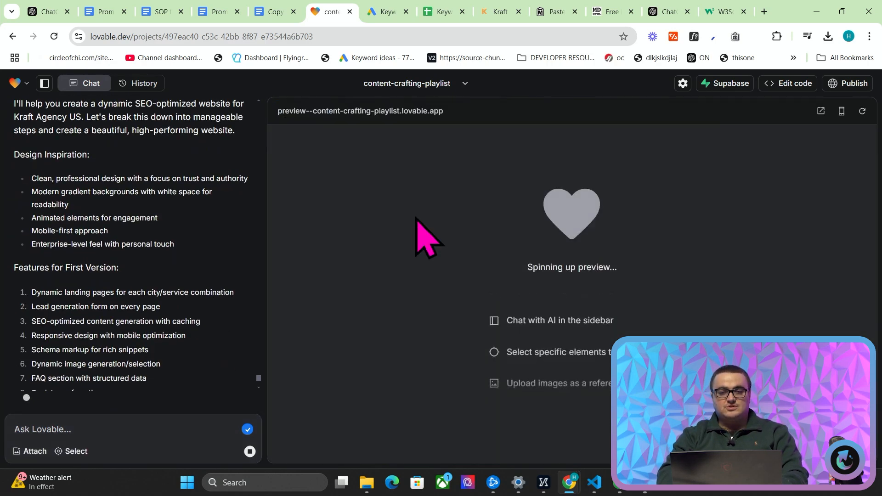
Scroll the chat and preview while Lovable builds the Kraft Agency SEO site.
{"action": "scroll", "scroll_direction": "down", "scroll_amount": 3}
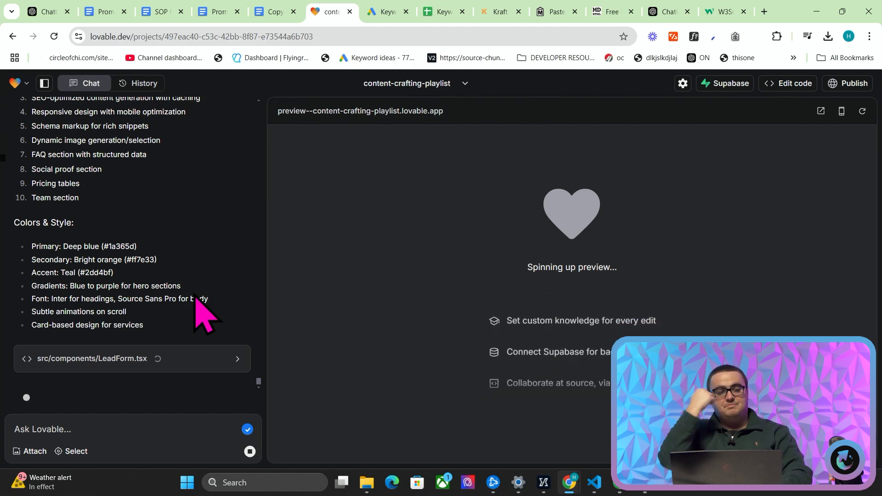
{"action": "scroll", "scroll_direction": "down", "scroll_amount": 3}
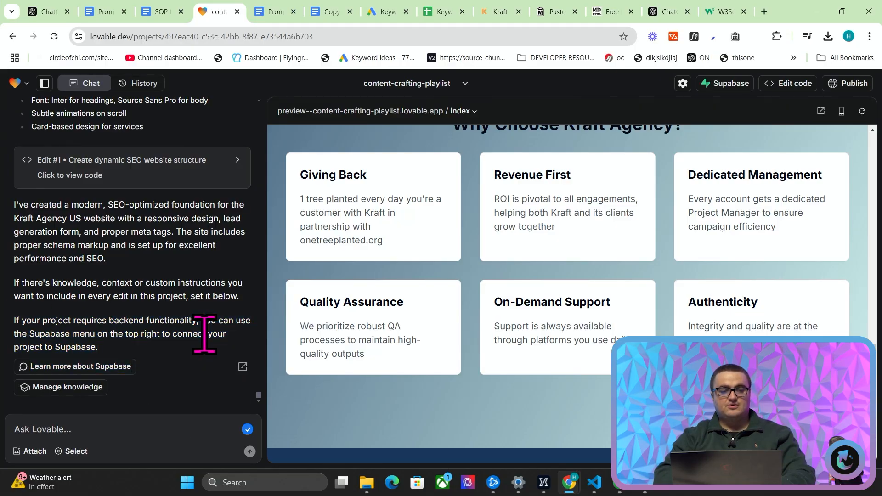
Glance at the Supabase options and the SOP, review the Premier SEO Agency preview, then bring up the Kraft site YouTube video.
{"action": "left_click", "coordinate": [729, 83]}
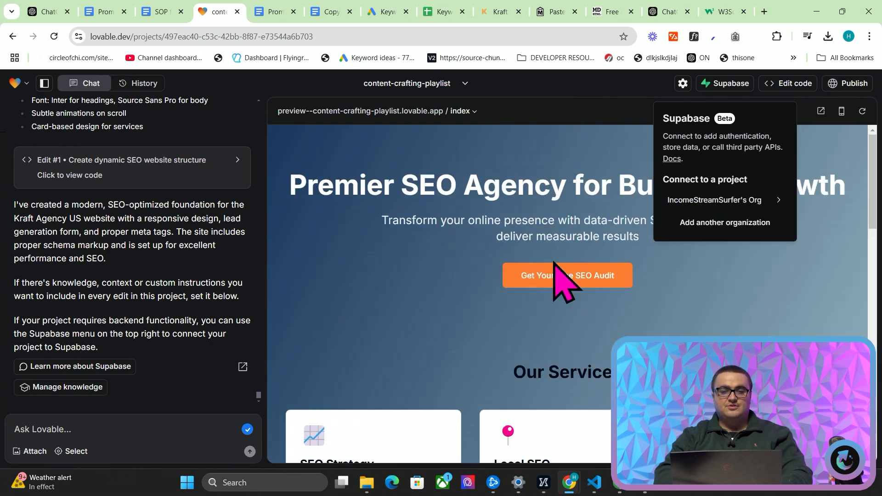
{"action": "left_click", "coordinate": [716, 200]}
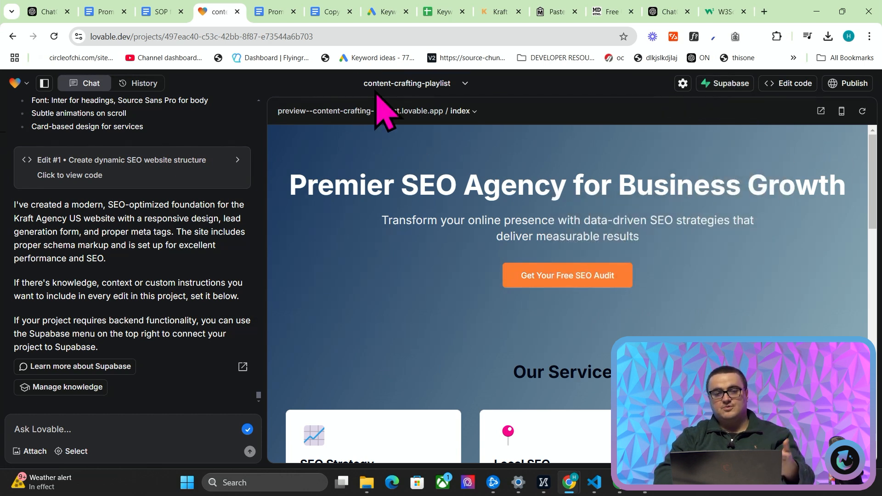
{"action": "left_click", "coordinate": [158, 11]}
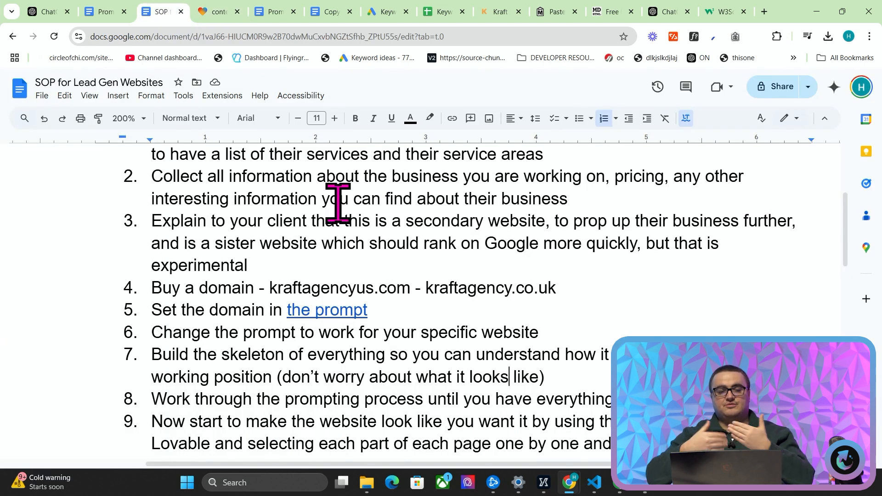
{"action": "left_click", "coordinate": [216, 11]}
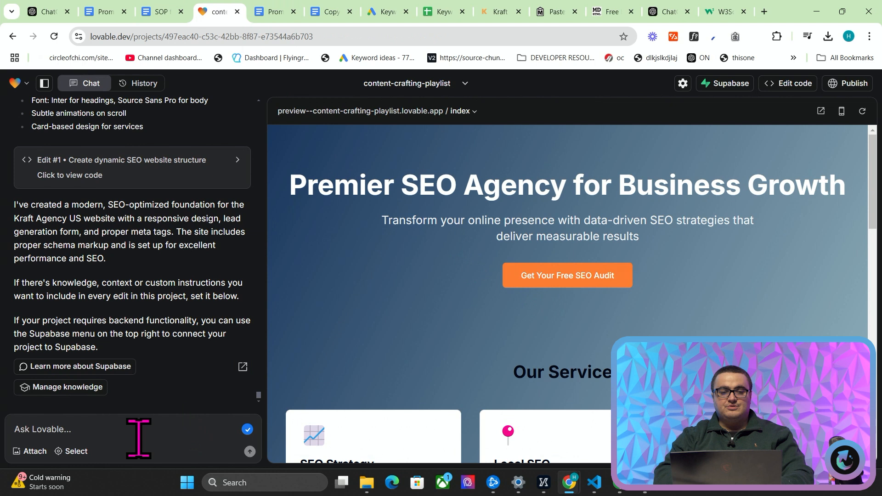
{"action": "scroll", "scroll_direction": "down", "scroll_amount": 3}
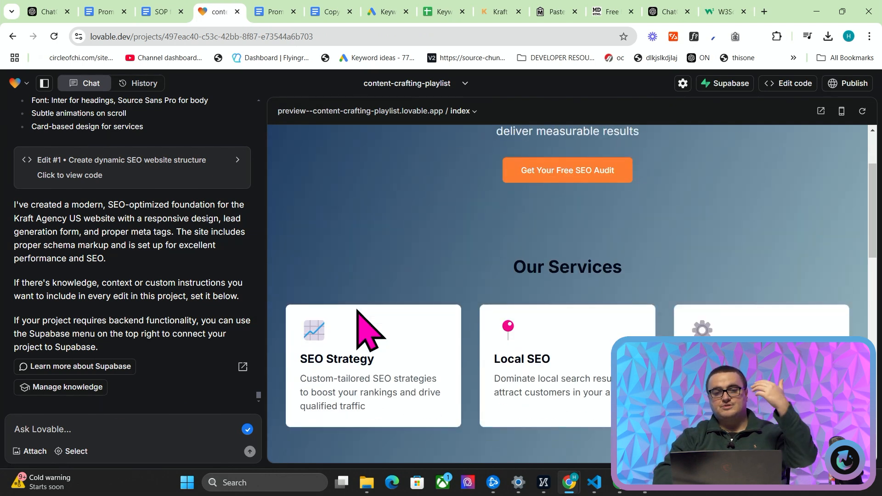
{"action": "left_click", "coordinate": [764, 11]}
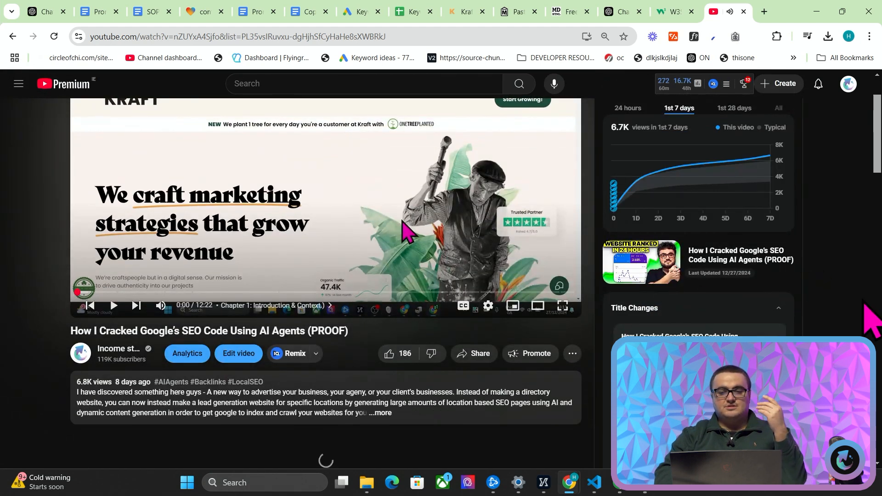
Scroll the 'How I Cracked Google's SEO Code' video page through its comments and back up.
{"action": "scroll", "scroll_direction": "down", "scroll_amount": 3}
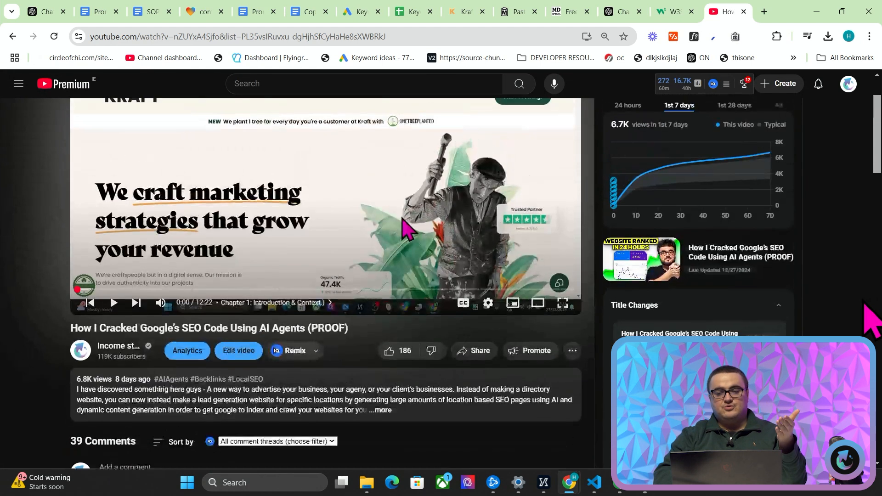
{"action": "scroll", "scroll_direction": "down", "scroll_amount": 3}
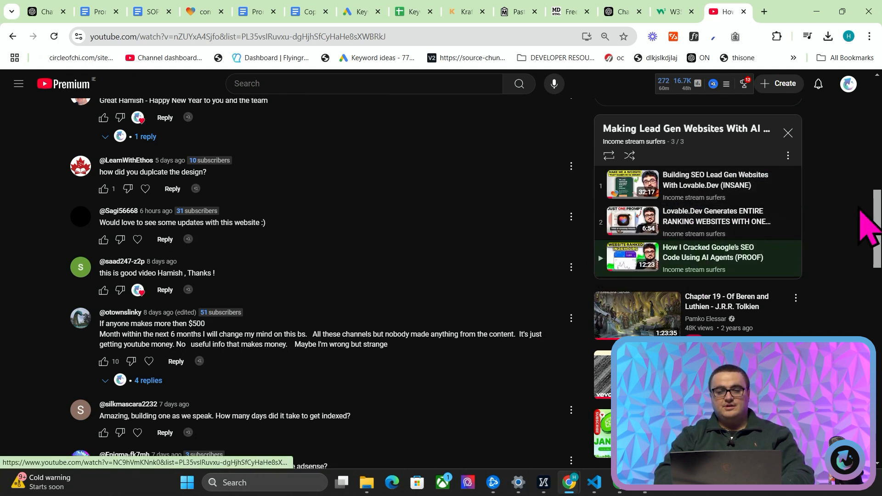
{"action": "scroll", "scroll_direction": "up", "scroll_amount": 3}
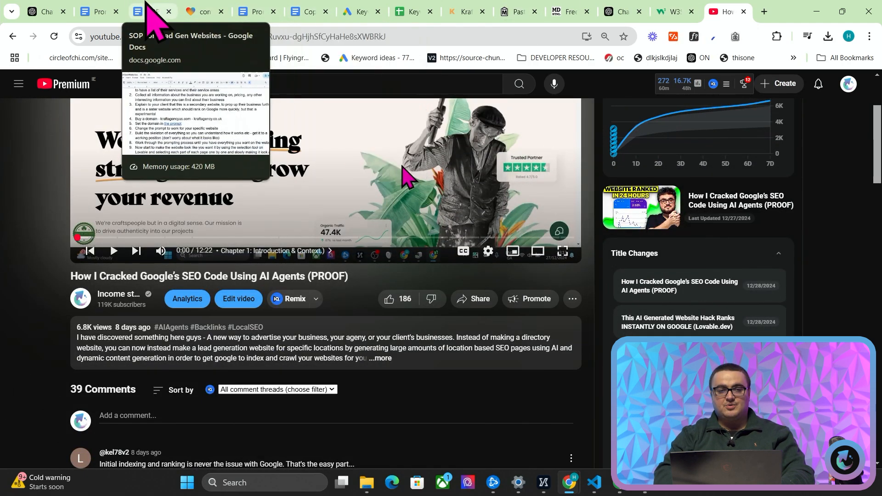
Read the SOP down through its GitHub, Vercel and change-pushing steps, then return to the Lovable project.
{"action": "left_click", "coordinate": [149, 11]}
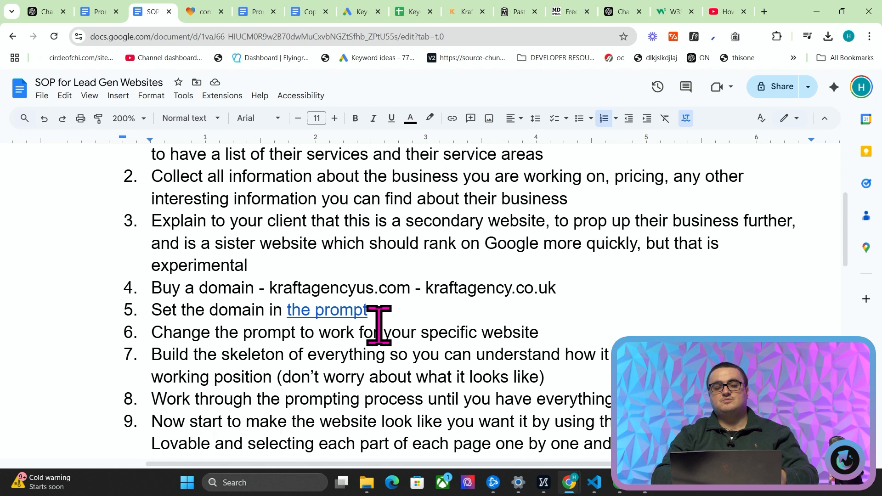
{"action": "scroll", "scroll_direction": "down", "scroll_amount": 3}
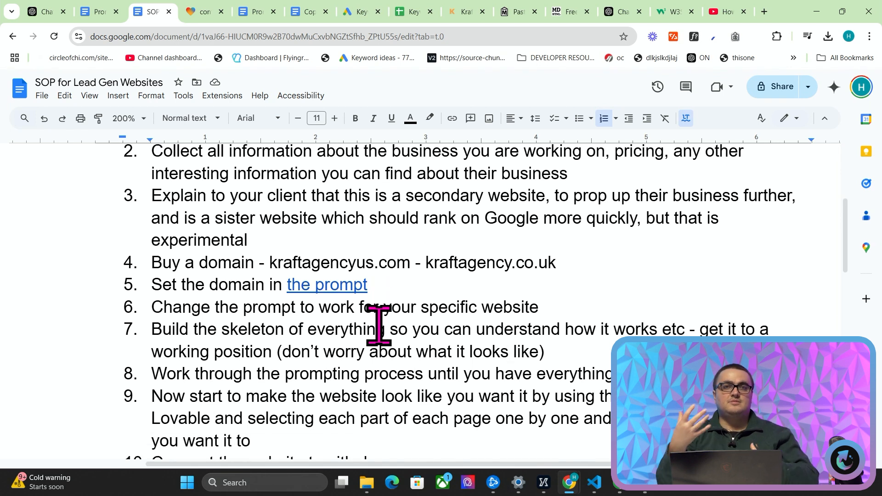
{"action": "scroll", "scroll_direction": "down", "scroll_amount": 3}
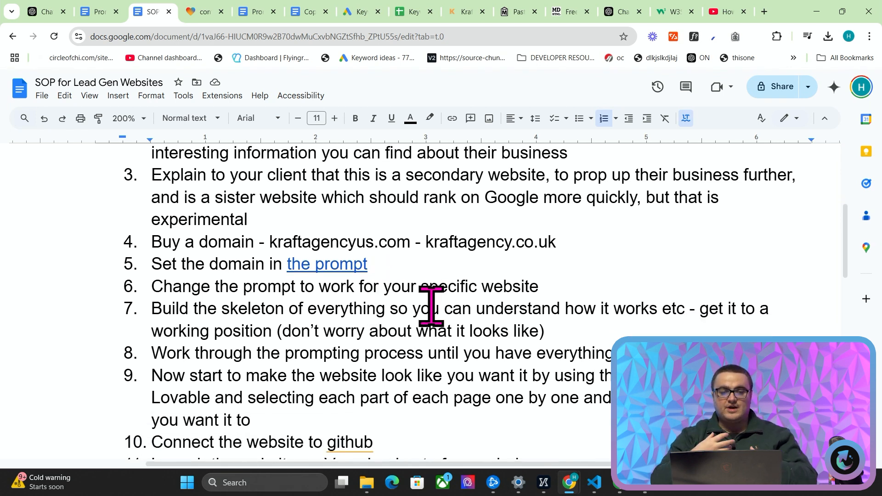
{"action": "scroll", "scroll_direction": "down", "scroll_amount": 3}
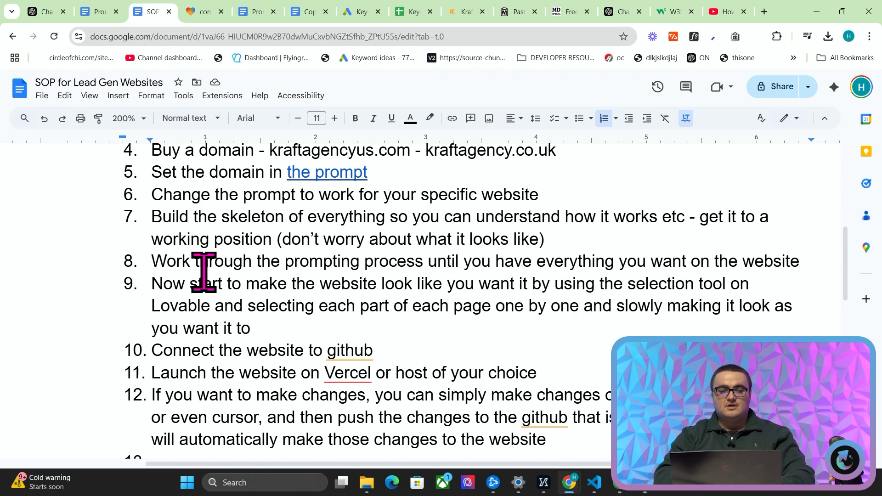
{"action": "left_click", "coordinate": [198, 11]}
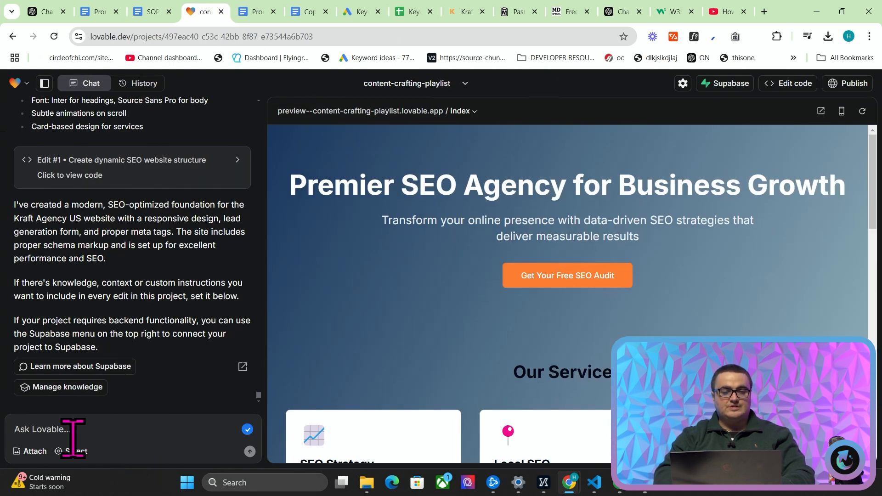
Select the header and prompt Lovable to change its background colour to the sampled Kraft orange #ECA453.
{"action": "left_click", "coordinate": [72, 451]}
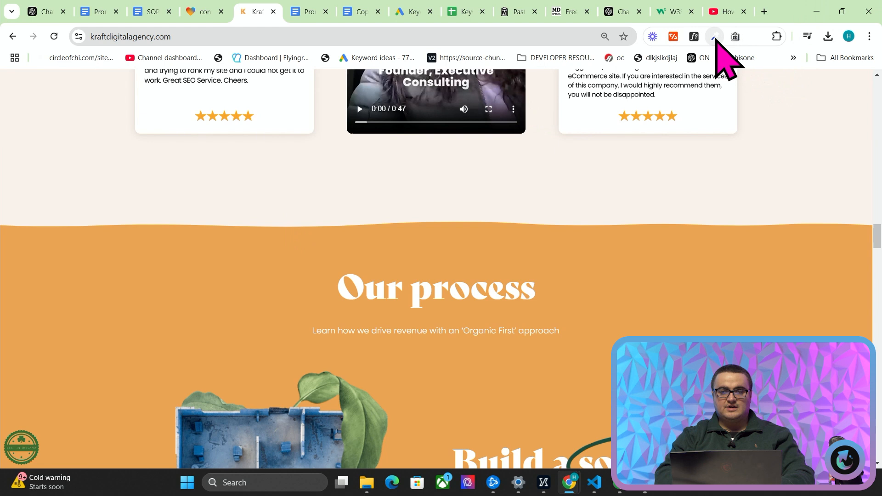
{"action": "left_click", "coordinate": [715, 36]}
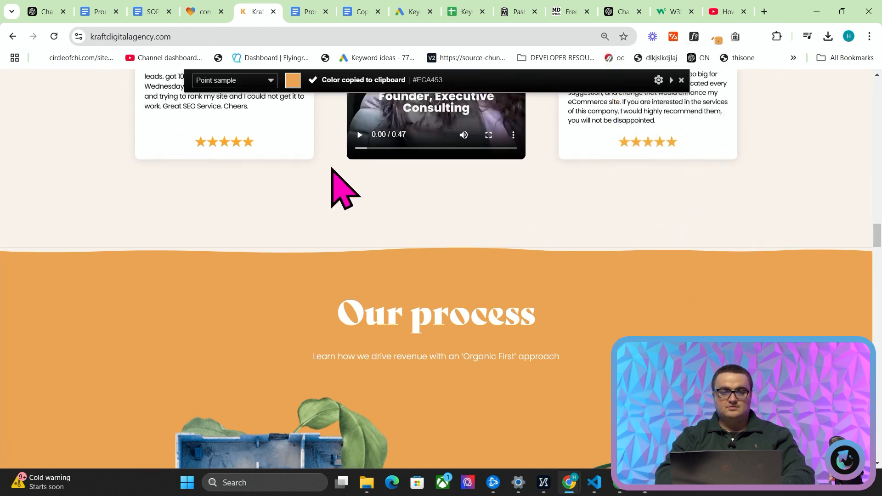
{"action": "left_click", "coordinate": [197, 11]}
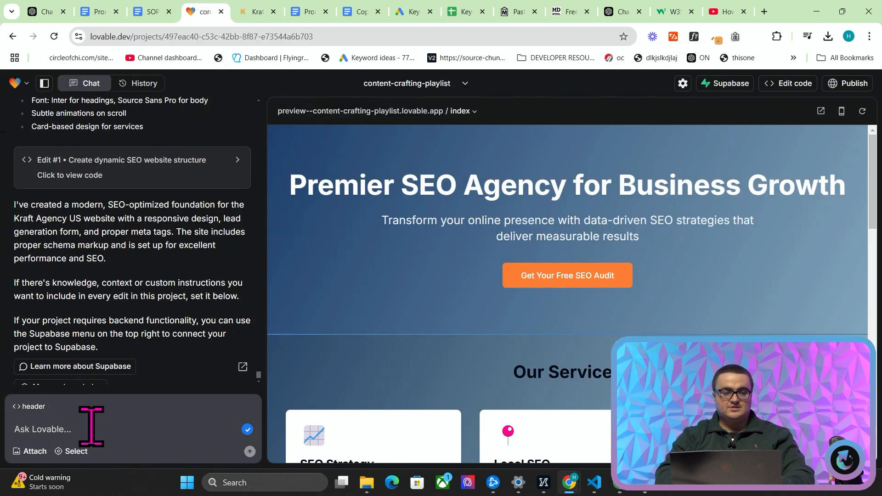
{"action": "type", "text": "change this"}
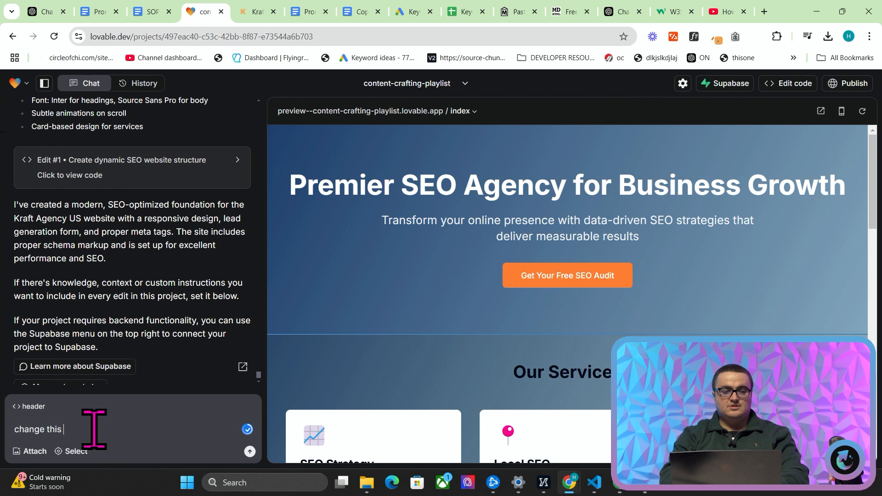
{"action": "type", "text": "background color to"}
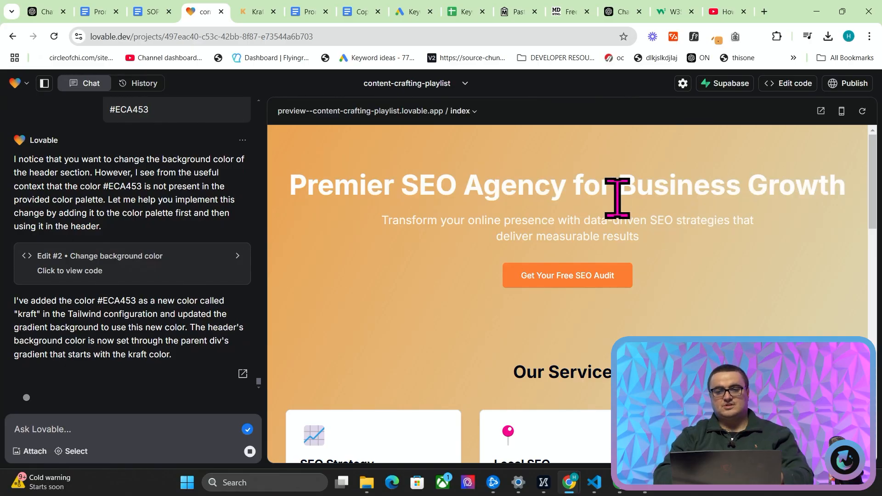
Review the recoloured header in the preview and start selecting another element to edit.
{"action": "scroll", "scroll_direction": "down", "scroll_amount": 3}
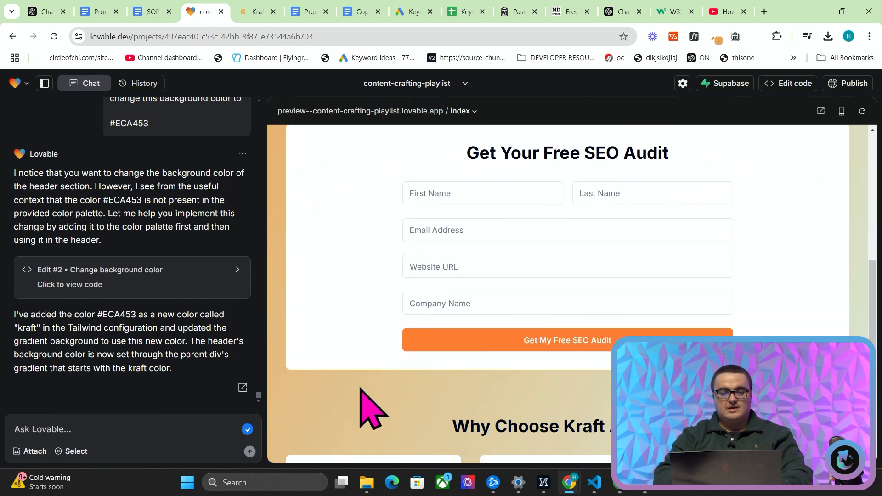
{"action": "scroll", "scroll_direction": "down", "scroll_amount": 3}
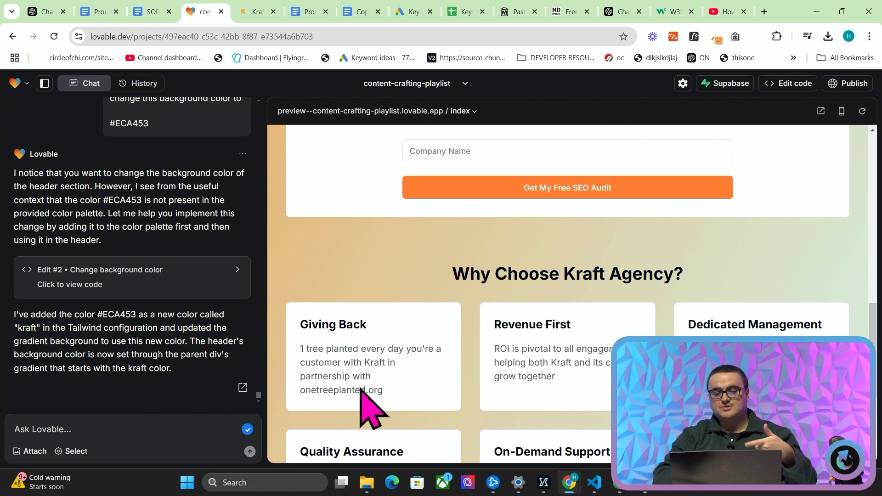
{"action": "mouse_move", "coordinate": [132, 468]}
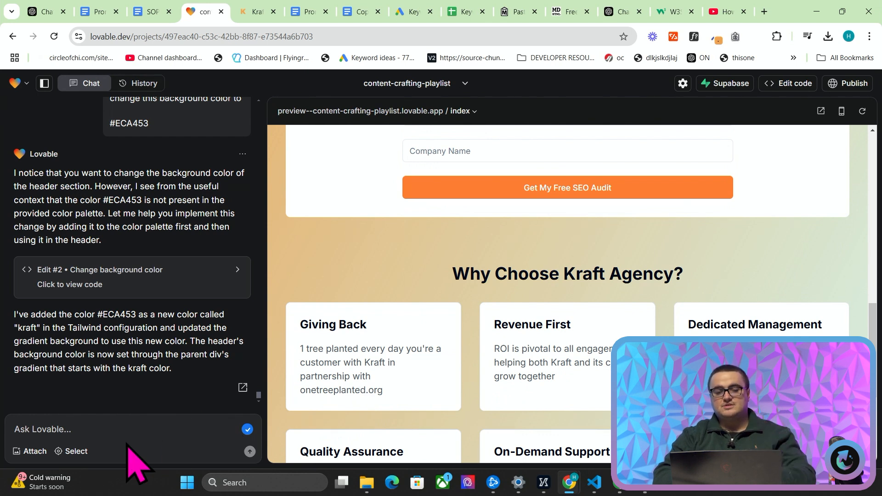
{"action": "left_click", "coordinate": [72, 451]}
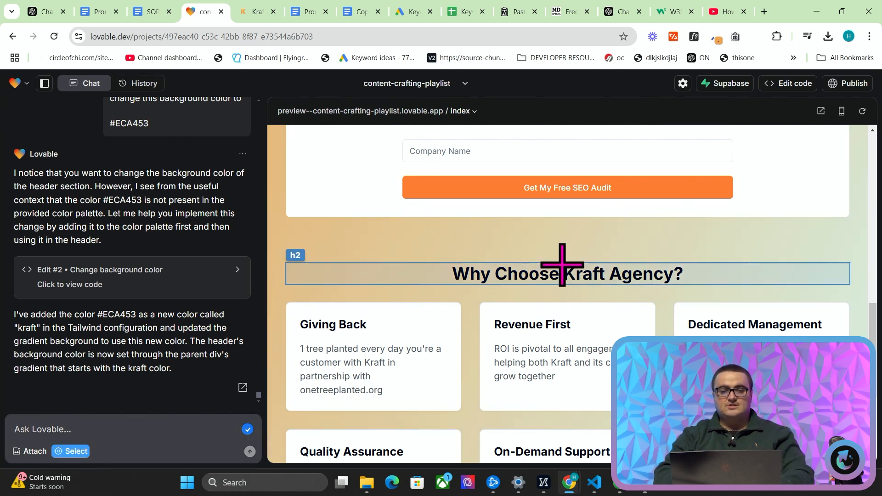
Check the new animated team section of photo cards in the preview, then bring up the SOP document.
{"action": "scroll", "scroll_direction": "down", "scroll_amount": 3}
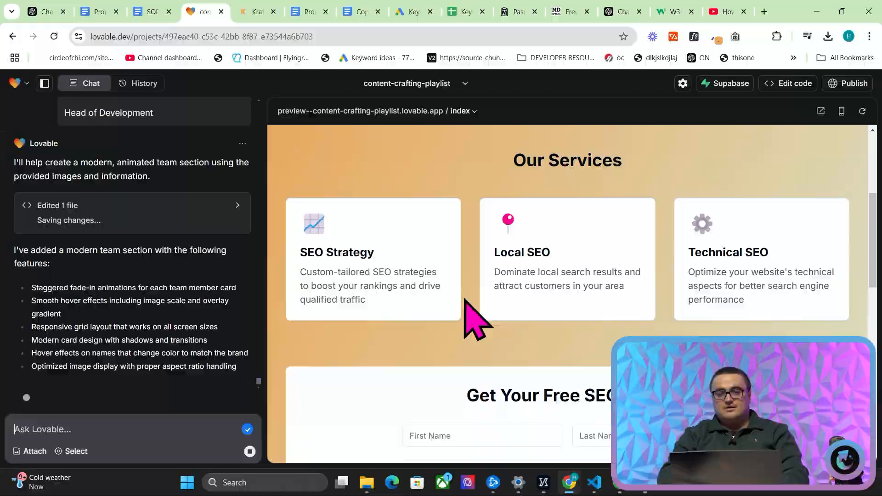
{"action": "scroll", "scroll_direction": "down", "scroll_amount": 3}
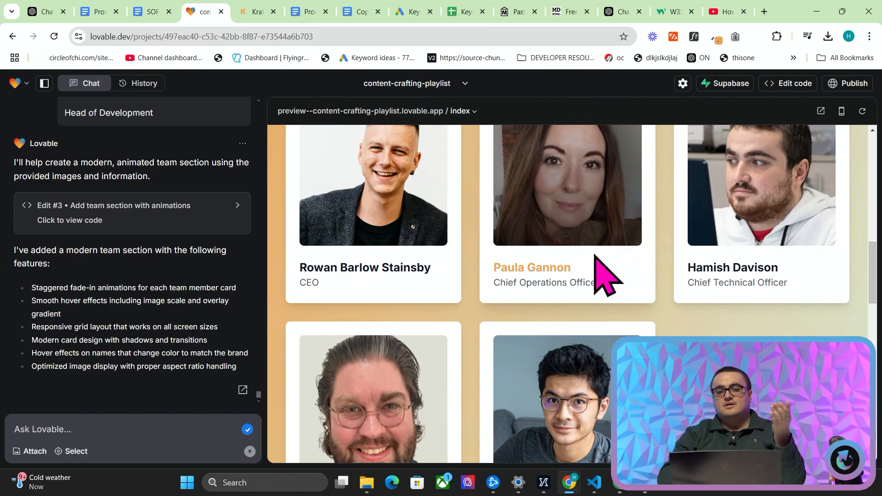
{"action": "scroll", "scroll_direction": "down", "scroll_amount": 3}
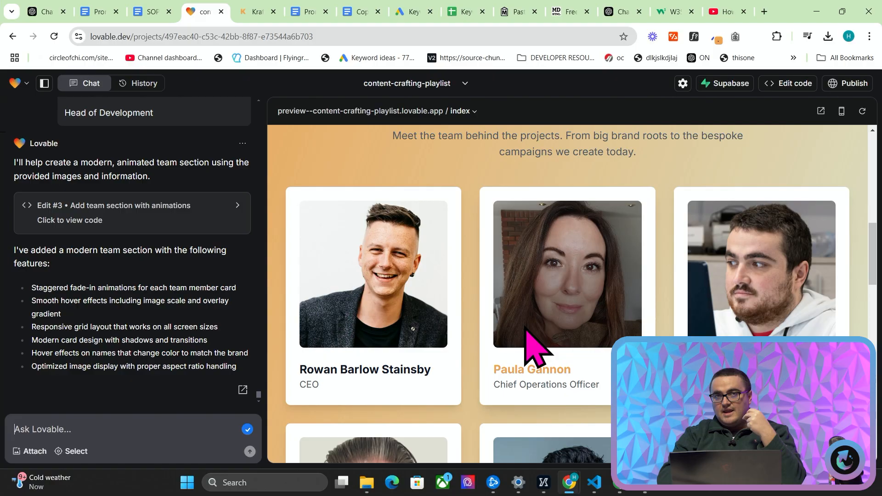
{"action": "left_click", "coordinate": [145, 11]}
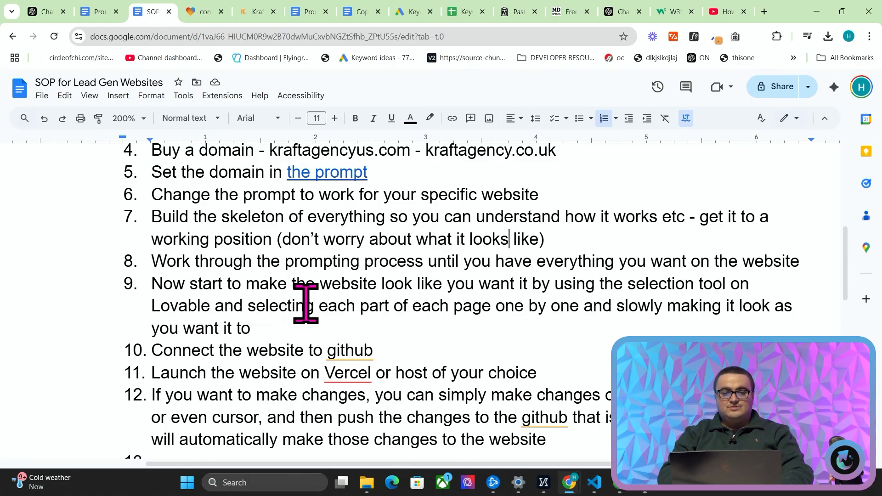
{"action": "mouse_move", "coordinate": [346, 302]}
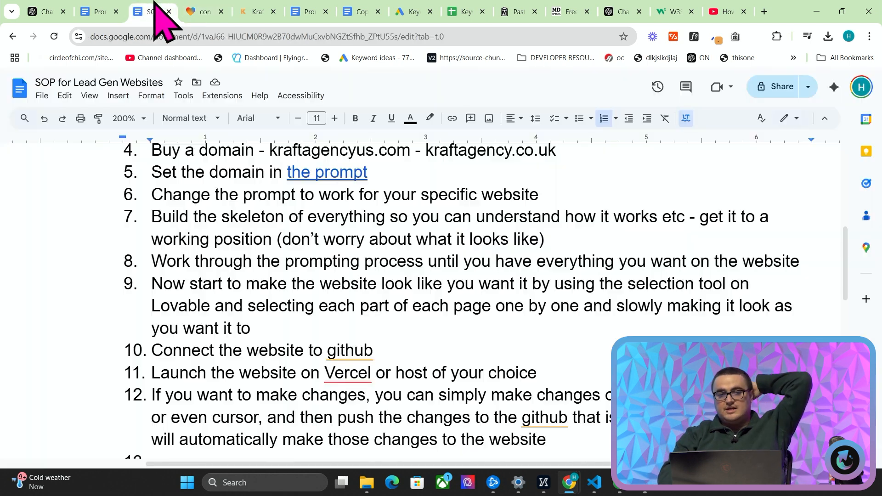
Transfer the Lovable project into a GitHub repository on main and view content-crafting-playlist on GitHub.
{"action": "left_click", "coordinate": [203, 11]}
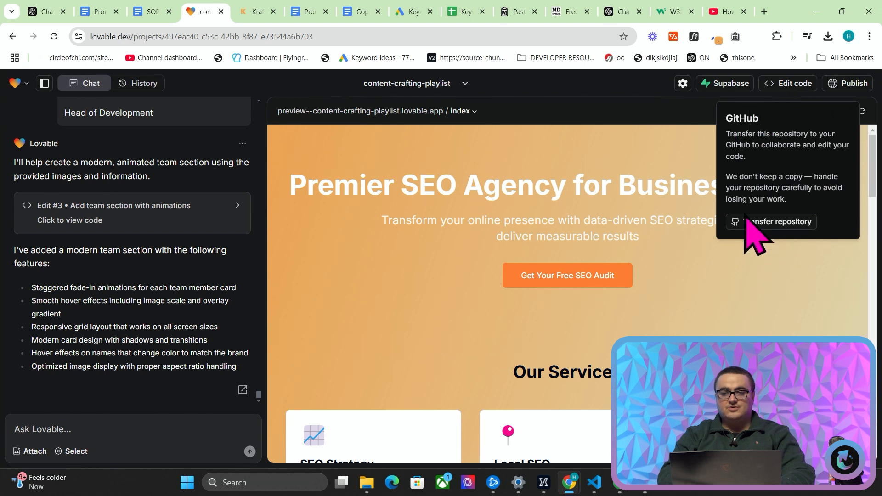
{"action": "left_click", "coordinate": [770, 222]}
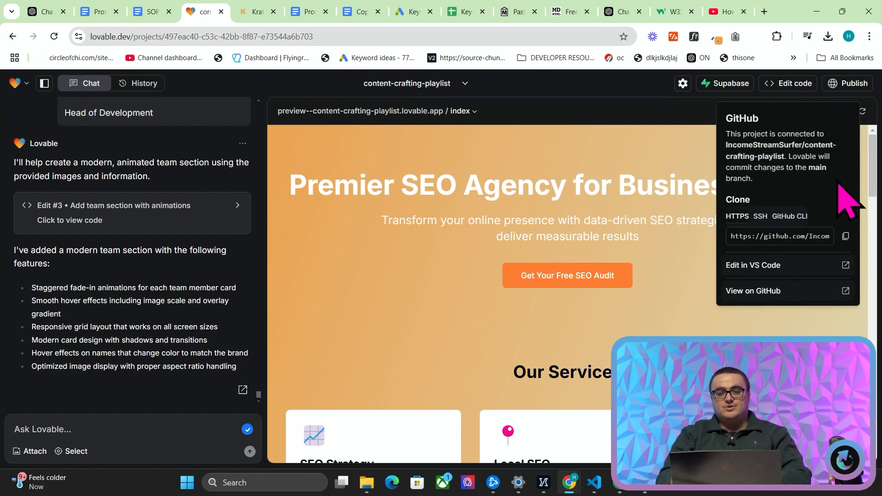
{"action": "left_click", "coordinate": [845, 236]}
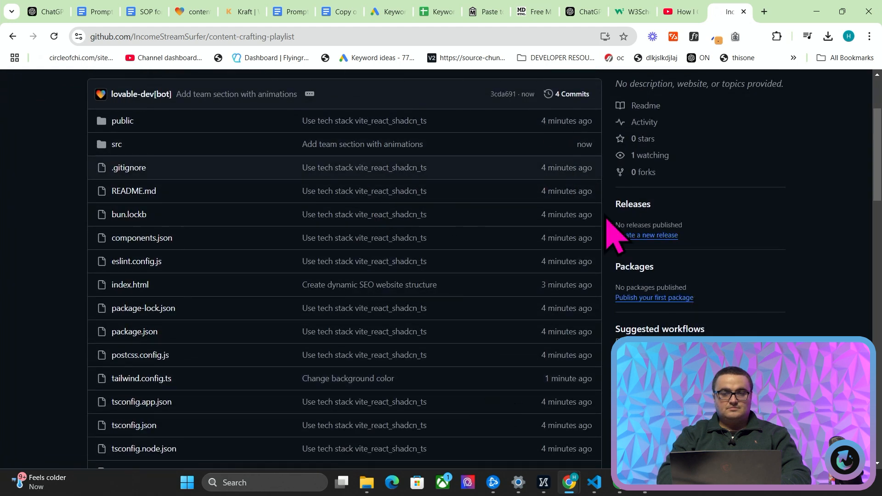
{"action": "mouse_move", "coordinate": [362, 144]}
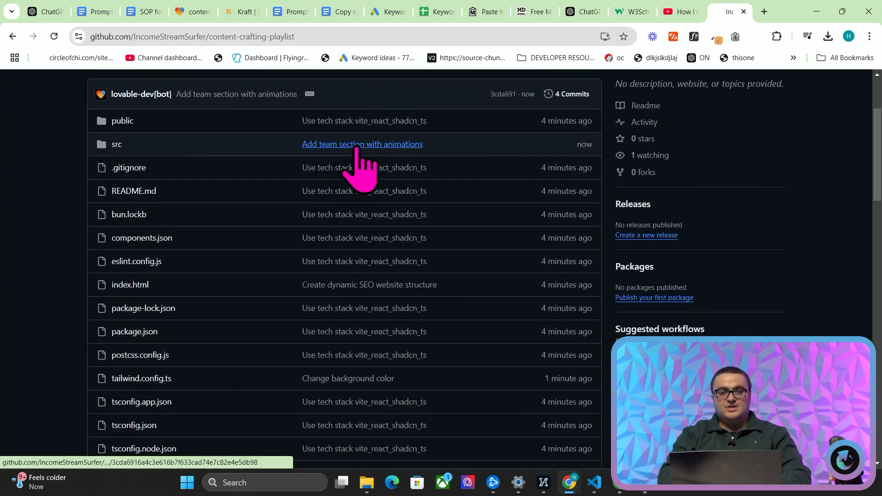
{"action": "mouse_move", "coordinate": [472, 363]}
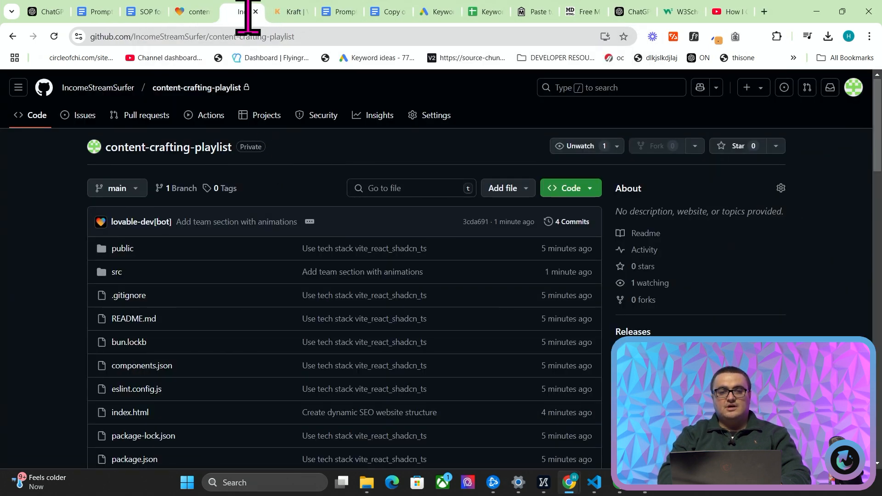
Confirm the GitHub connection in Lovable, then move to the Vercel projects dashboard.
{"action": "left_click", "coordinate": [190, 11]}
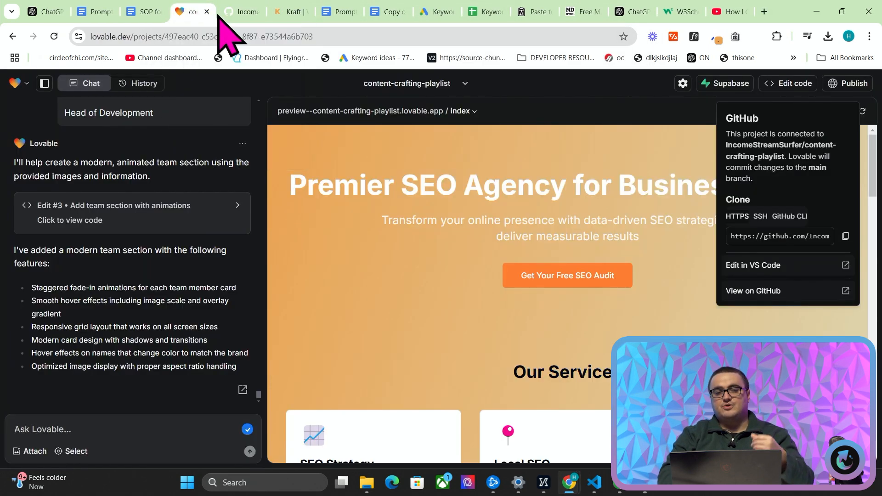
{"action": "mouse_move", "coordinate": [732, 179]}
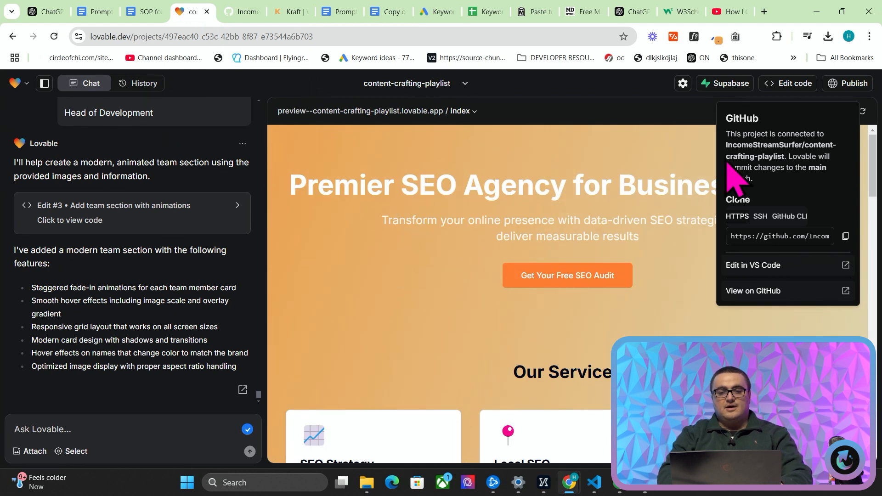
{"action": "mouse_move", "coordinate": [853, 115]}
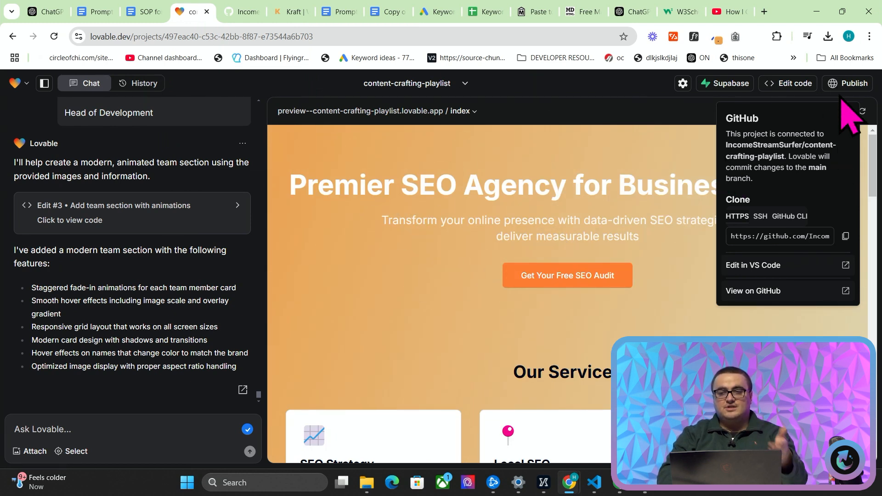
{"action": "left_click", "coordinate": [727, 11]}
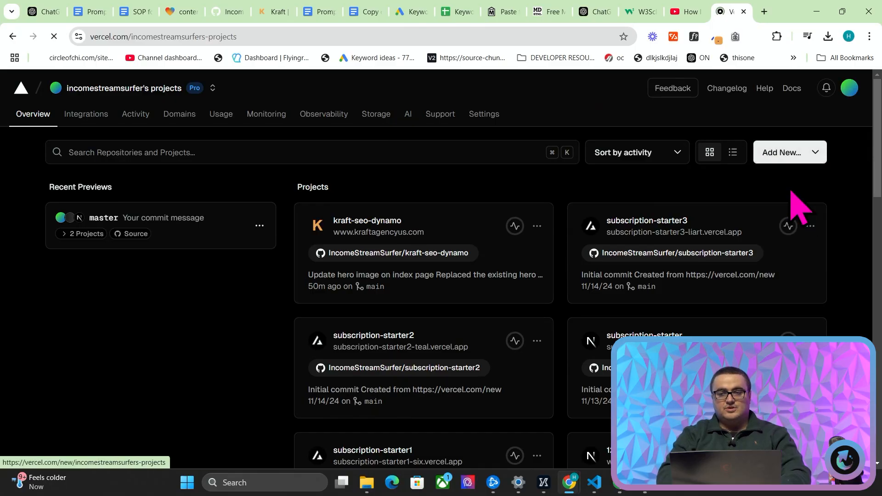
Import the content-crafting-playlist repo as a new Vite project on Vercel and deploy it.
{"action": "left_click", "coordinate": [781, 152]}
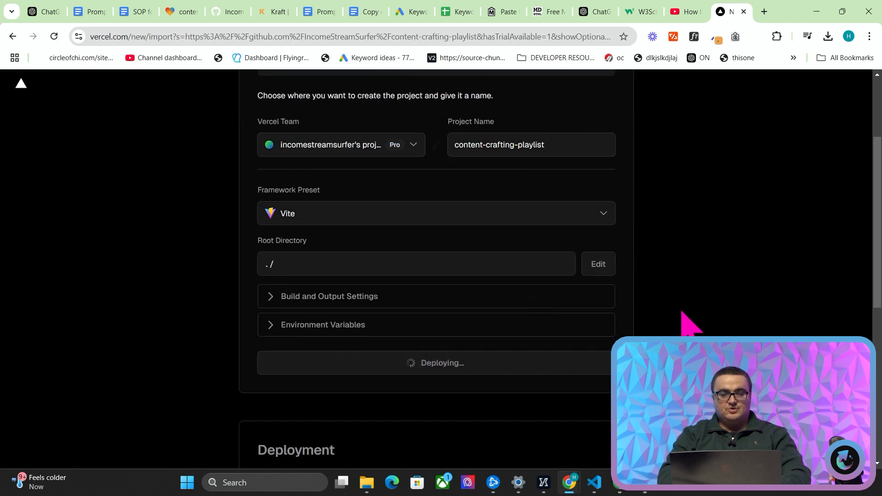
{"action": "mouse_move", "coordinate": [739, 294]}
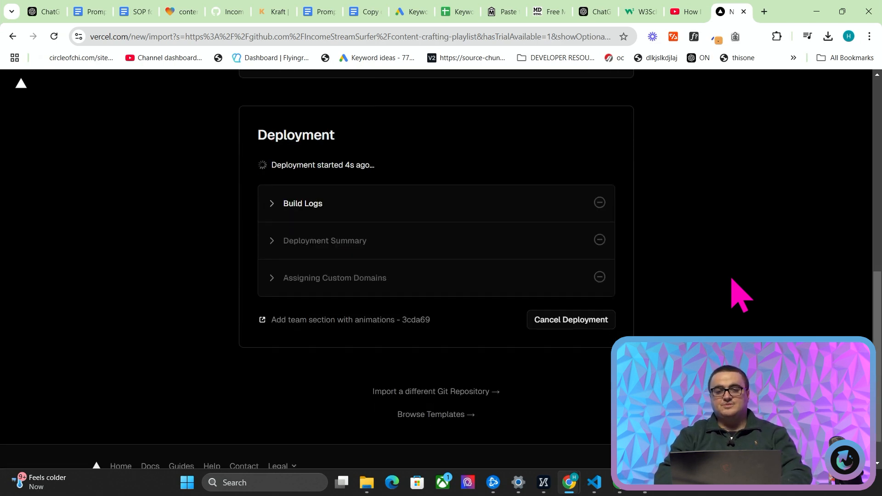
{"action": "mouse_move", "coordinate": [741, 254]}
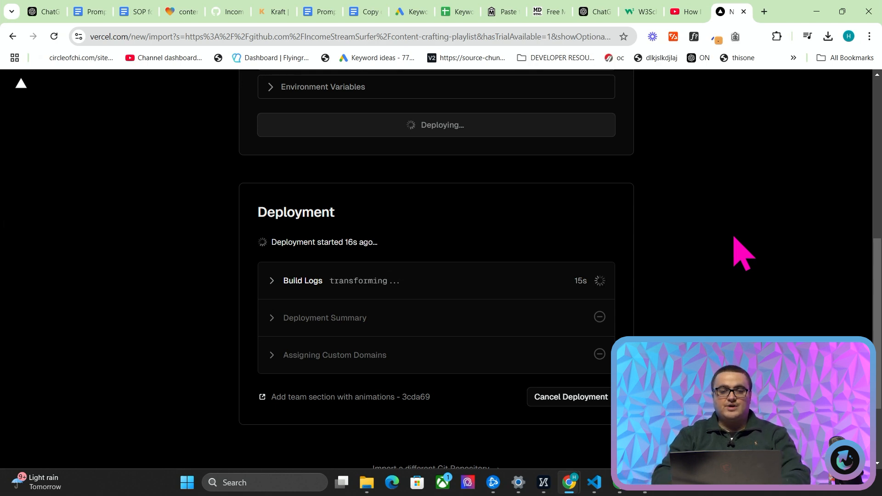
{"action": "scroll", "scroll_direction": "down", "scroll_amount": 3}
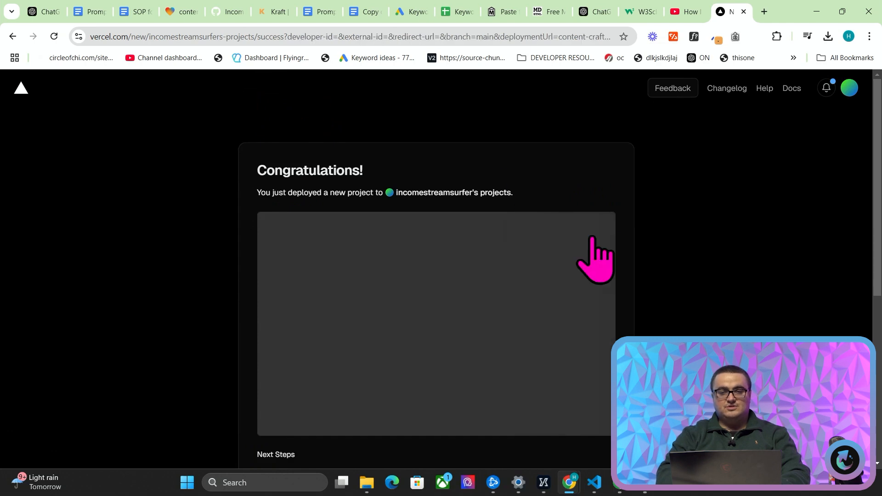
Review the deployment preview and Next Steps, then begin adding a custom domain.
{"action": "scroll", "scroll_direction": "down", "scroll_amount": 3}
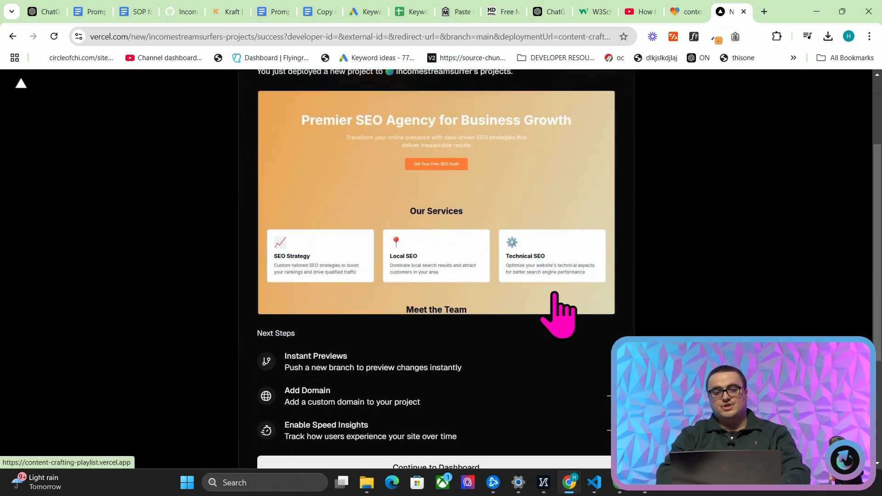
{"action": "scroll", "scroll_direction": "down", "scroll_amount": 3}
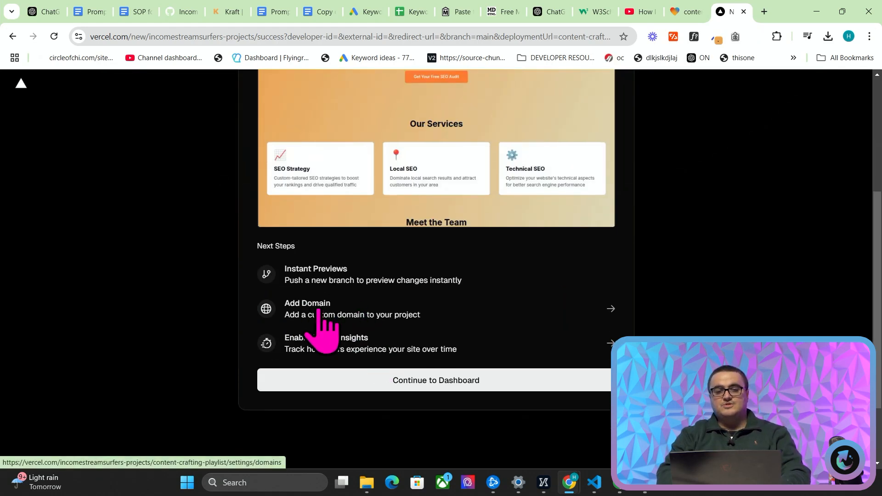
{"action": "left_click", "coordinate": [434, 380]}
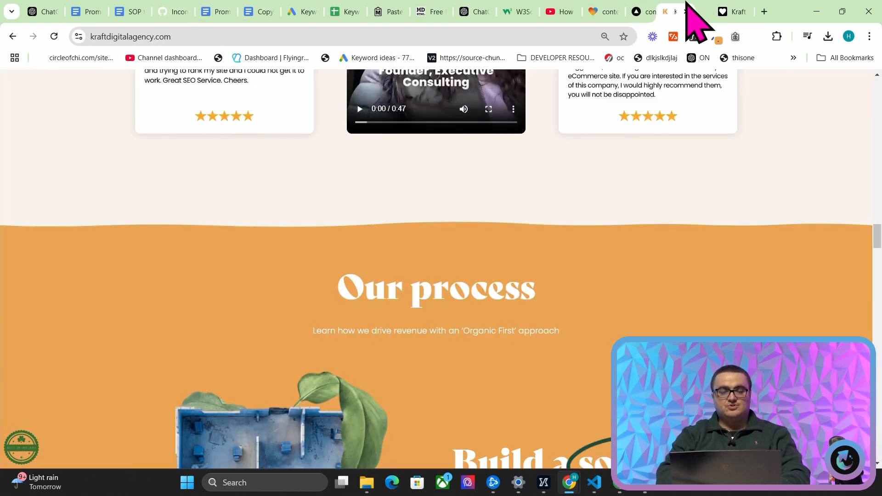
Return to Lovable for the header gradient edit, then move to the Vercel dashboard.
{"action": "left_click", "coordinate": [601, 11]}
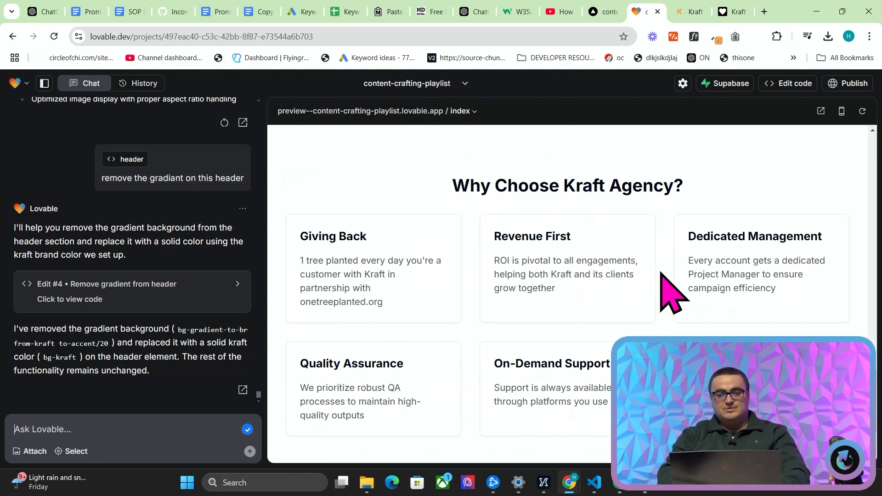
{"action": "left_click", "coordinate": [691, 11]}
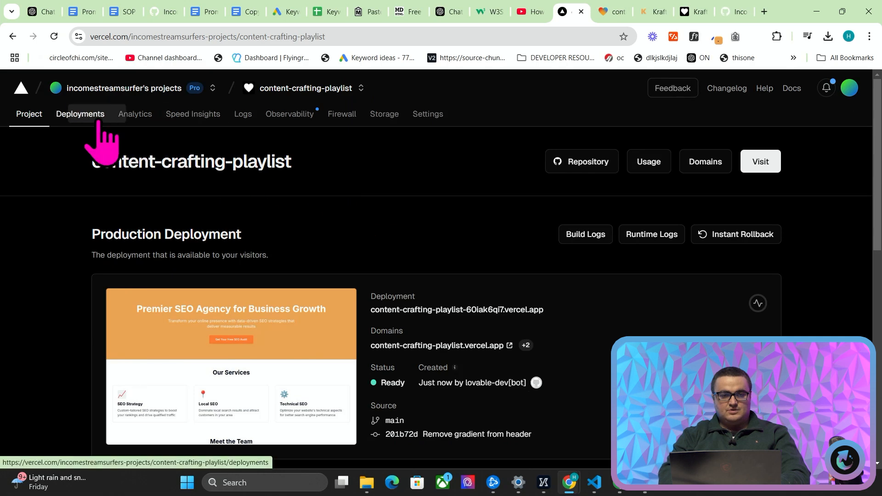
Check the Deployments list shows the header-gradient build Ready, then go back to the project overview.
{"action": "left_click", "coordinate": [80, 114]}
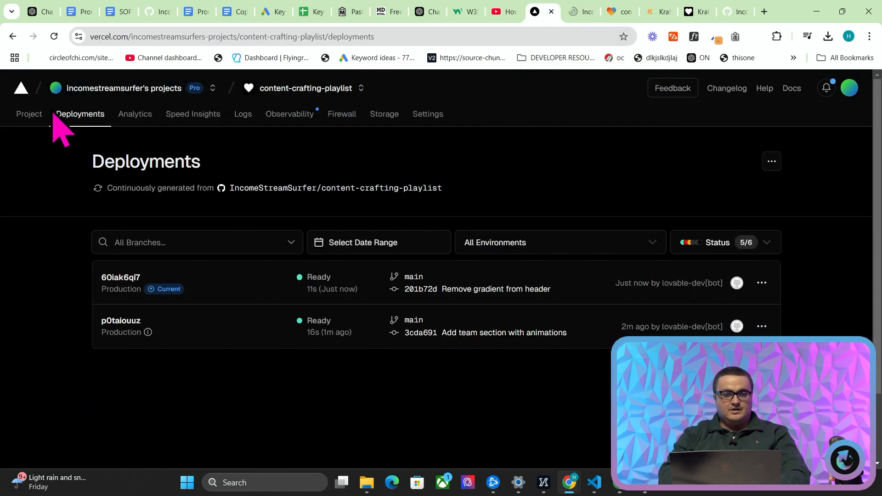
{"action": "left_click", "coordinate": [649, 11]}
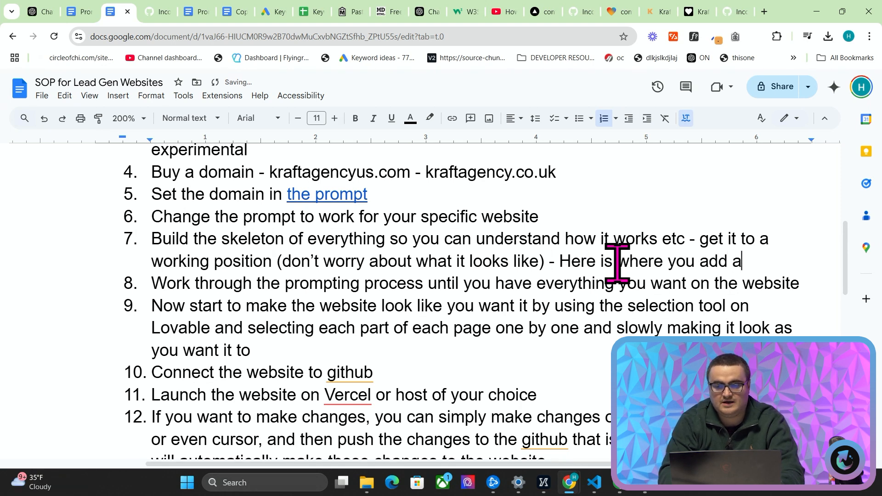
Extend SOP step 7: add website context like pricing and services, and have Lovable/bolt add location pages programmatically against the services.
{"action": "type", "text": "ll of the website"}
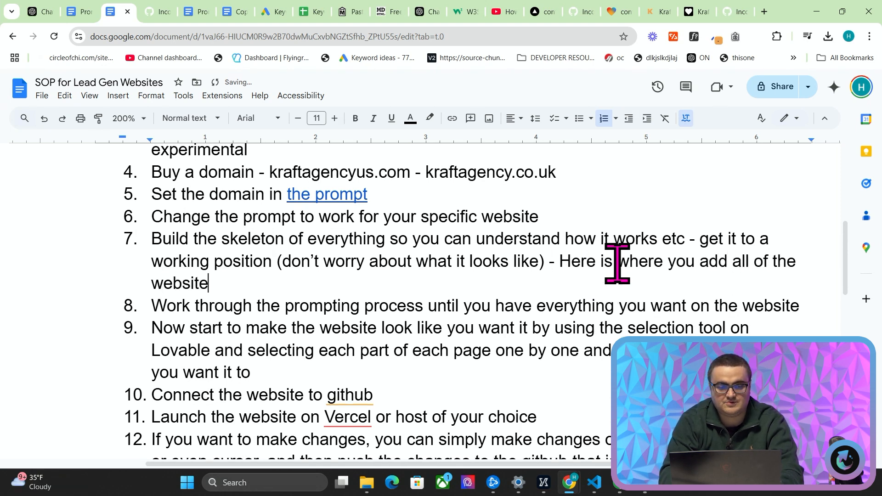
{"action": "type", "text": "context, for example pr"}
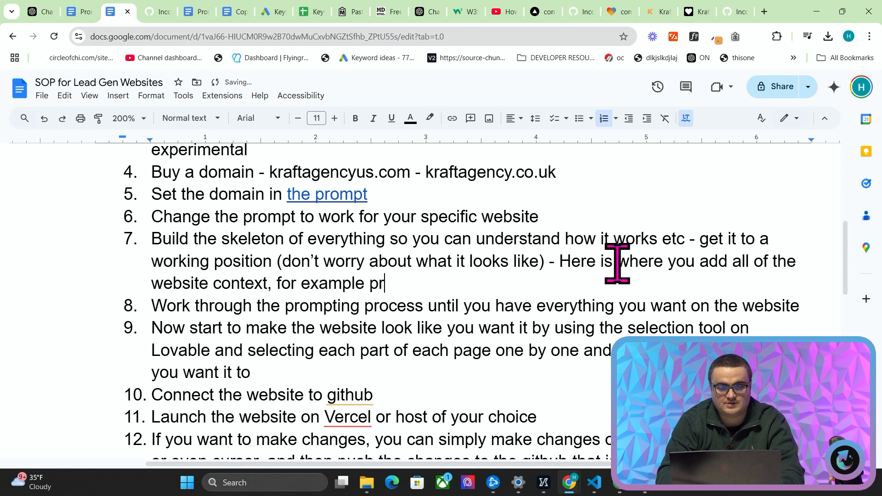
{"action": "type", "text": "icing, service locations, etc - tell"}
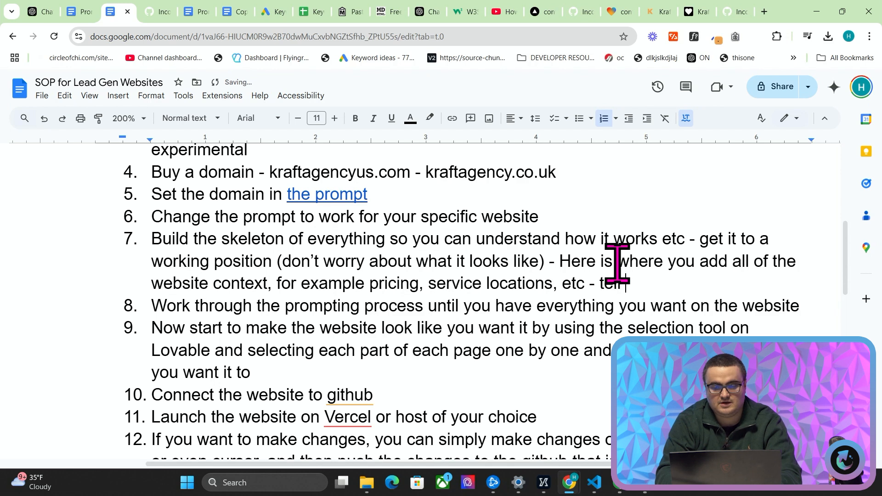
{"action": "type", "text": "Lovable/bolt et"}
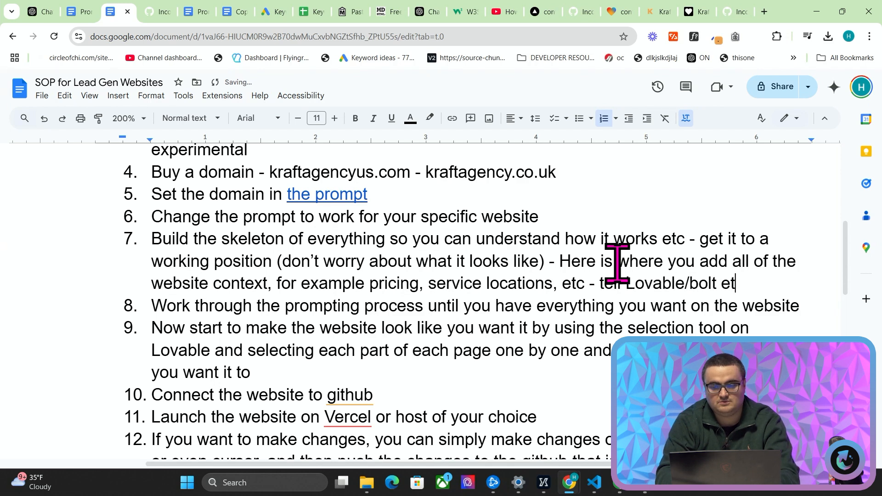
{"action": "type", "text": "c to add"}
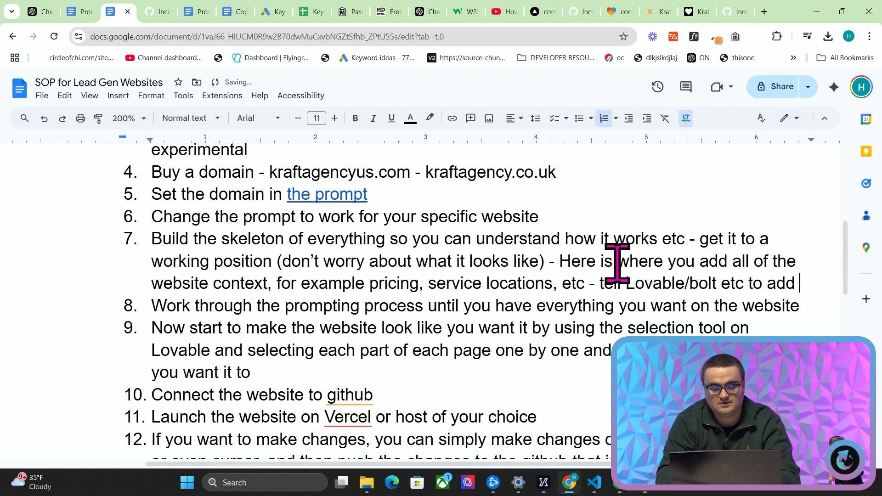
{"action": "type", "text": "the location"}
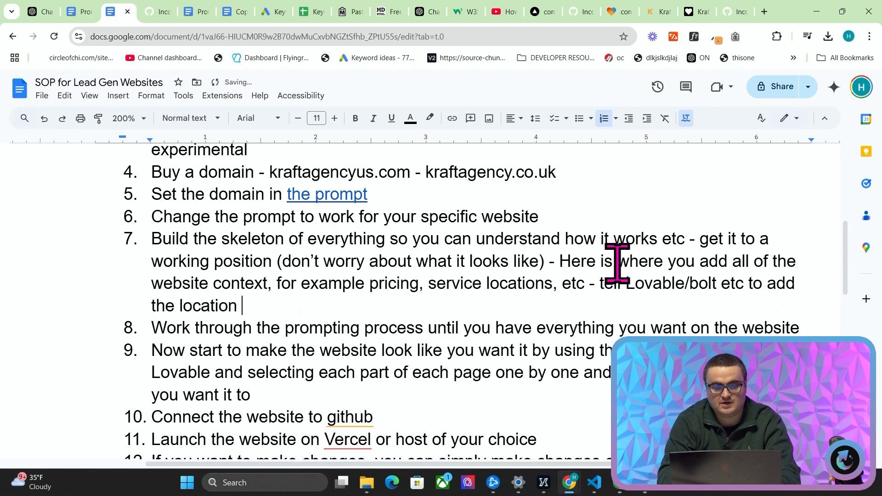
{"action": "type", "text": "pages programmatically"}
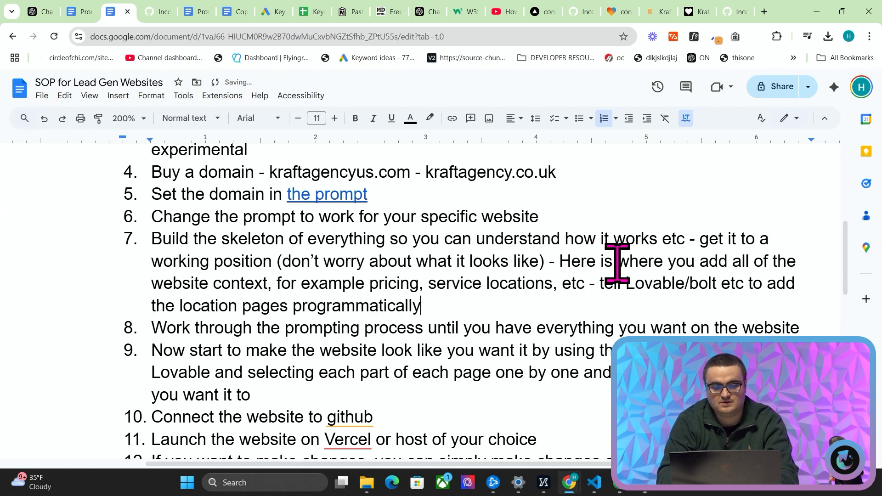
{"action": "type", "text": ", against the service"}
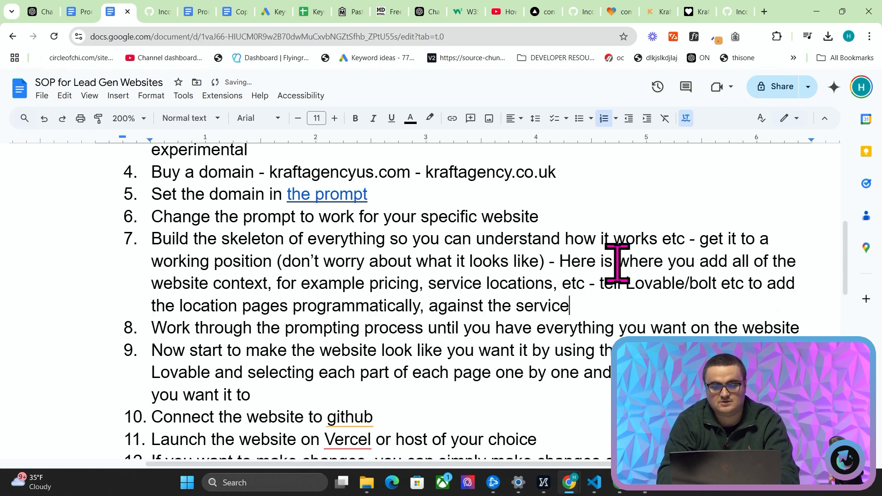
{"action": "type", "text": "s - f"}
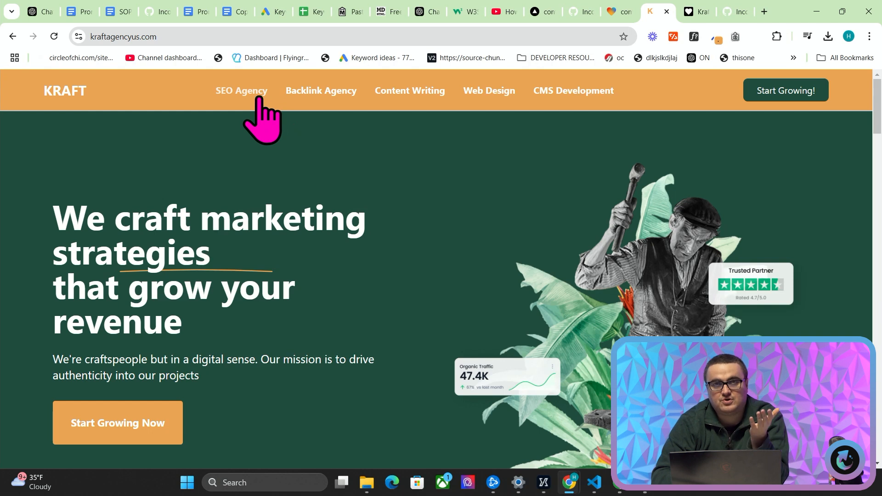
{"action": "mouse_move", "coordinate": [332, 116]}
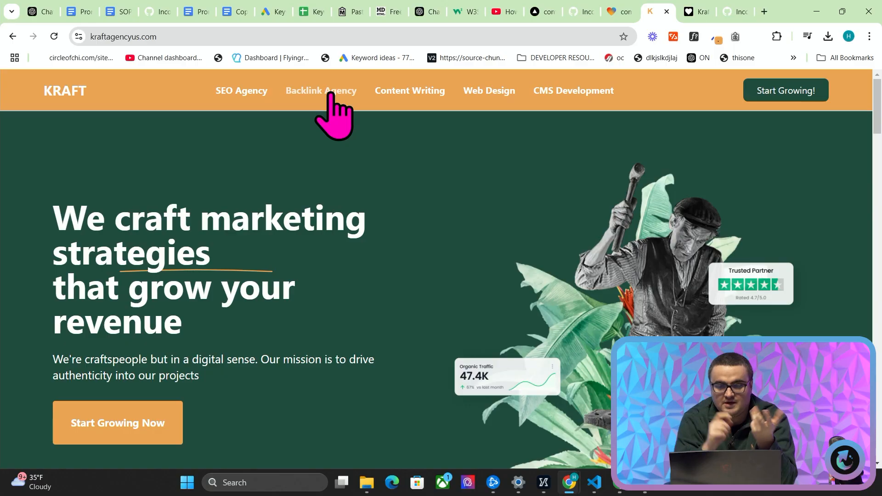
Leave the Kraft agency site and start a fresh browser tab for searching.
{"action": "left_click", "coordinate": [764, 11]}
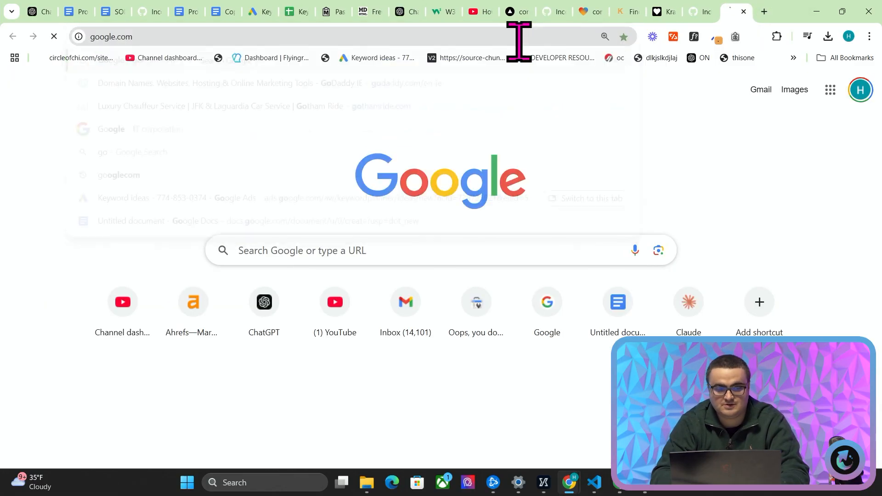
Ask ChatGPT for 10 of the most searched plumbing services to bring traffic to a site advertising plumbing services.
{"action": "type", "text": "gogole categories fo"}
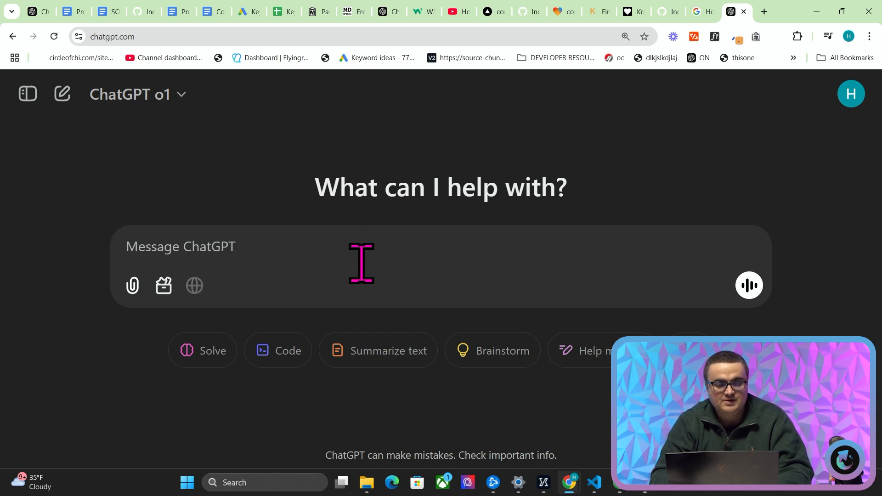
{"action": "type", "text": "i am making a website t"}
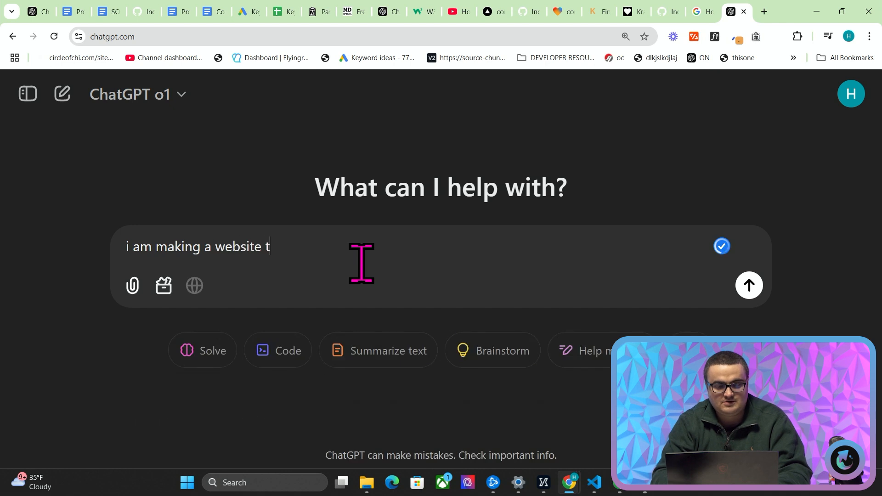
{"action": "type", "text": "o advertise my"}
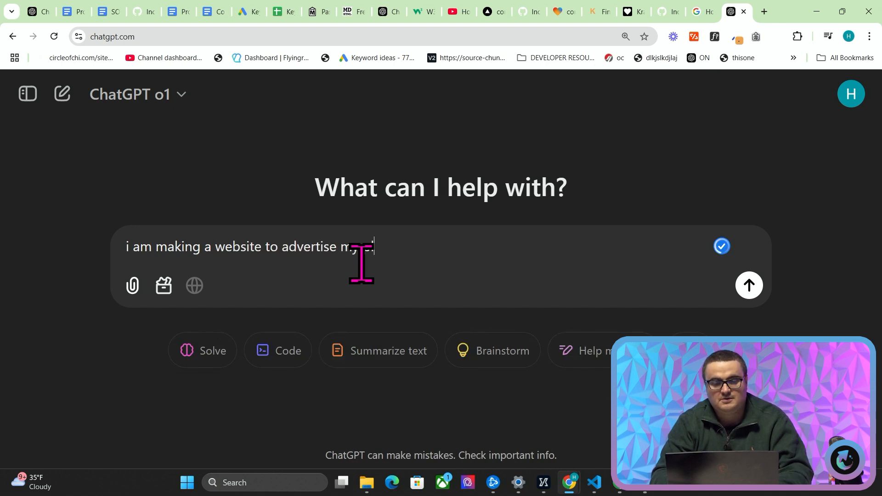
{"action": "type", "text": "plumbing services -"}
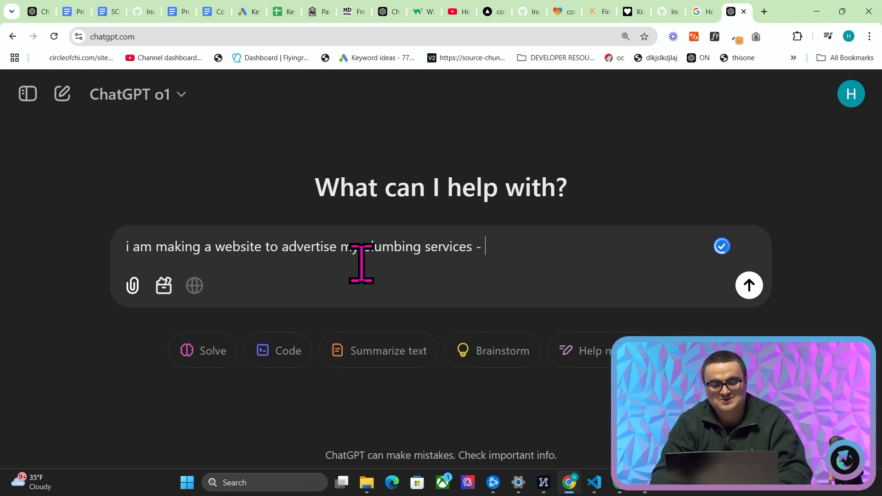
{"action": "type", "text": "can you"}
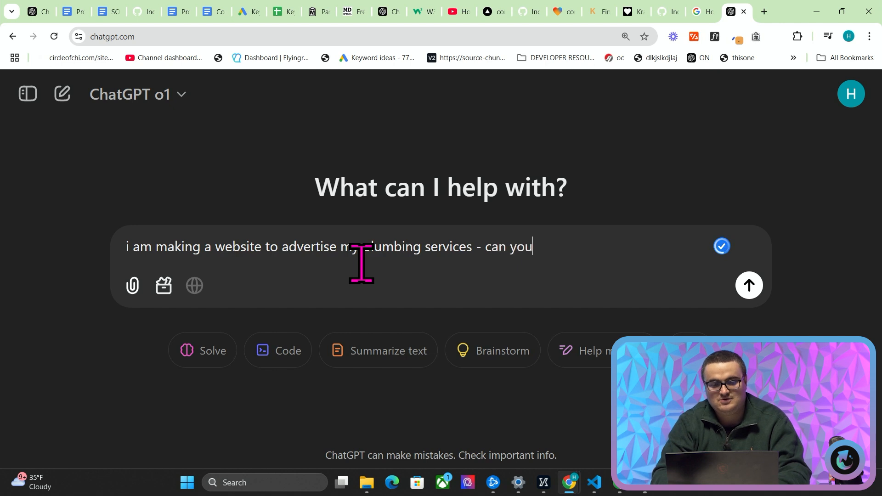
{"action": "type", "text": "give me 10 of the most searched for plumbing services that could be us"}
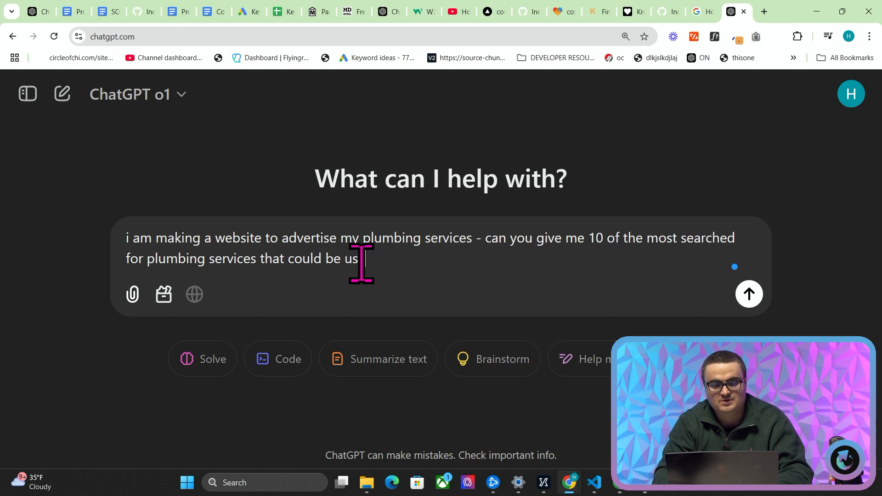
{"action": "type", "text": "ed to bring traffic"}
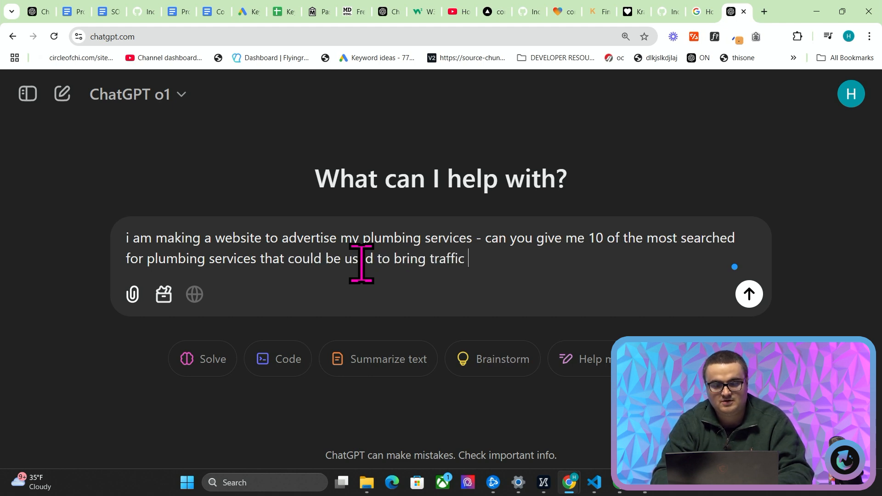
{"action": "type", "text": ", an example i"}
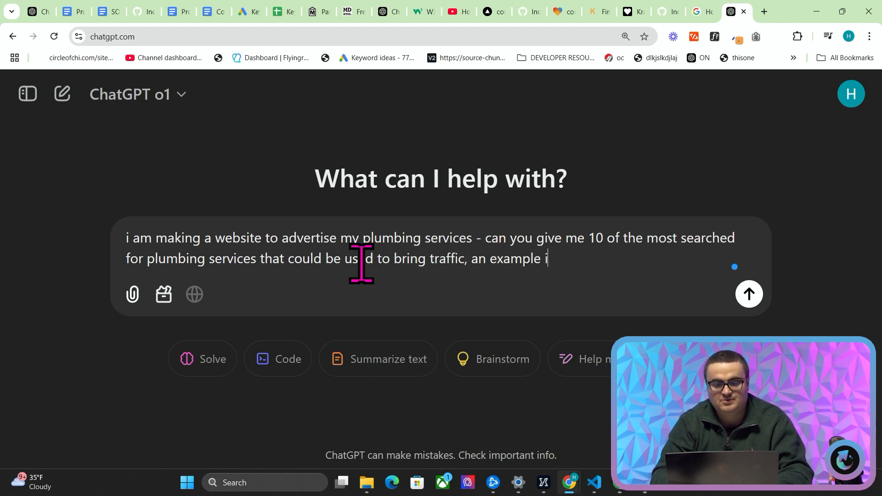
{"action": "left_click", "coordinate": [749, 294]}
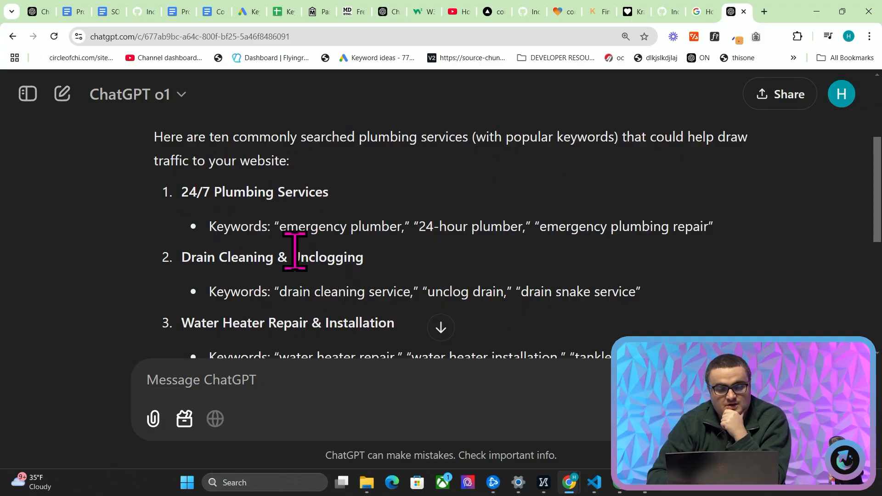
Read through ChatGPT's ten plumbing services with keywords, then return to the SOP for Lead Gen Websites doc.
{"action": "scroll", "scroll_direction": "down", "scroll_amount": 3}
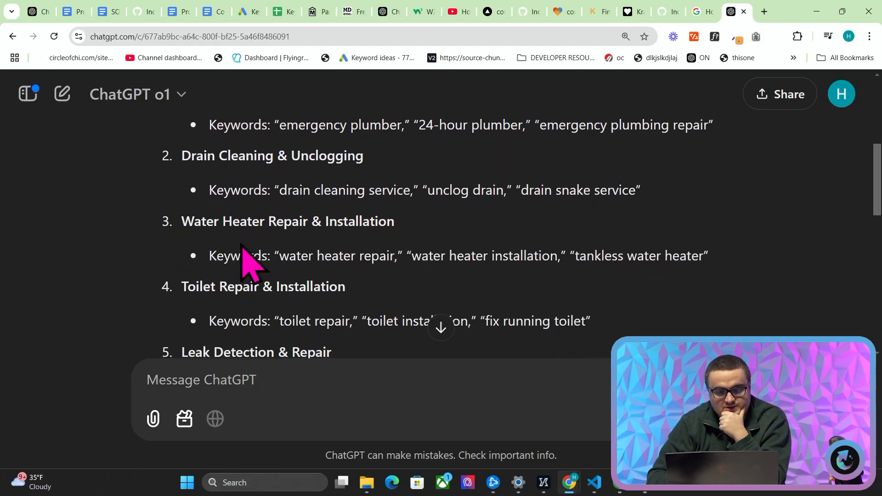
{"action": "scroll", "scroll_direction": "down", "scroll_amount": 3}
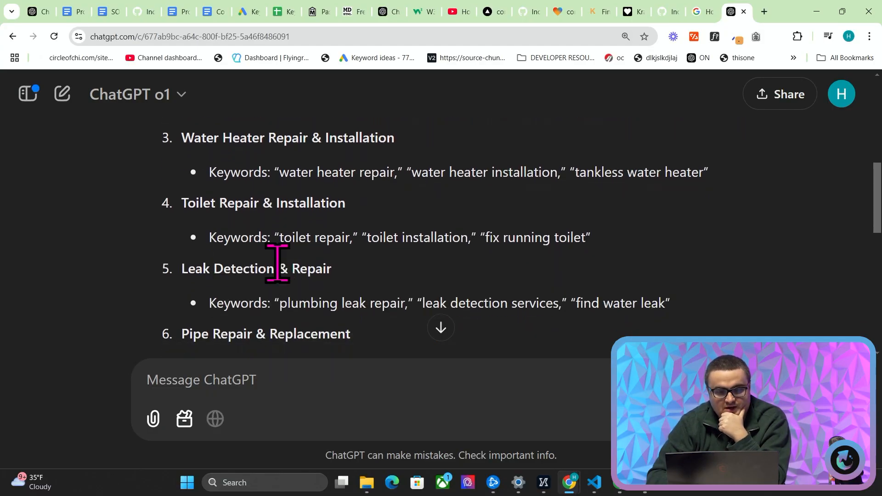
{"action": "scroll", "scroll_direction": "down", "scroll_amount": 3}
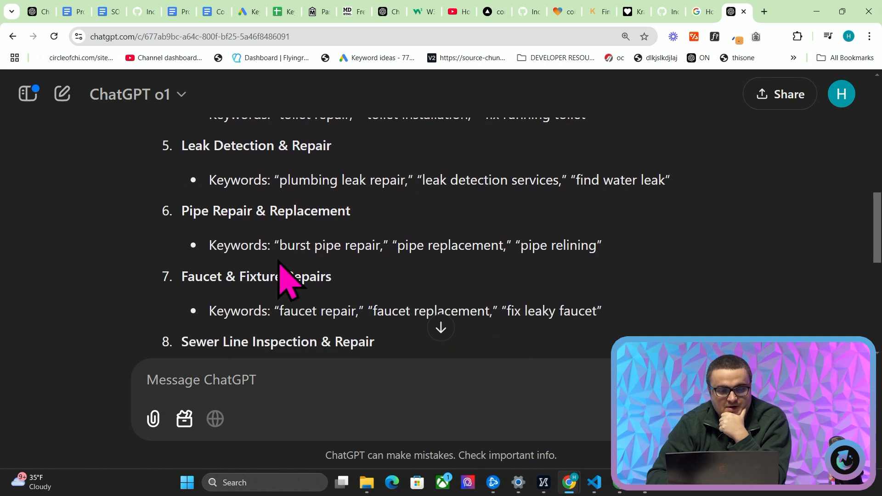
{"action": "scroll", "scroll_direction": "down", "scroll_amount": 3}
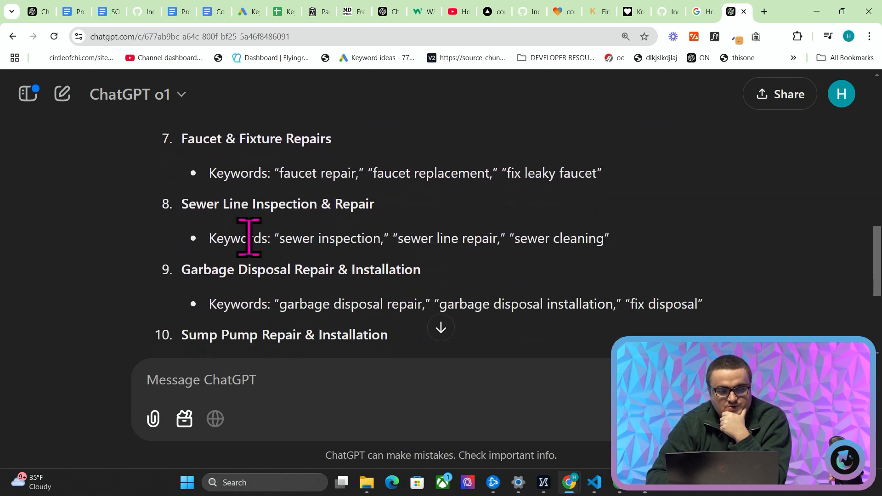
{"action": "scroll", "scroll_direction": "down", "scroll_amount": 3}
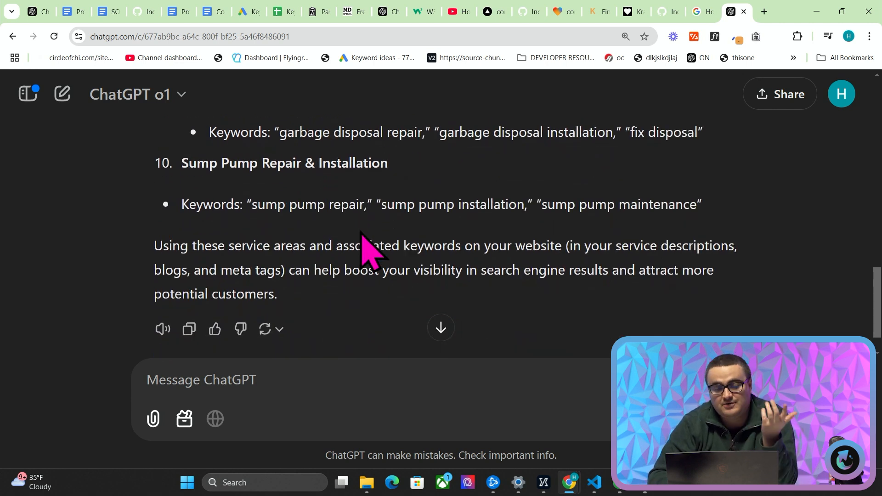
{"action": "scroll", "scroll_direction": "up", "scroll_amount": 3}
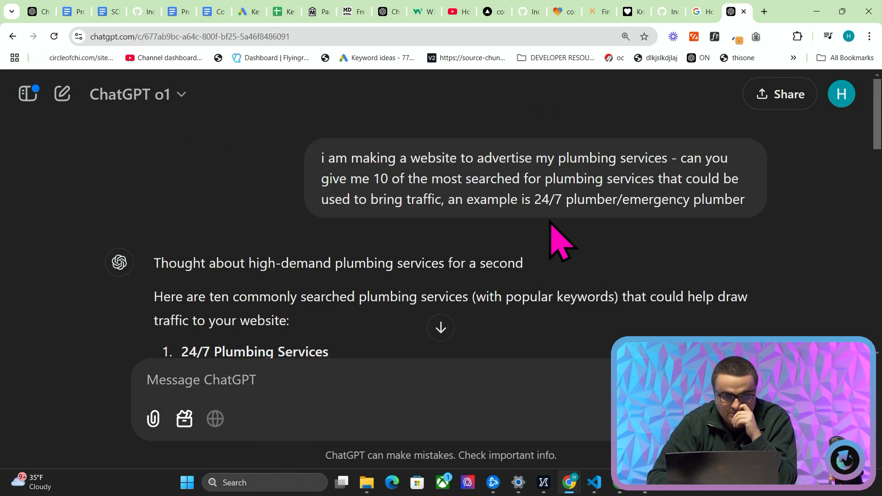
{"action": "scroll", "scroll_direction": "down", "scroll_amount": 3}
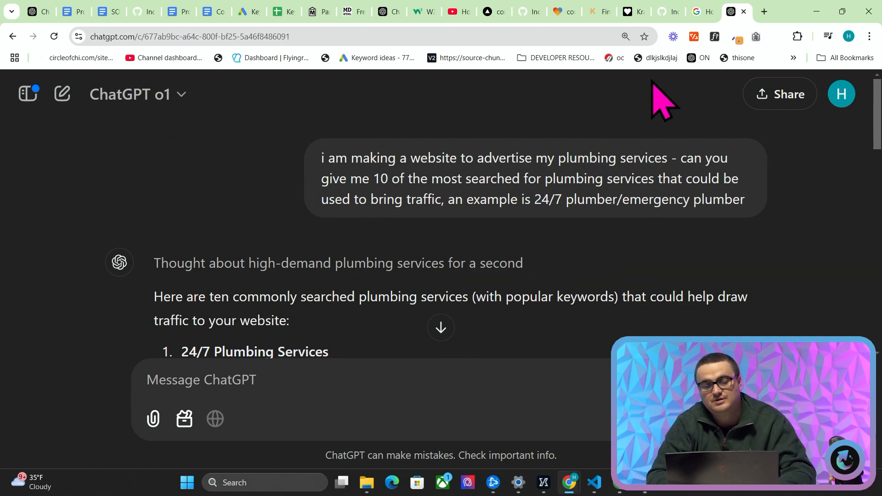
{"action": "scroll", "scroll_direction": "down", "scroll_amount": 3}
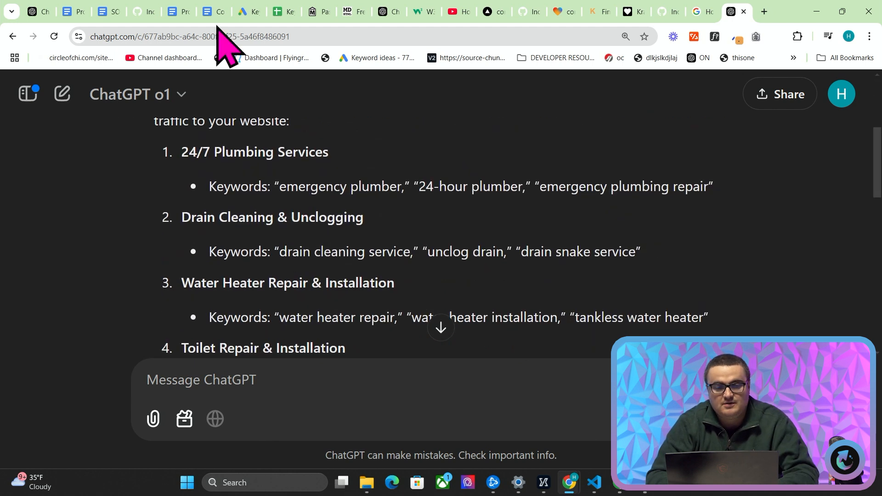
{"action": "left_click", "coordinate": [109, 11]}
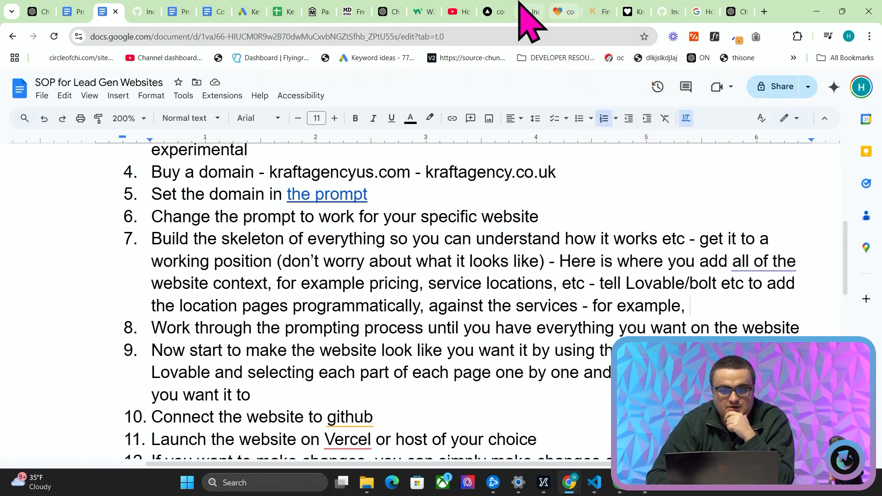
In Lovable chat, begin a request to add the top 10 US cities by population with the niches.
{"action": "left_click", "coordinate": [558, 11]}
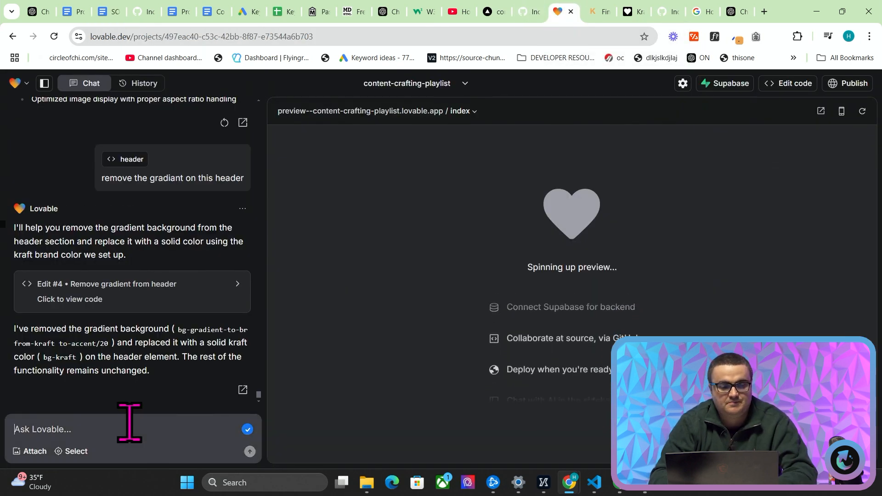
{"action": "type", "text": "I am making a website about locations in the US, please a"}
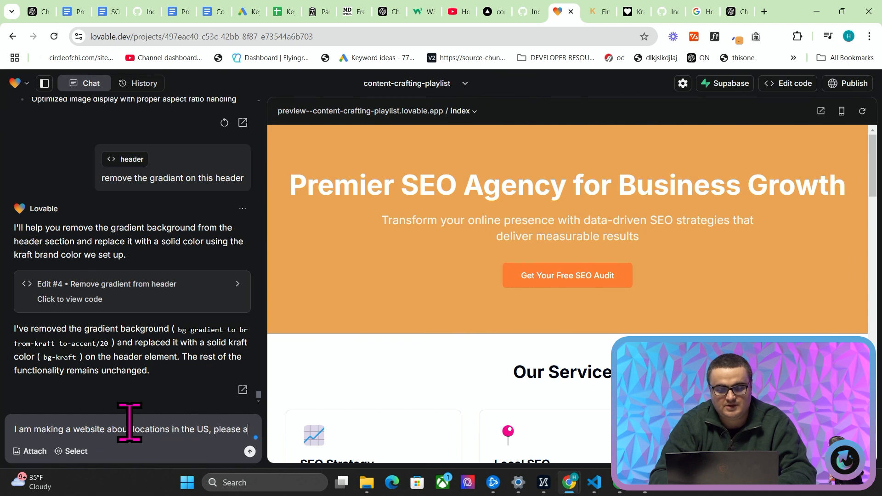
{"action": "type", "text": "dd the top 10 ci"}
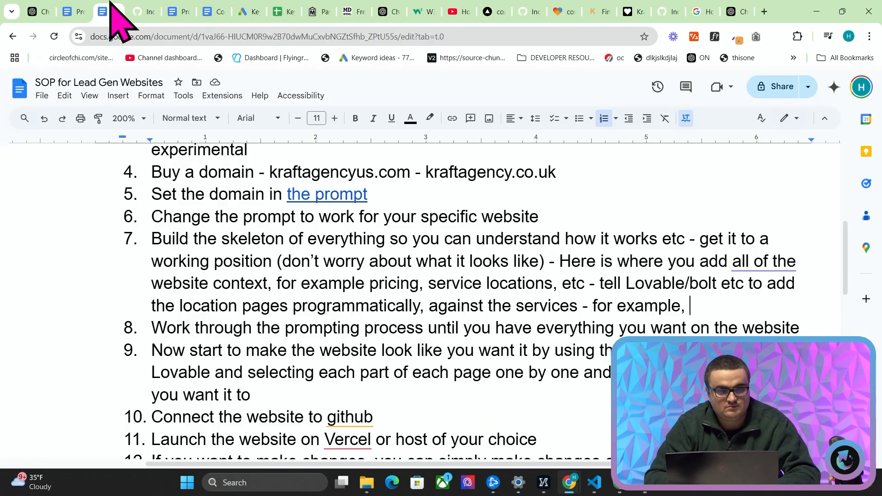
Go to the lead gen prompt doc and scroll to the paragraph listing the five SEO niches.
{"action": "left_click", "coordinate": [103, 11]}
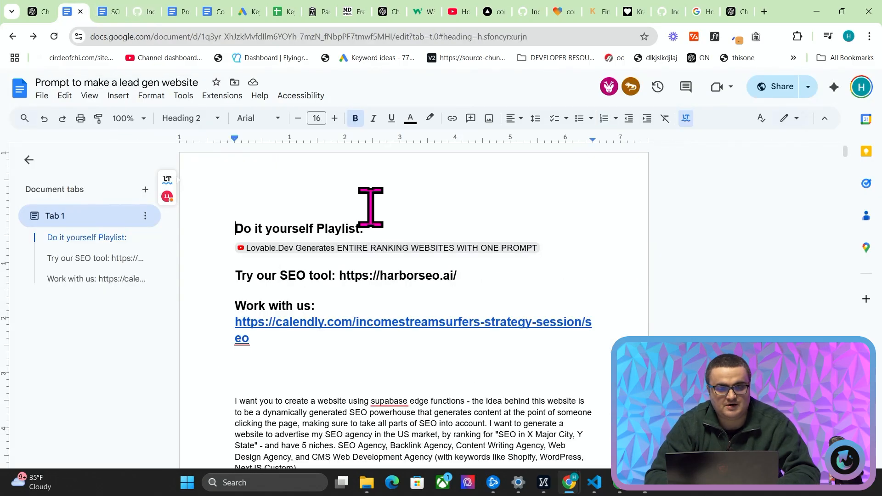
{"action": "scroll", "scroll_direction": "down", "scroll_amount": 3}
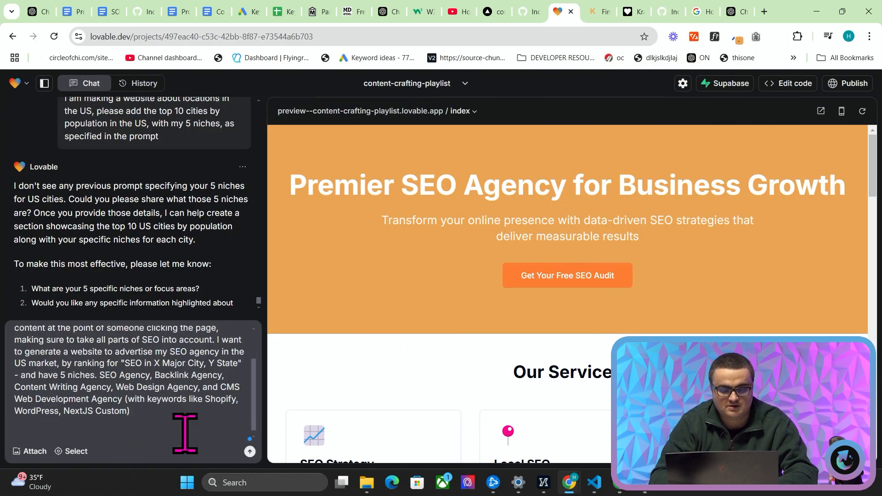
Send Lovable 'use the top 10 cities in the US with these niches', read the Supabase reply, and return to the SOP doc.
{"action": "type", "text": "use the top 10 cities in the US with these"}
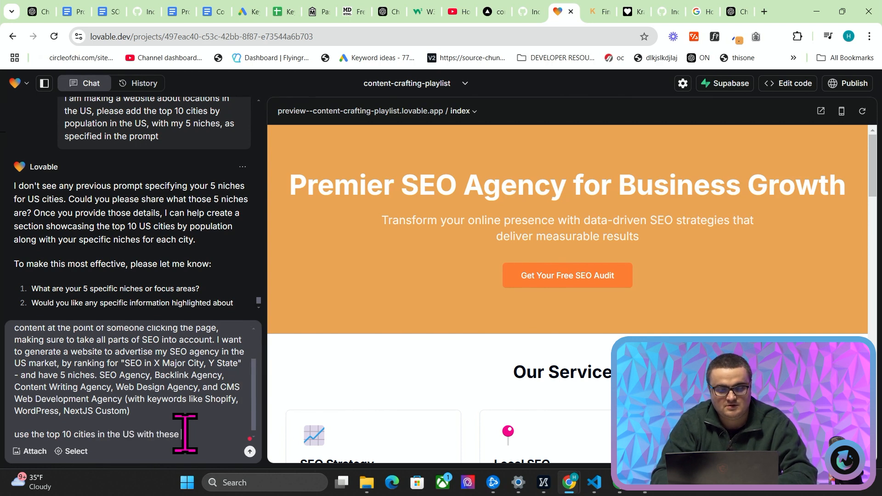
{"action": "type", "text": "nic"}
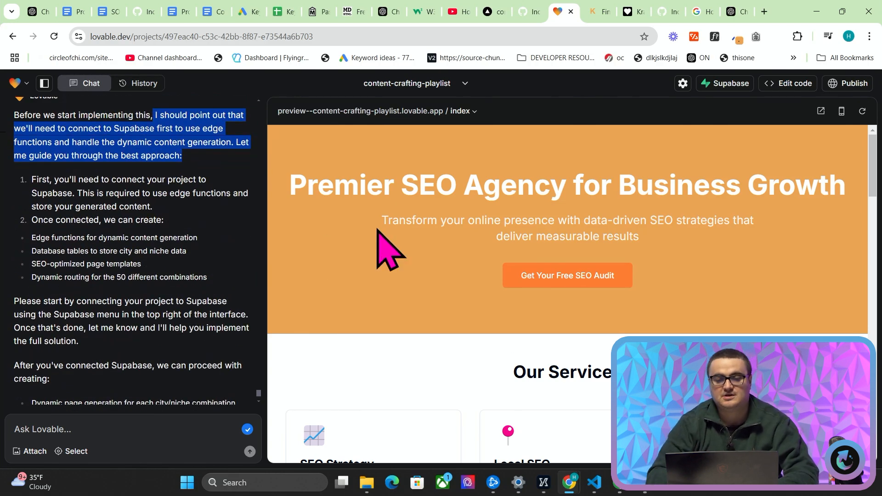
{"action": "mouse_move", "coordinate": [287, 231]}
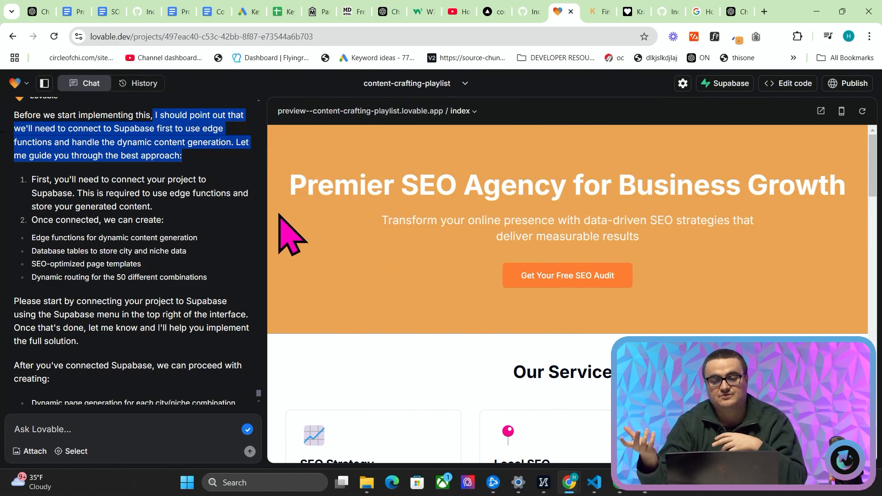
{"action": "left_click", "coordinate": [101, 11]}
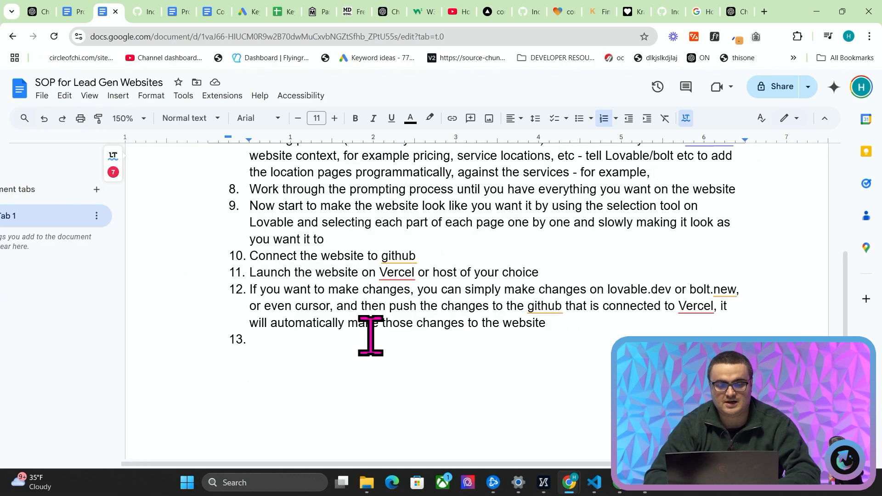
{"action": "mouse_move", "coordinate": [551, 335]}
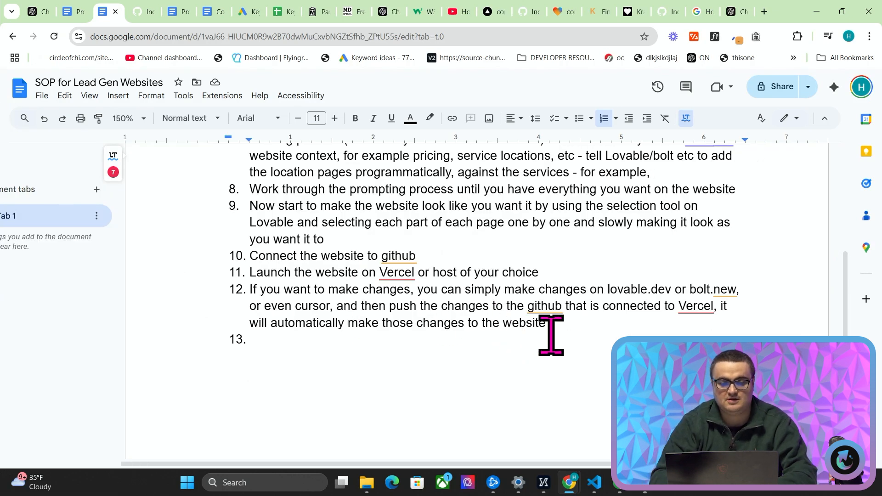
Add SOP step 13 on robots.txt and sitemap and step 14 'Verify search console using .txt record', then go to Search Console.
{"action": "type", "text": "Ensure robots.txt and"}
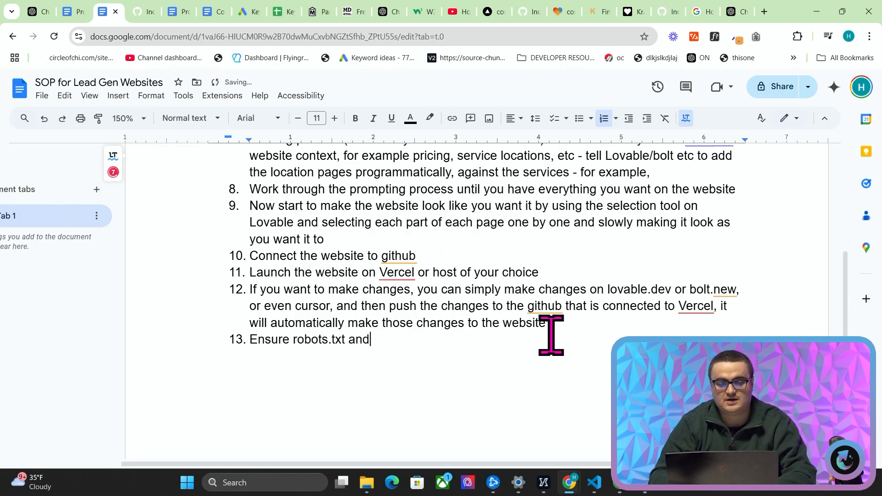
{"action": "type", "text": "the sitemap are generated"}
{"action": "type", "text": "Verify"}
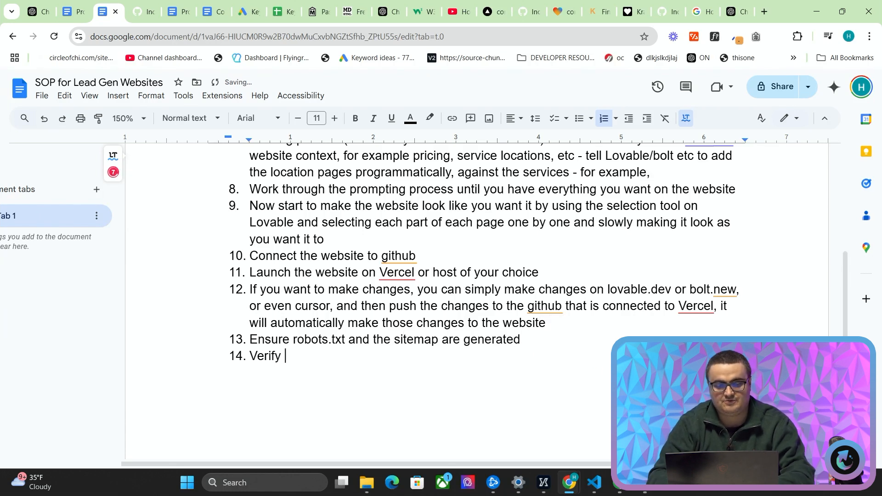
{"action": "type", "text": "search console using .txt"}
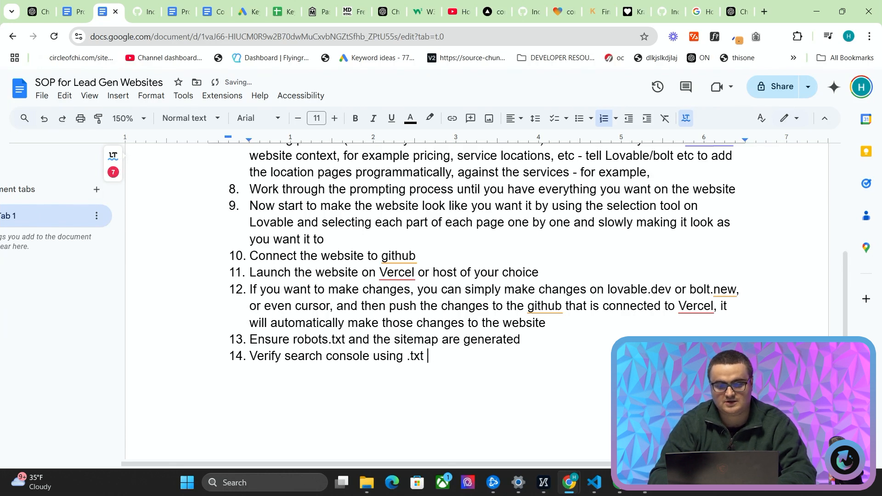
{"action": "type", "text": "record"}
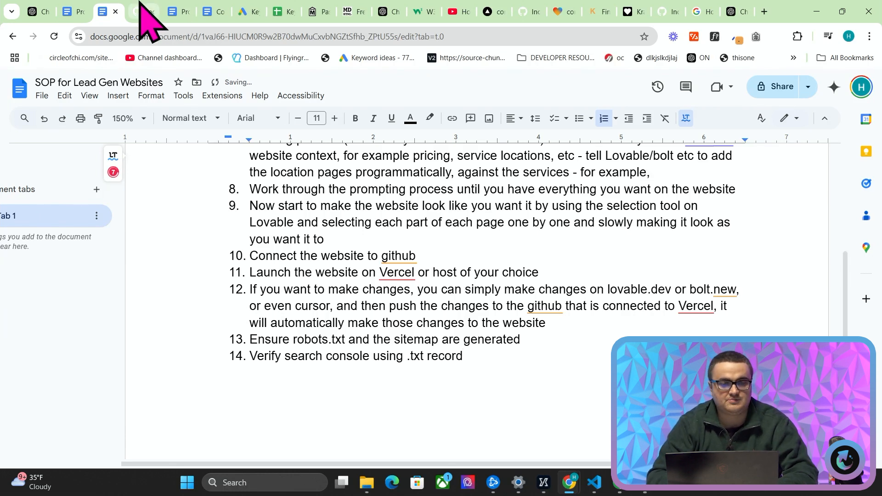
{"action": "left_click", "coordinate": [141, 11]}
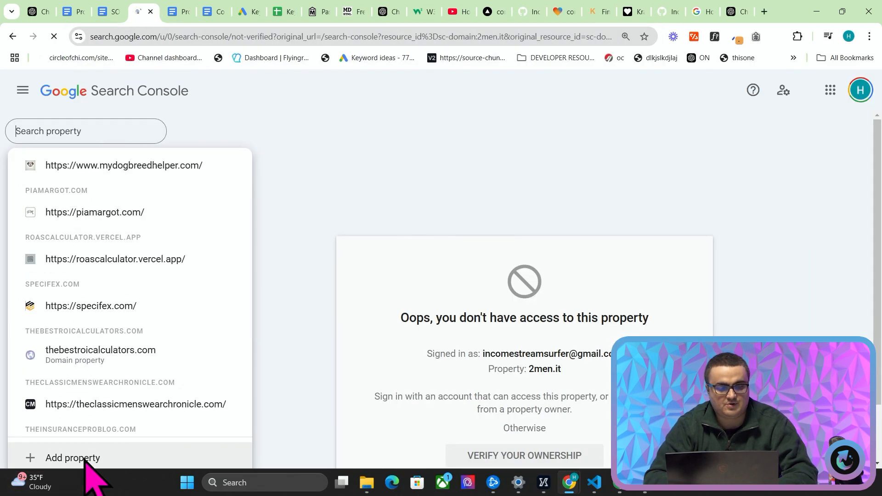
Add a domain property in Search Console and copy its DNS TXT verification record.
{"action": "left_click", "coordinate": [72, 458]}
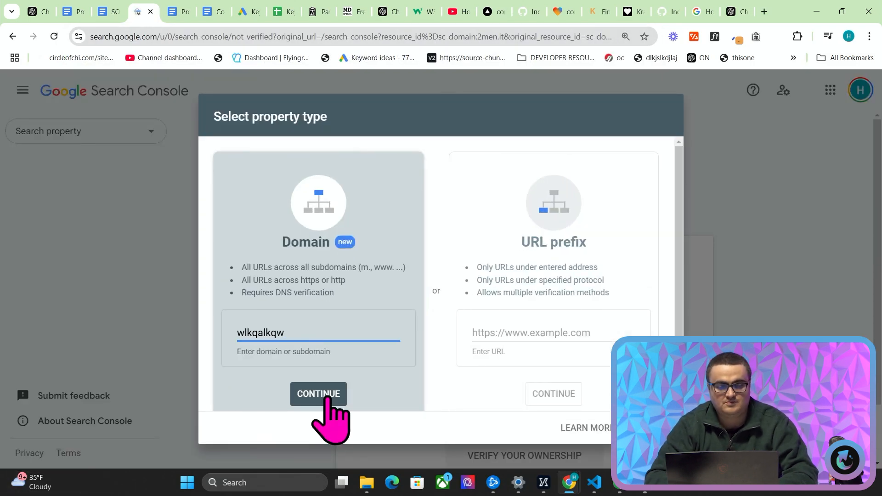
{"action": "left_click", "coordinate": [318, 394]}
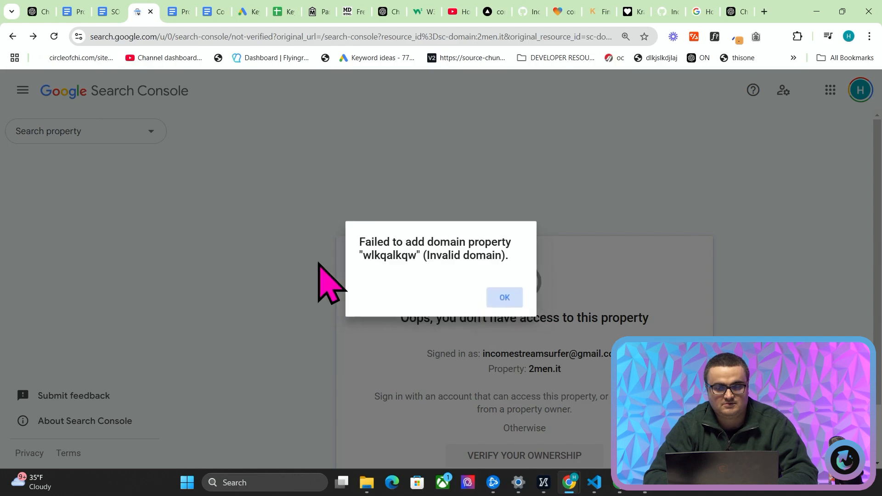
{"action": "left_click", "coordinate": [502, 296]}
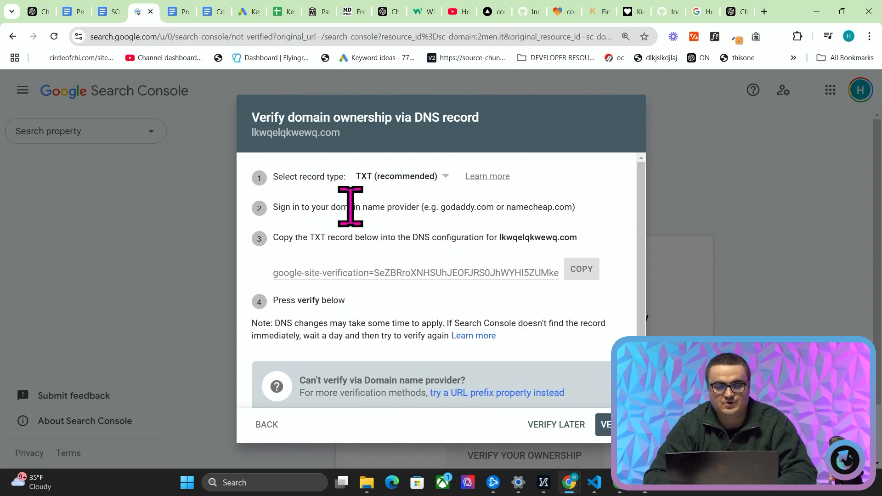
{"action": "mouse_move", "coordinate": [587, 256]}
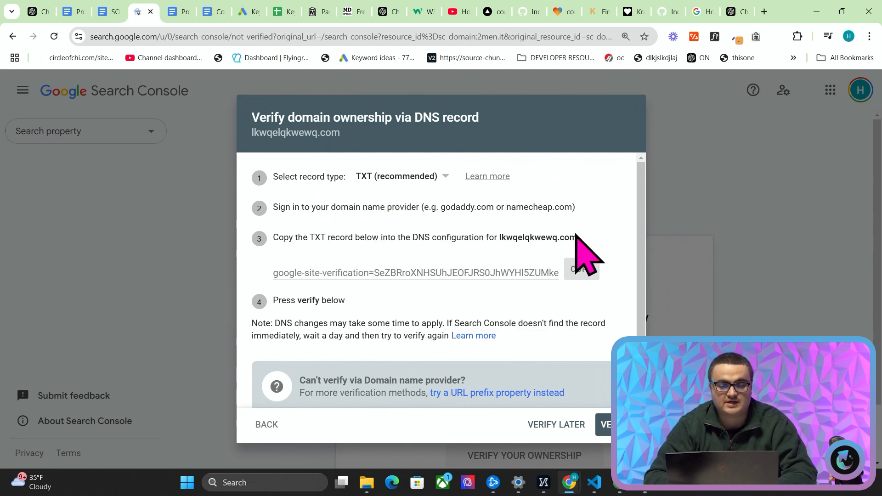
{"action": "left_click", "coordinate": [580, 269]}
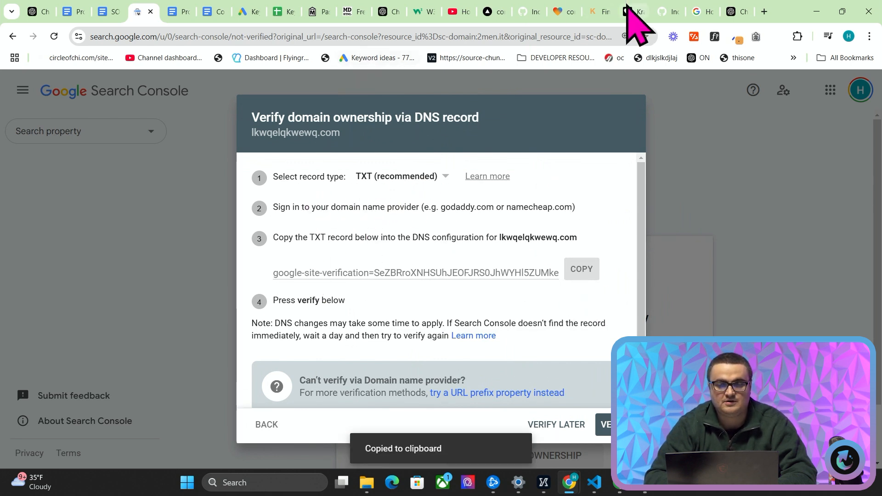
{"action": "left_click", "coordinate": [492, 11]}
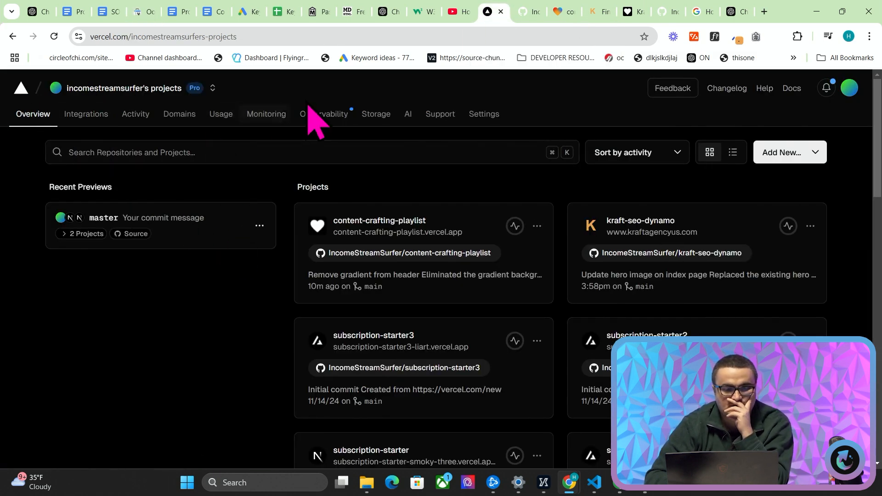
Enter the verification value as a TXT DNS record for kraftagencyus.com in Vercel Domains.
{"action": "left_click", "coordinate": [179, 114]}
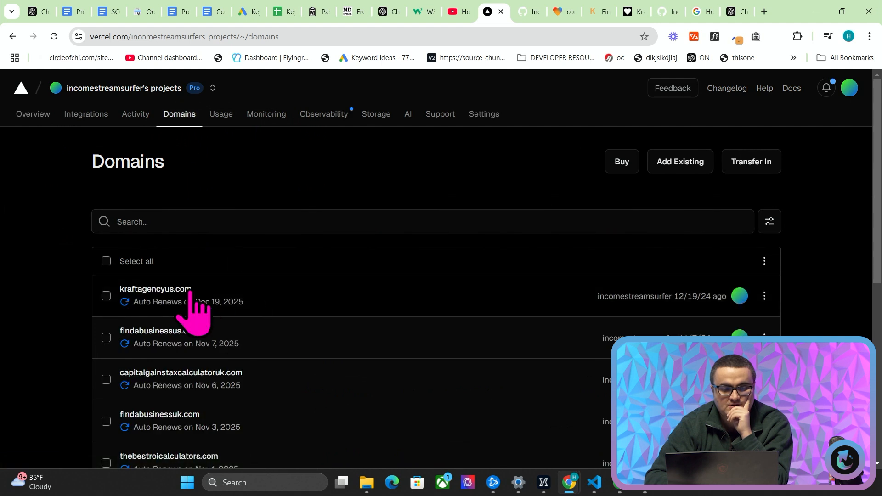
{"action": "left_click", "coordinate": [155, 289]}
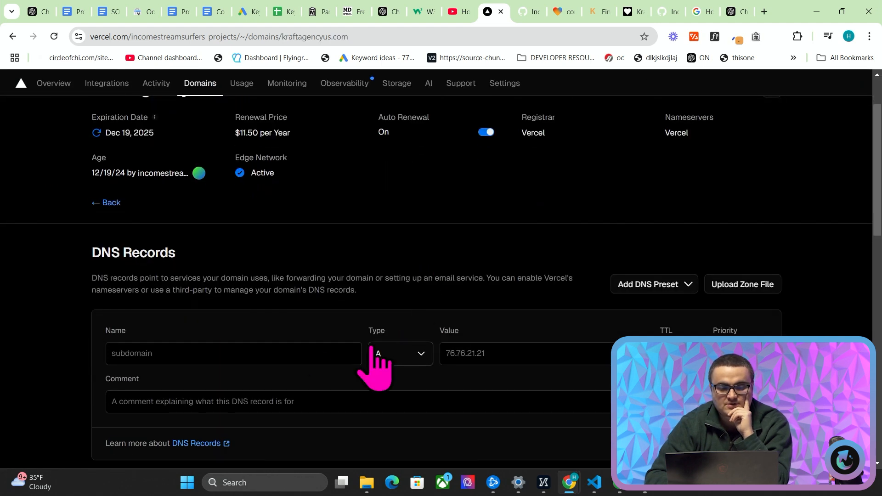
{"action": "scroll", "scroll_direction": "down", "scroll_amount": 3}
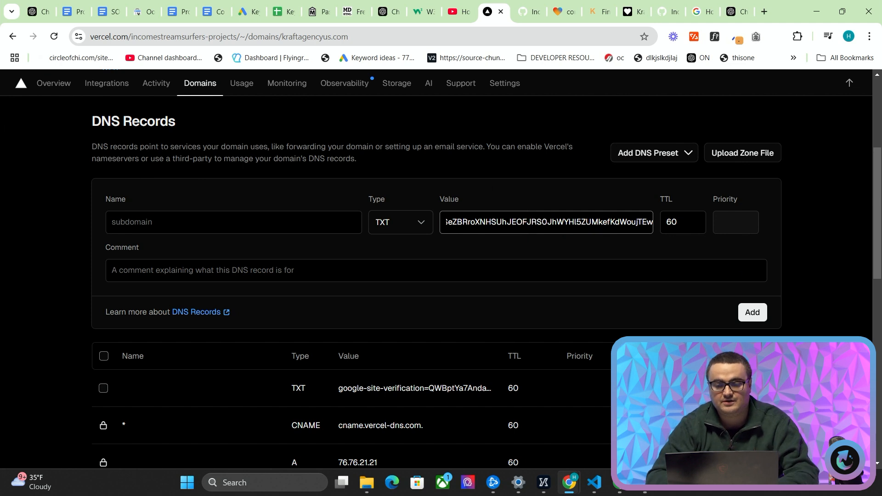
{"action": "key", "text": "alt+tab"}
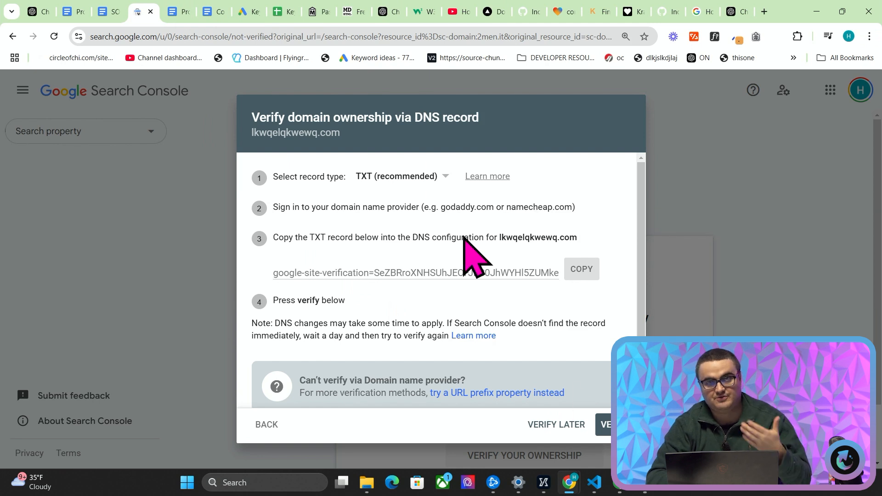
{"action": "left_click", "coordinate": [112, 11]}
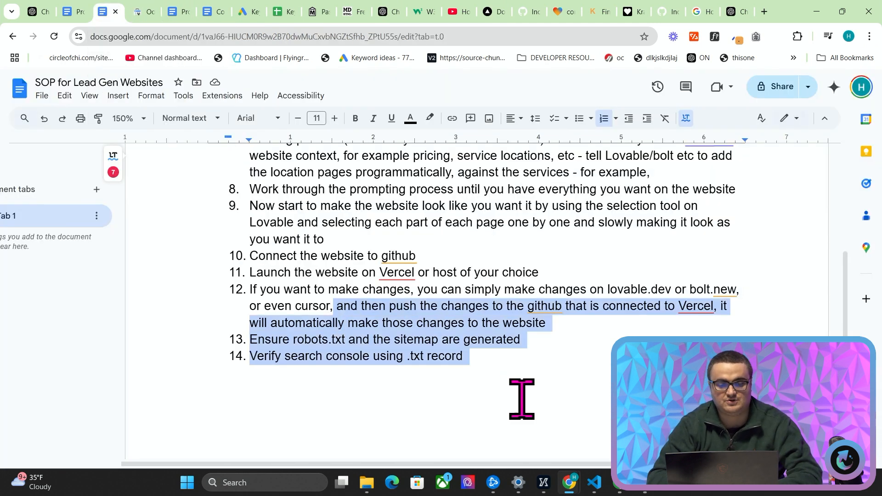
Add steps 15–16: submit sitemap to search console, manually submit homepage + 5/10 category pages (SEO Agency etc).
{"action": "left_click", "coordinate": [465, 355]}
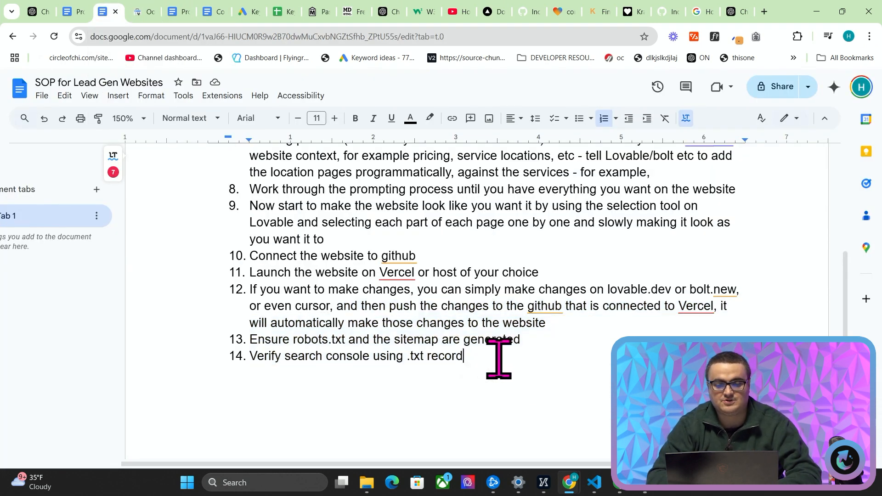
{"action": "type", "text": "Su"}
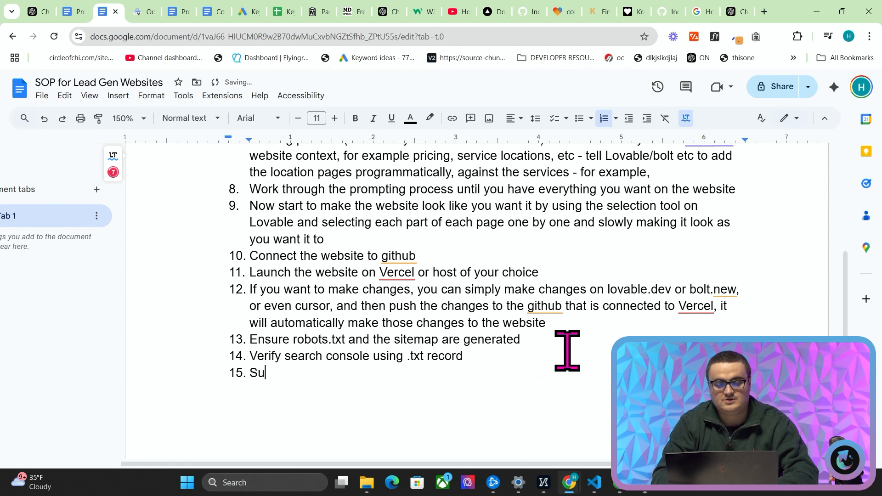
{"action": "type", "text": "bmit your sitemap to"}
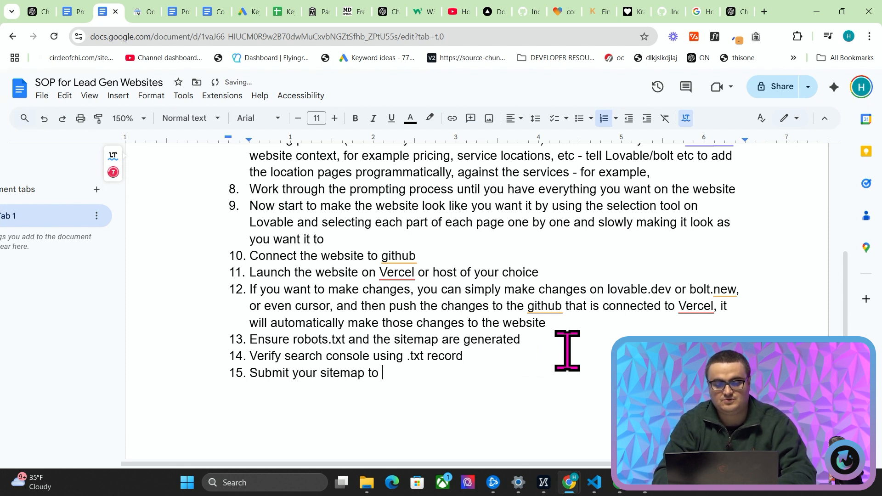
{"action": "type", "text": "search console"}
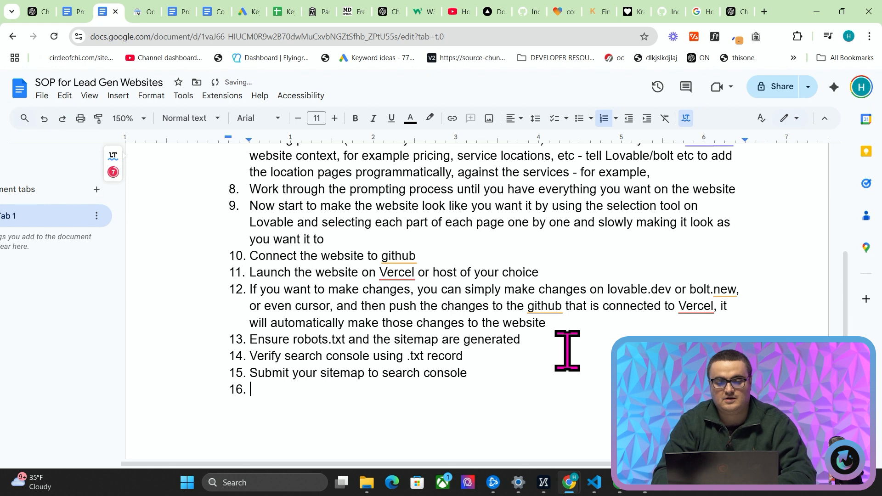
{"action": "type", "text": "Manually submit your"}
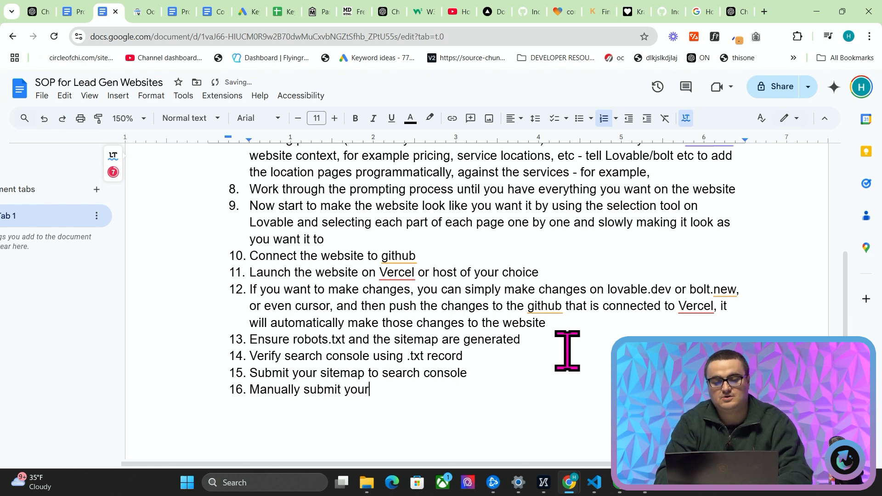
{"action": "type", "text": "homepage + the 5"}
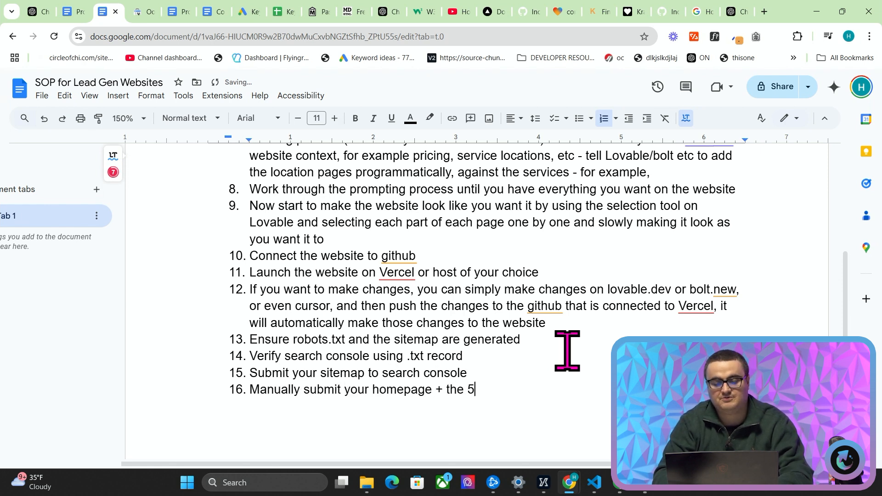
{"action": "type", "text": "/10 category pages ("}
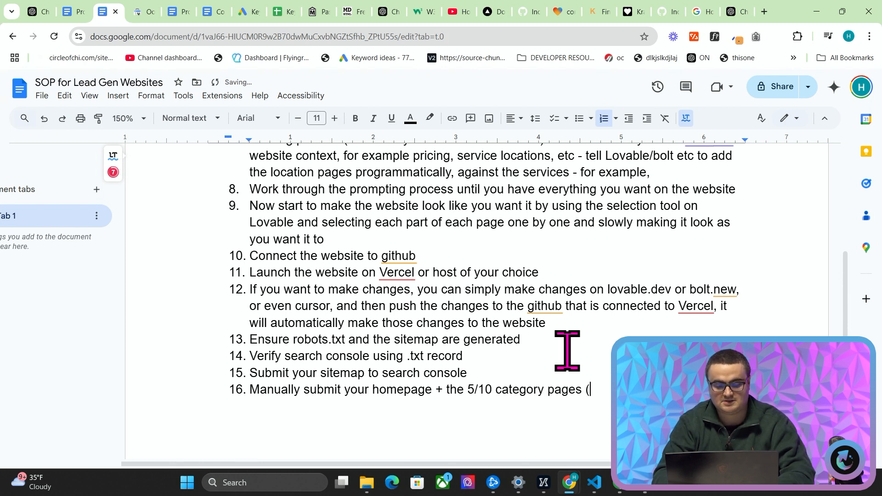
{"action": "type", "text": "SEO"}
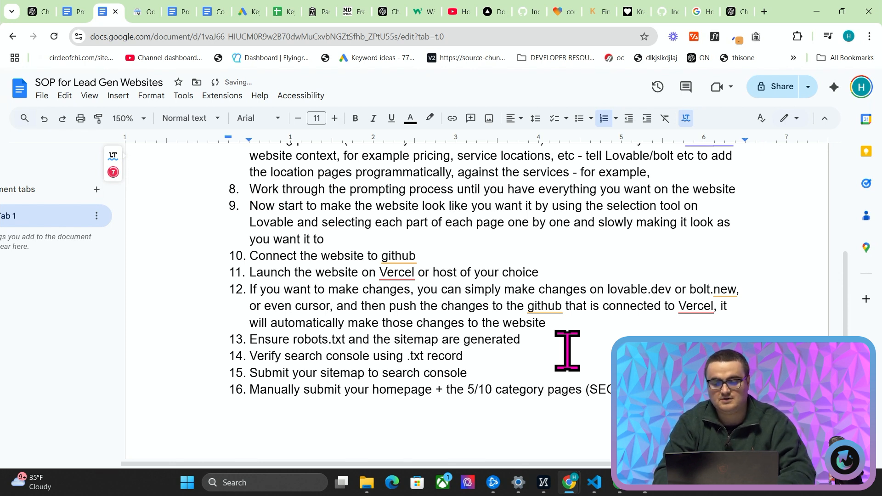
{"action": "type", "text": "Agency etc)"}
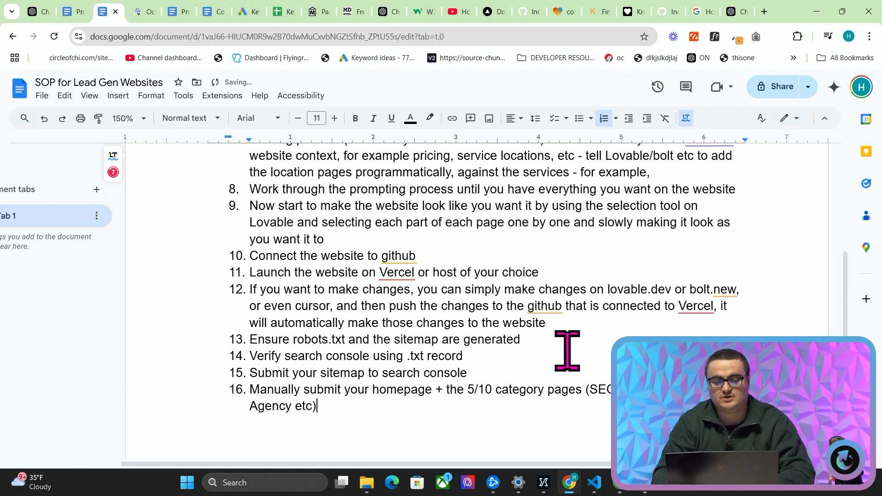
Add step 17: follow the website on search console for any impressions.
{"action": "key", "text": "enter"}
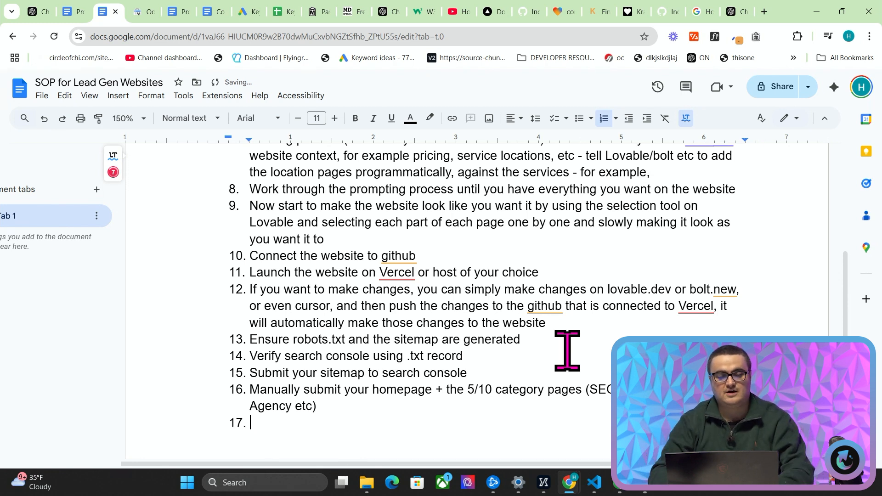
{"action": "type", "text": "Follo"}
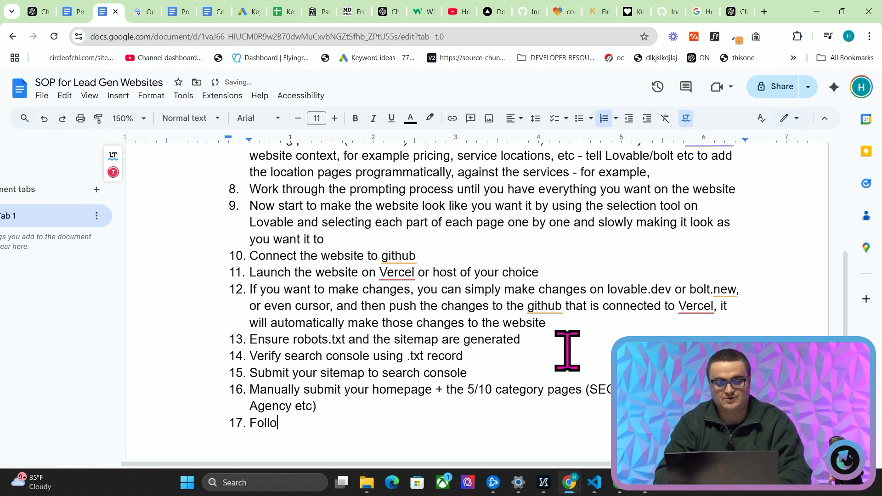
{"action": "type", "text": "w the website on search console and see how ma"}
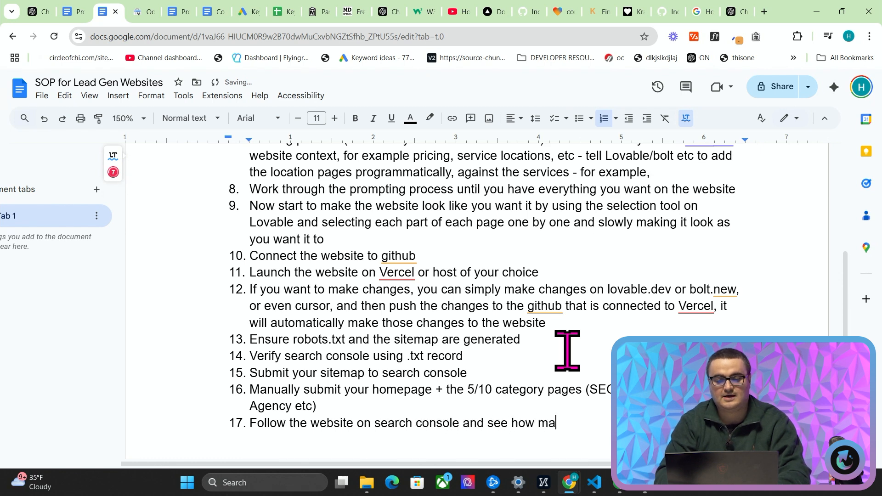
{"action": "type", "text": "ny impres"}
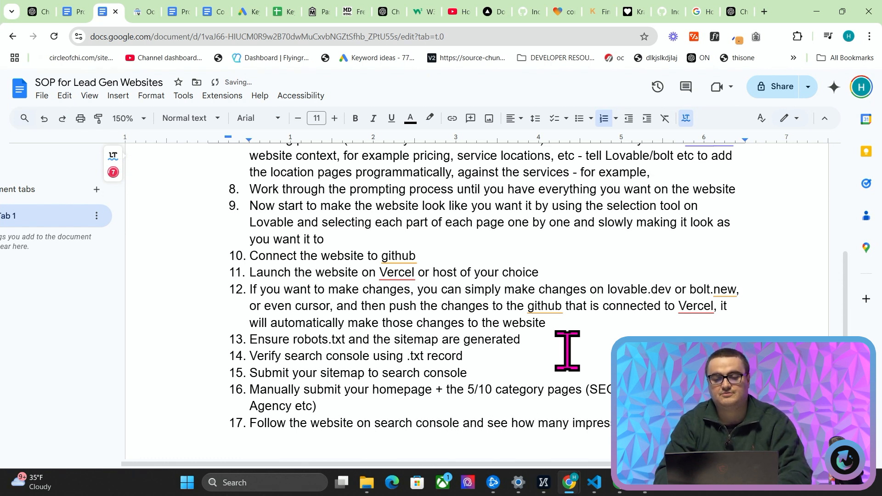